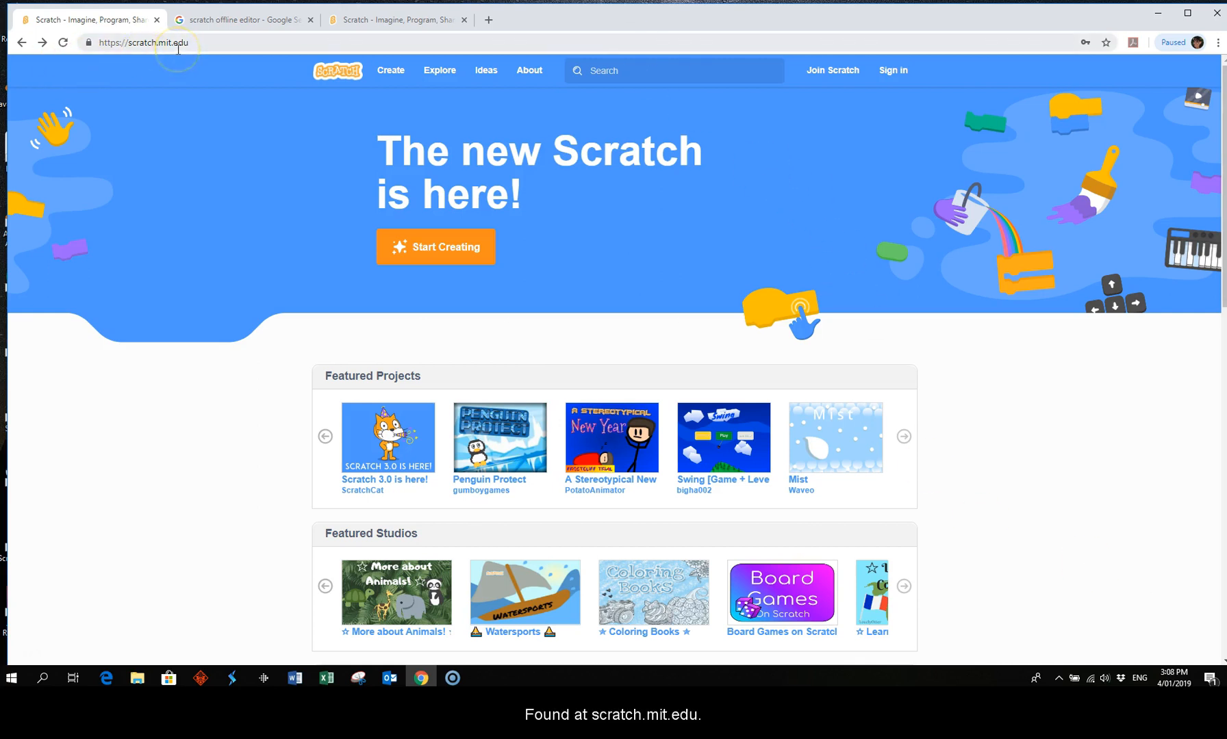
{"action": "mouse_move", "coordinate": [177, 57]}
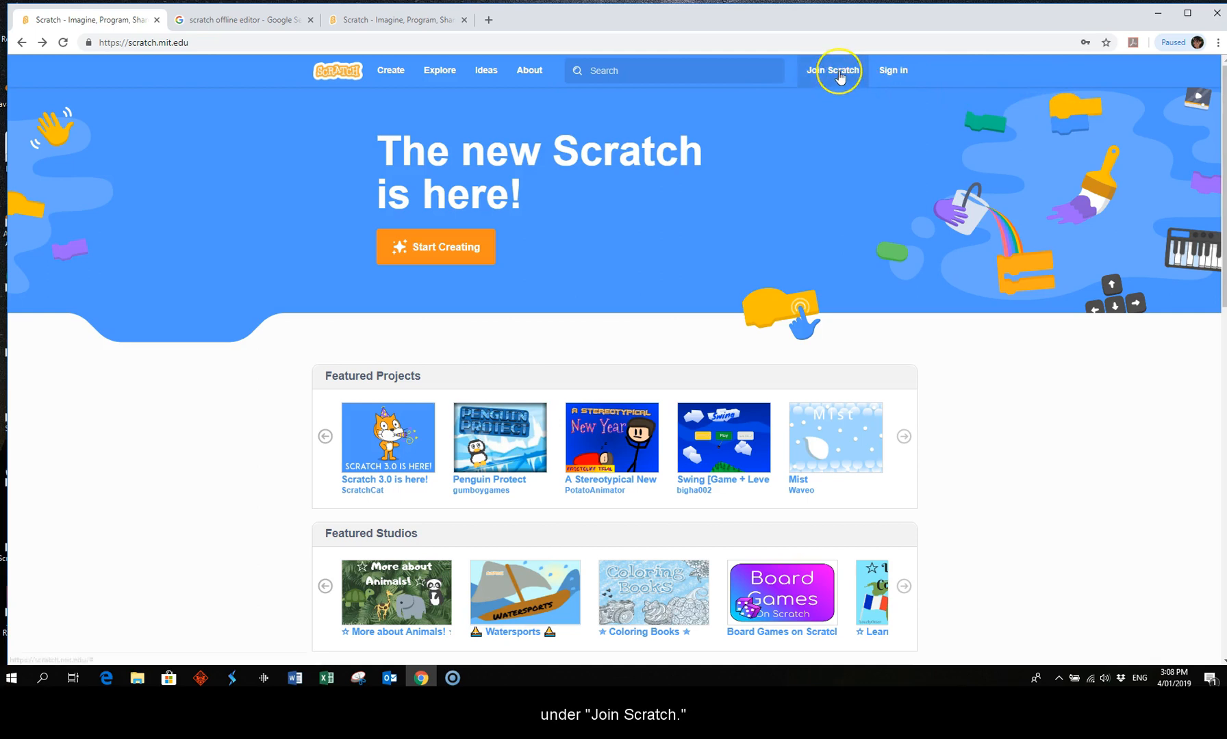
{"action": "mouse_move", "coordinate": [833, 70]}
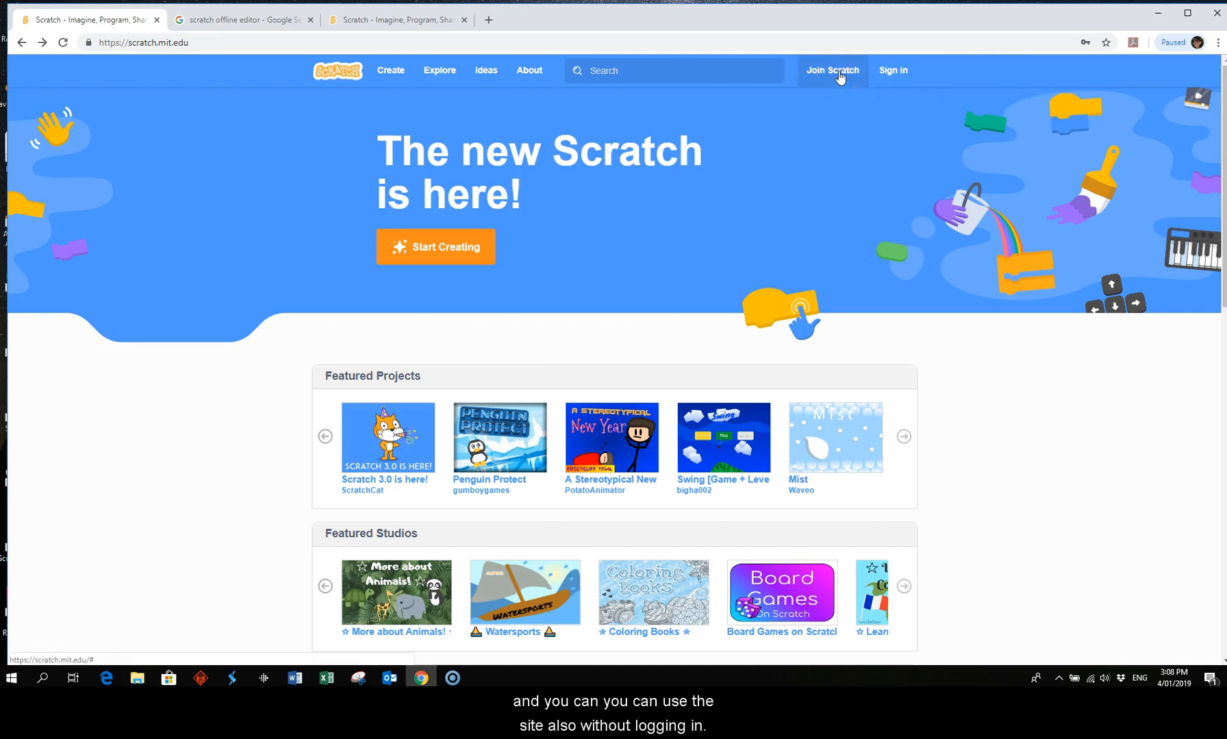
{"action": "mouse_move", "coordinate": [840, 111]}
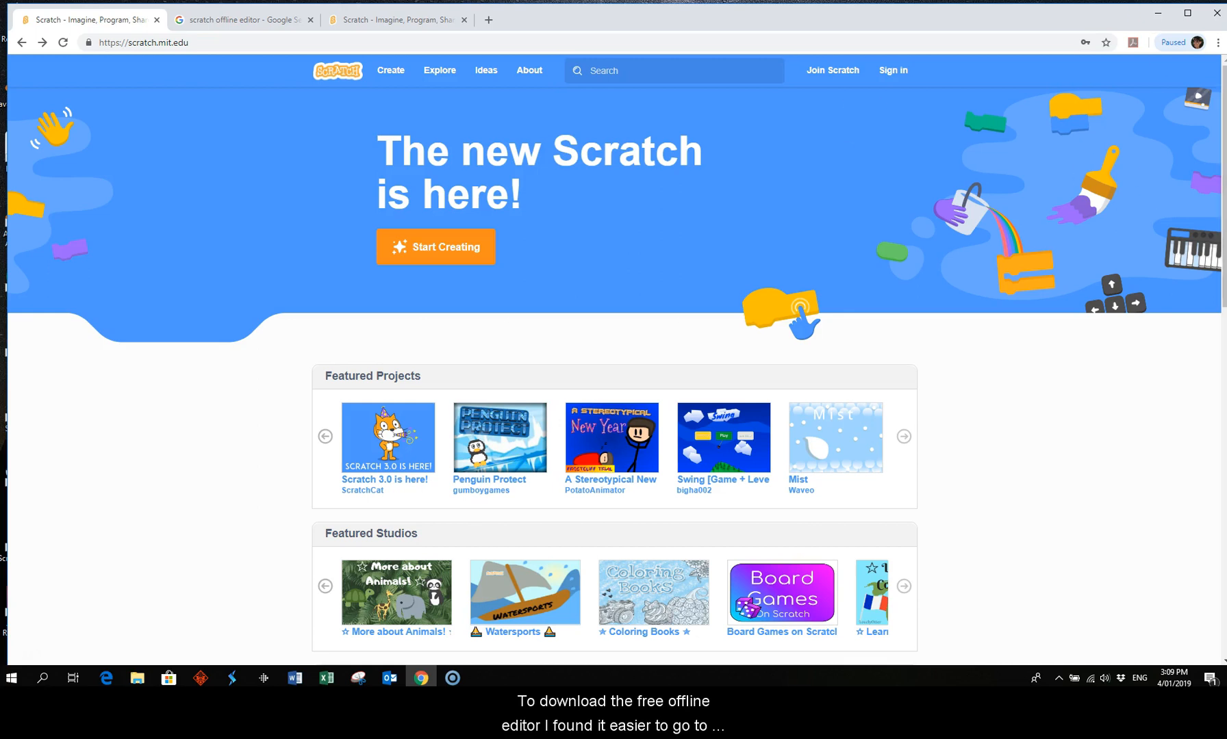
Return to the 'scratch offline editor' Google results with the Scratch download page on top, then bring up the Downloads folder.
{"action": "left_click", "coordinate": [243, 19]}
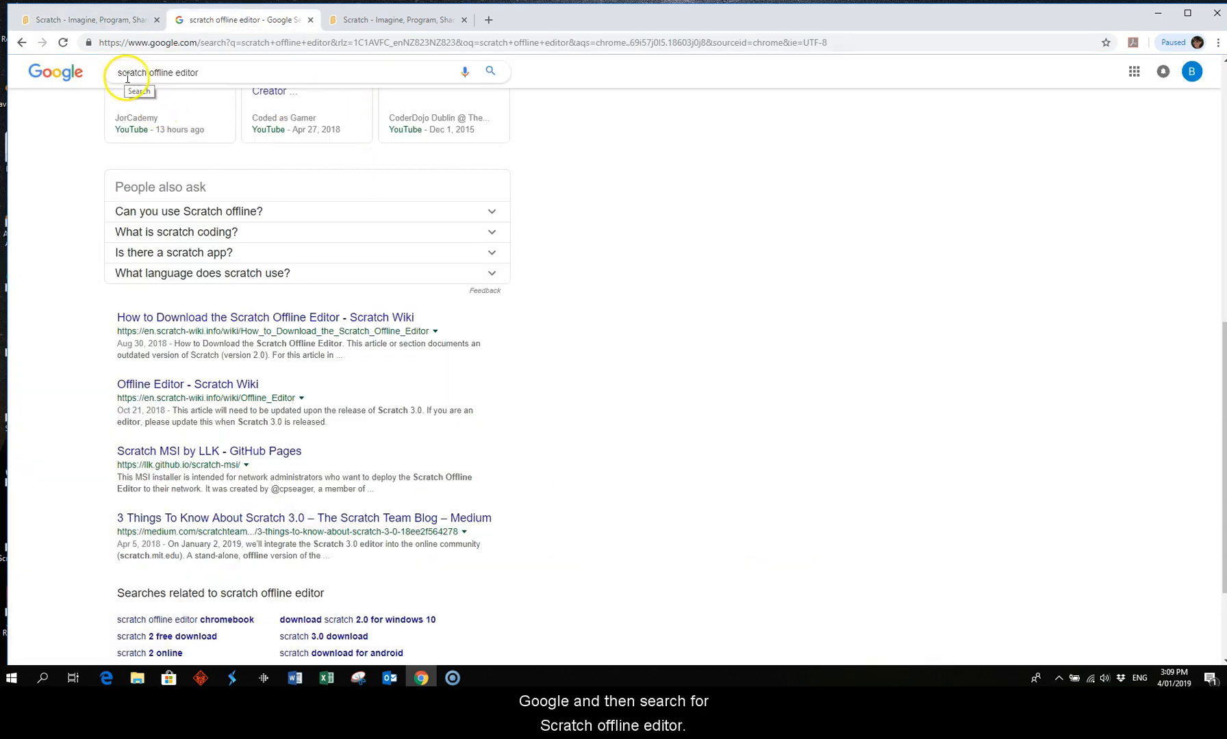
{"action": "scroll", "scroll_direction": "up", "scroll_amount": 3}
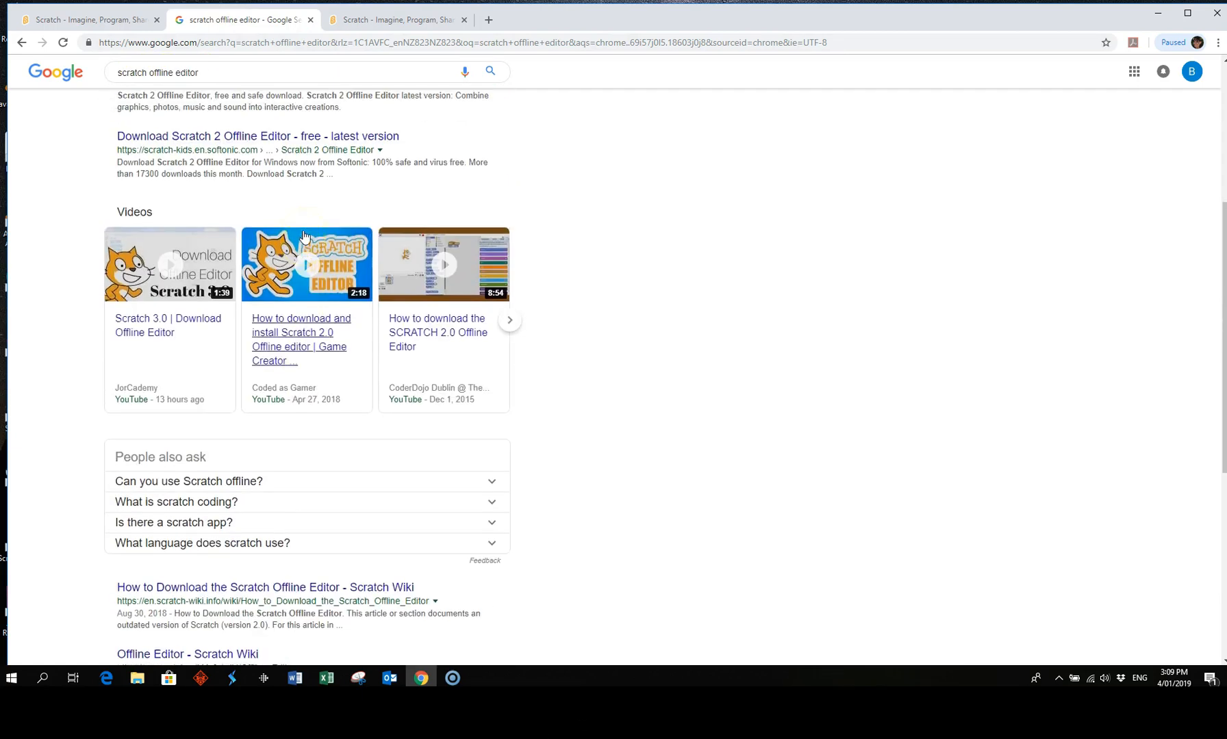
{"action": "scroll", "scroll_direction": "up", "scroll_amount": 3}
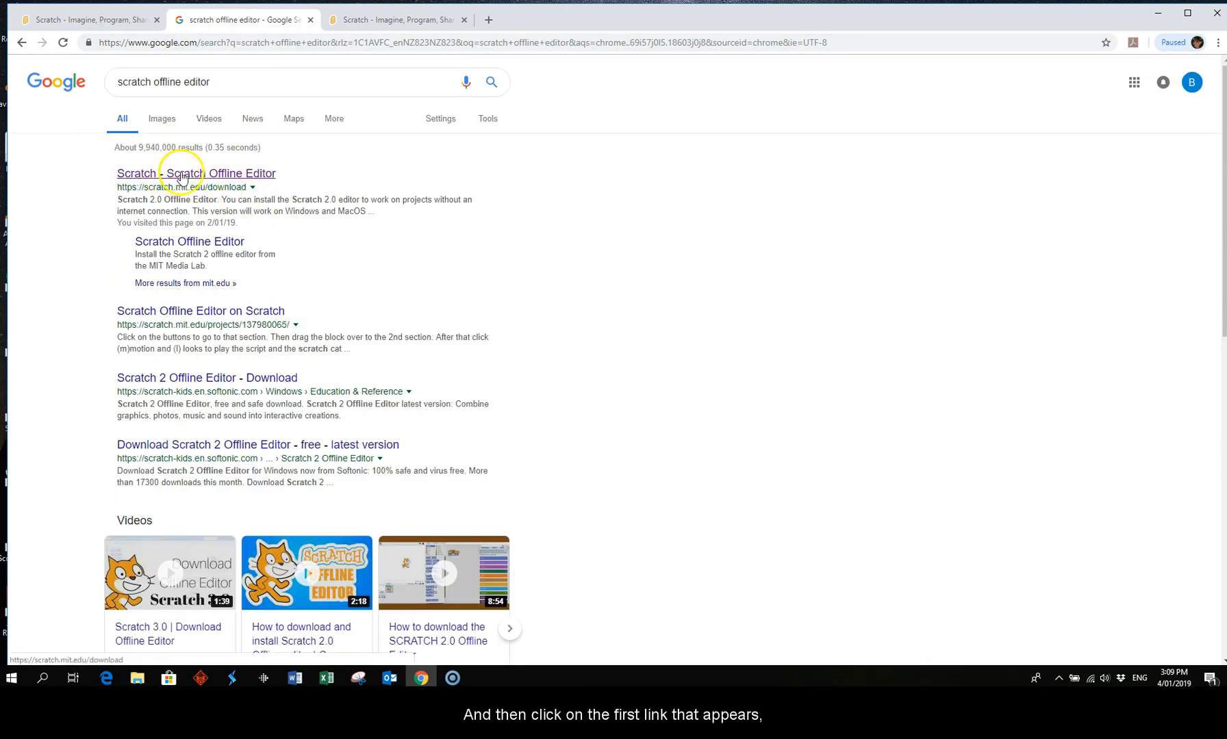
{"action": "mouse_move", "coordinate": [155, 193]}
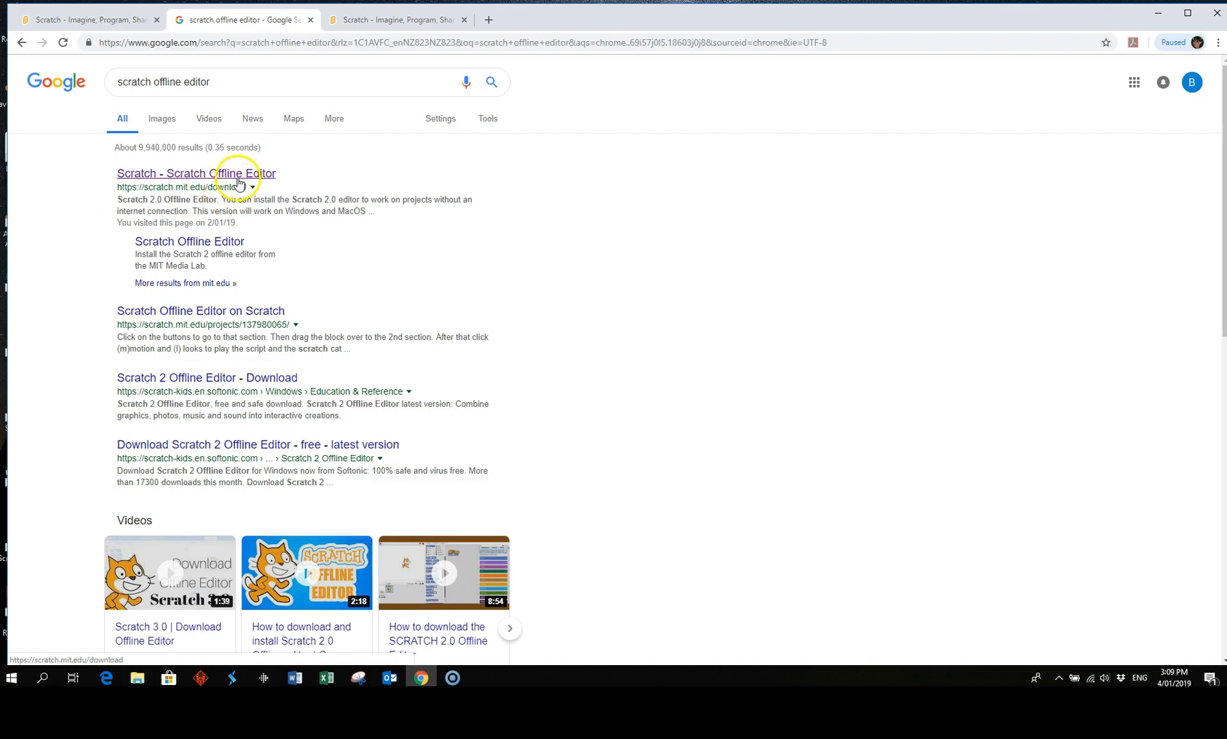
{"action": "mouse_move", "coordinate": [147, 594]}
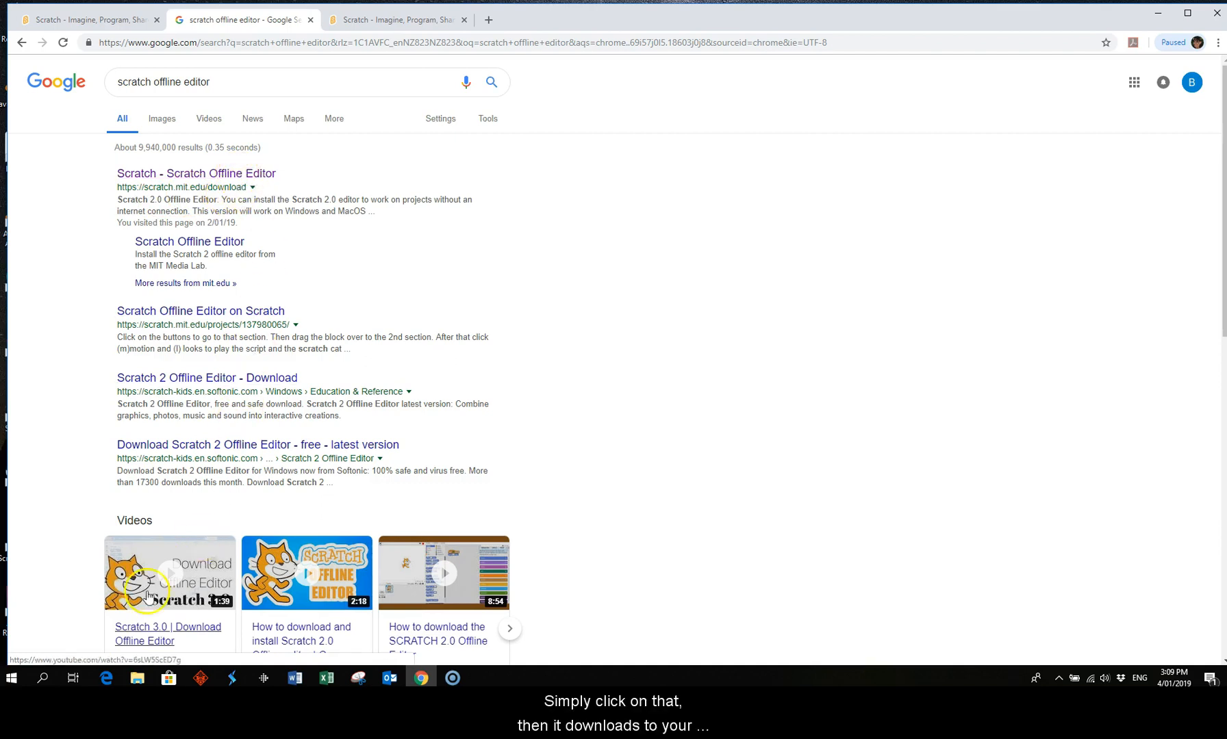
{"action": "left_click", "coordinate": [135, 678]}
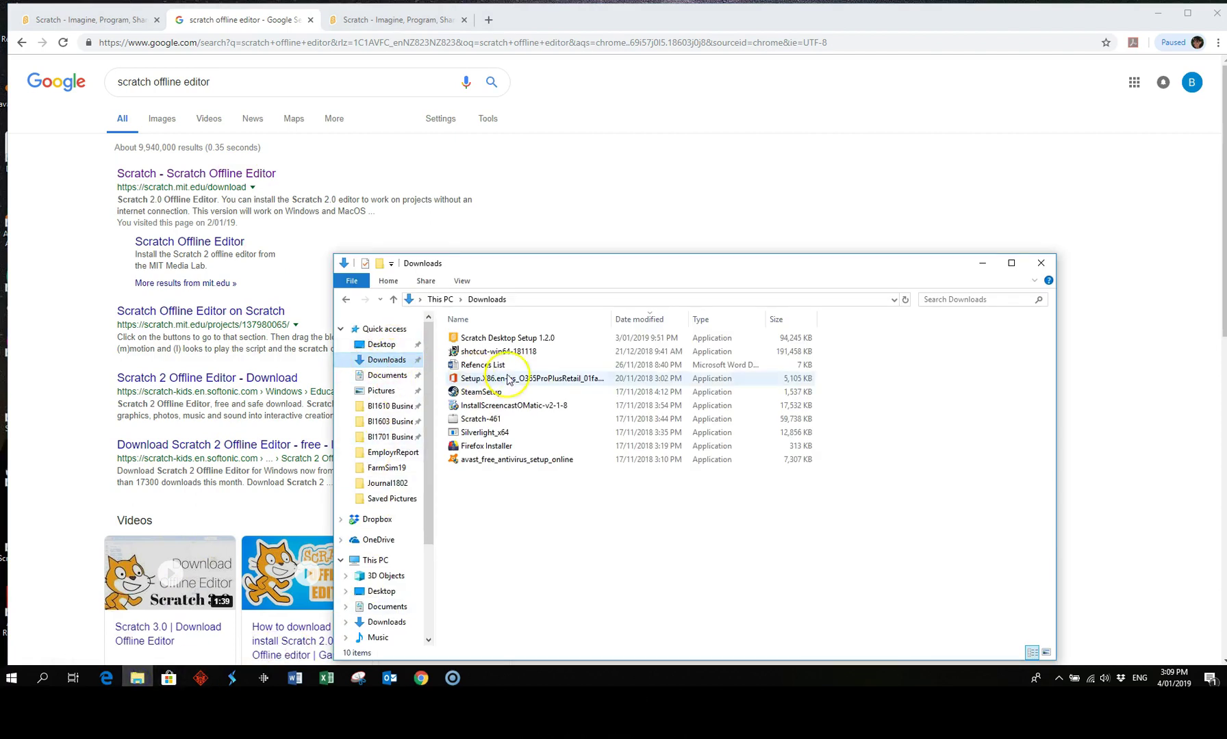
{"action": "mouse_move", "coordinate": [508, 337]}
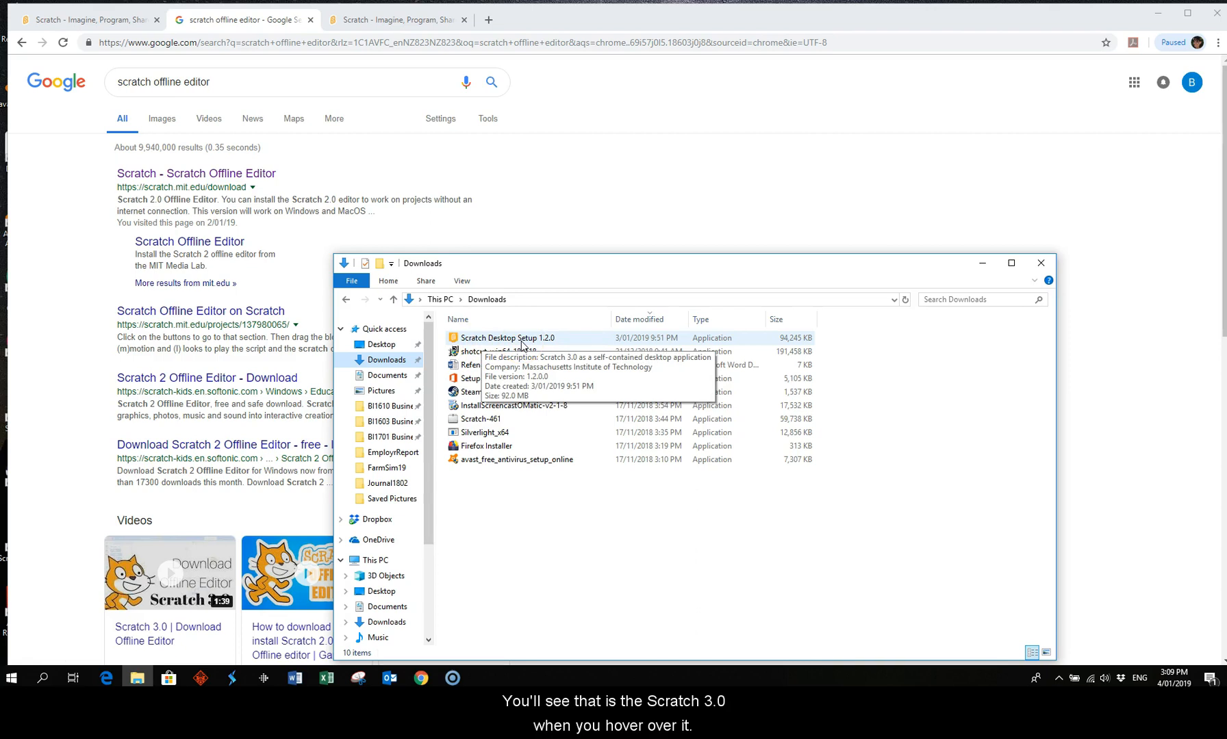
{"action": "mouse_move", "coordinate": [1083, 96]}
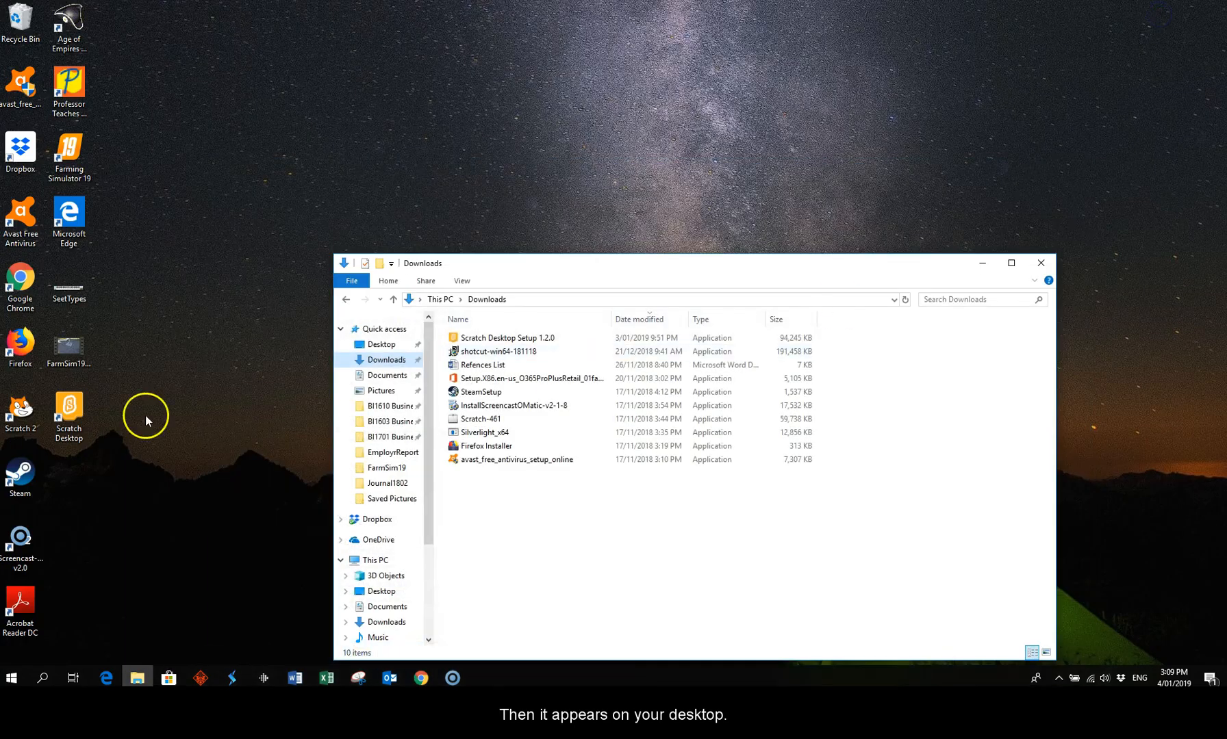
Close the Downloads window to reveal the desktop's Scratch Desktop shortcut.
{"action": "left_click", "coordinate": [1041, 263]}
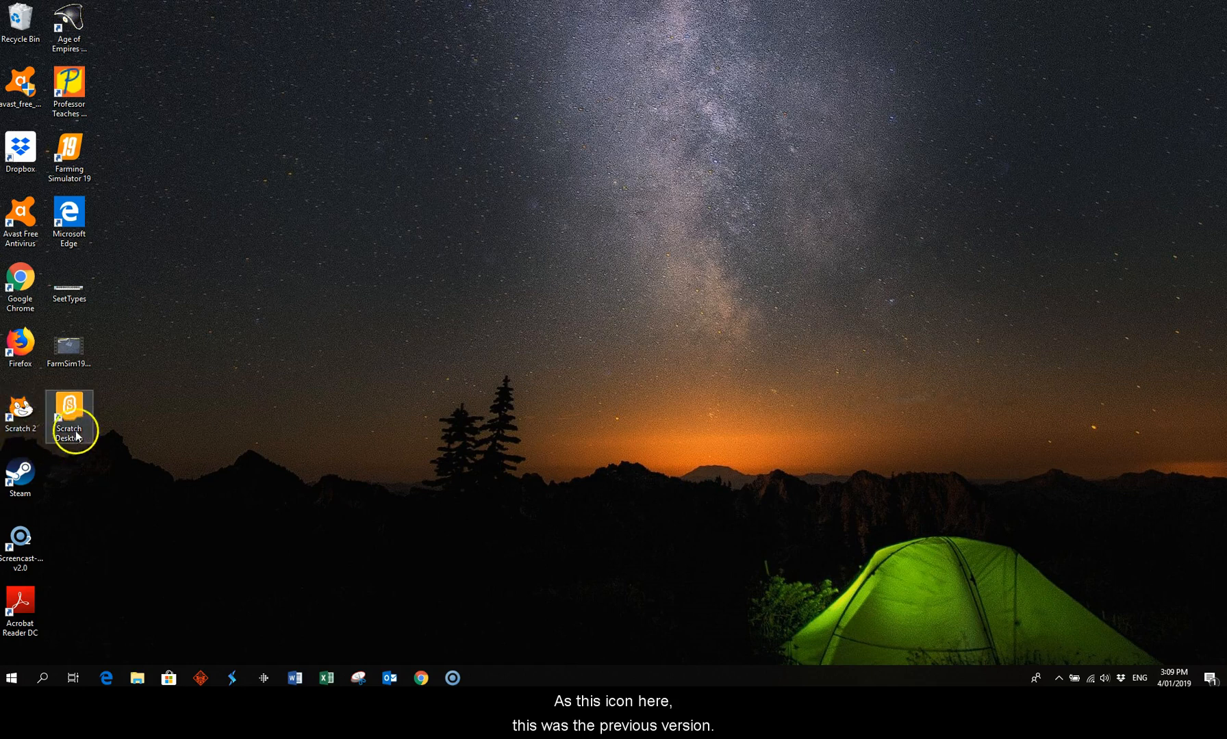
{"action": "mouse_move", "coordinate": [470, 389]}
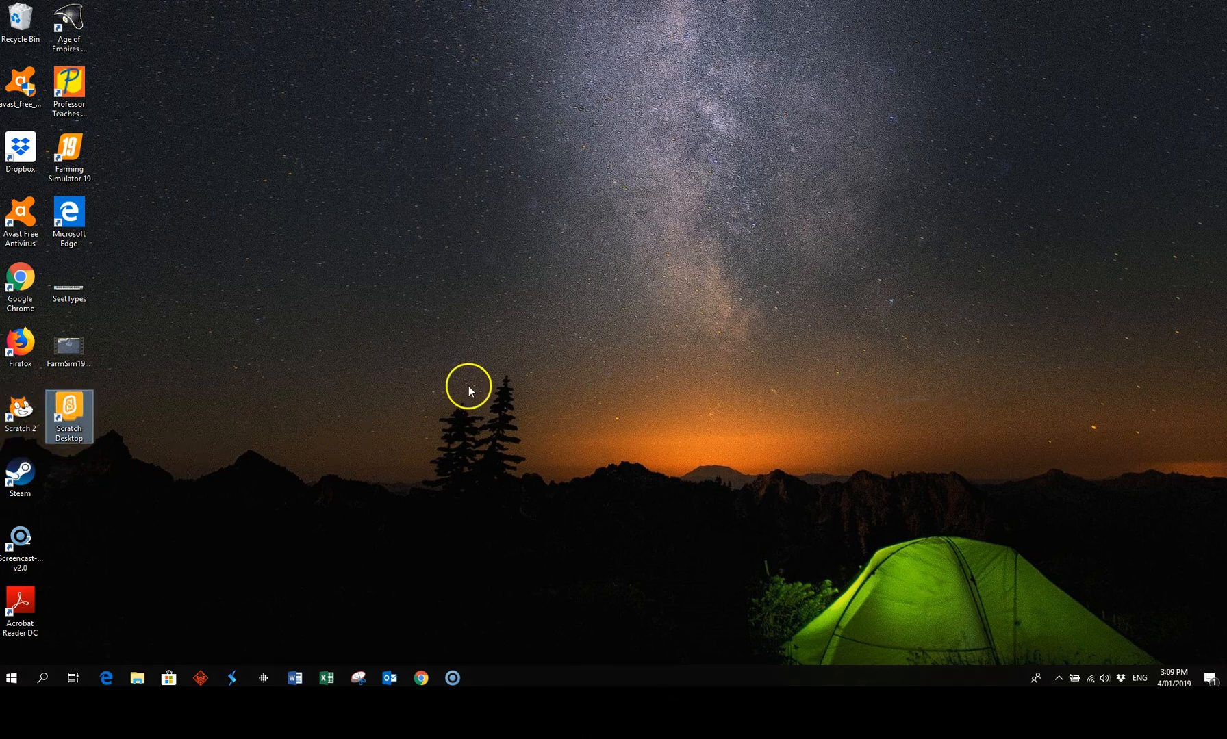
{"action": "mouse_move", "coordinate": [133, 419]}
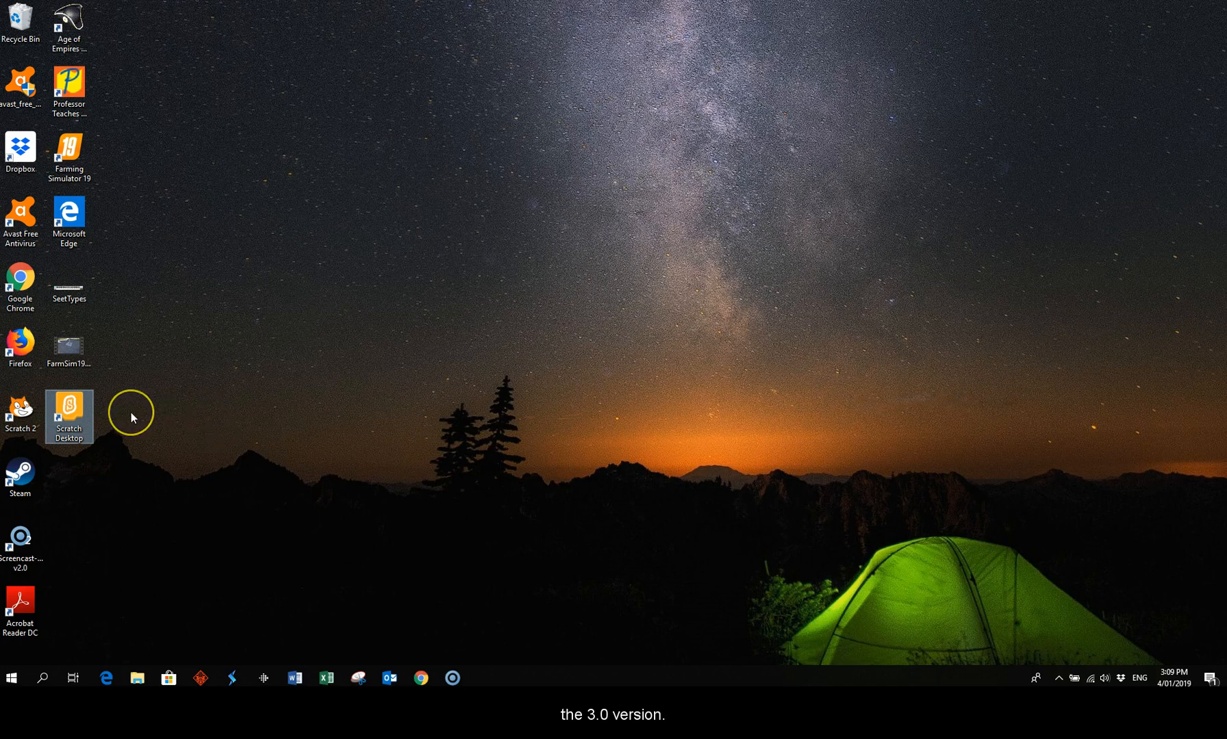
{"action": "mouse_move", "coordinate": [127, 429]}
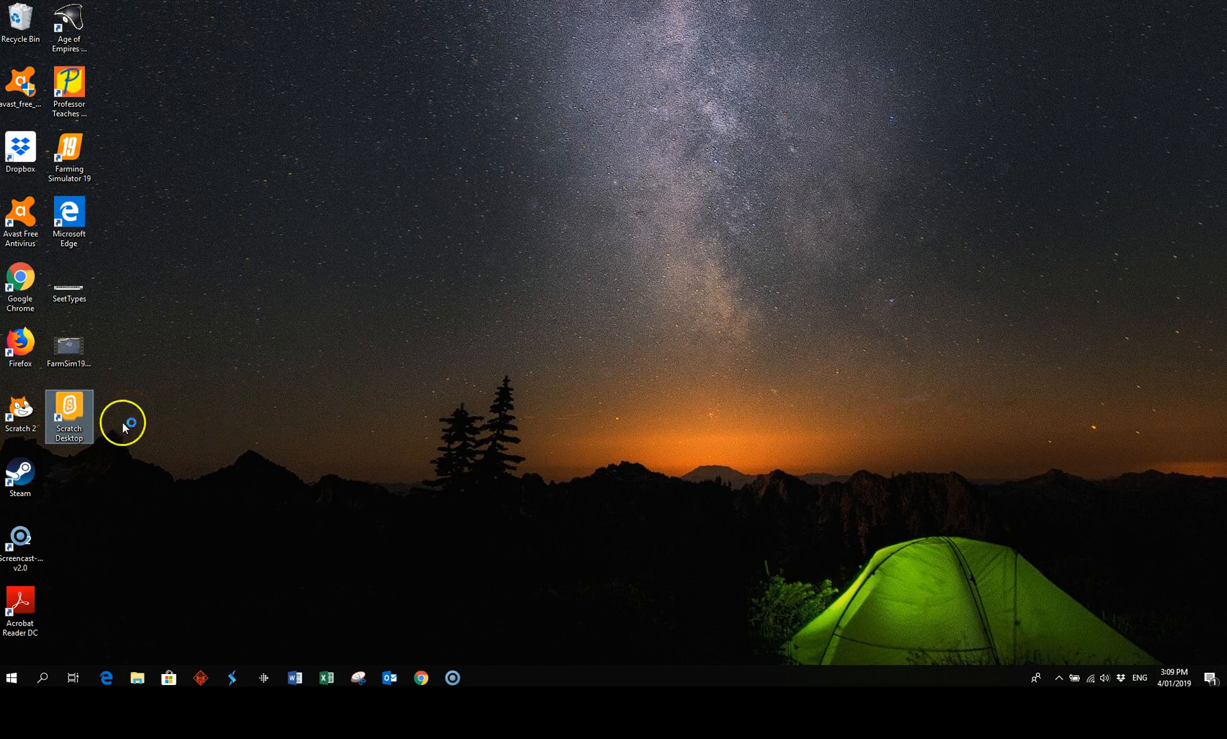
Launch Scratch Desktop into a new project with the default cat sprite.
{"action": "double_click", "coordinate": [68, 411]}
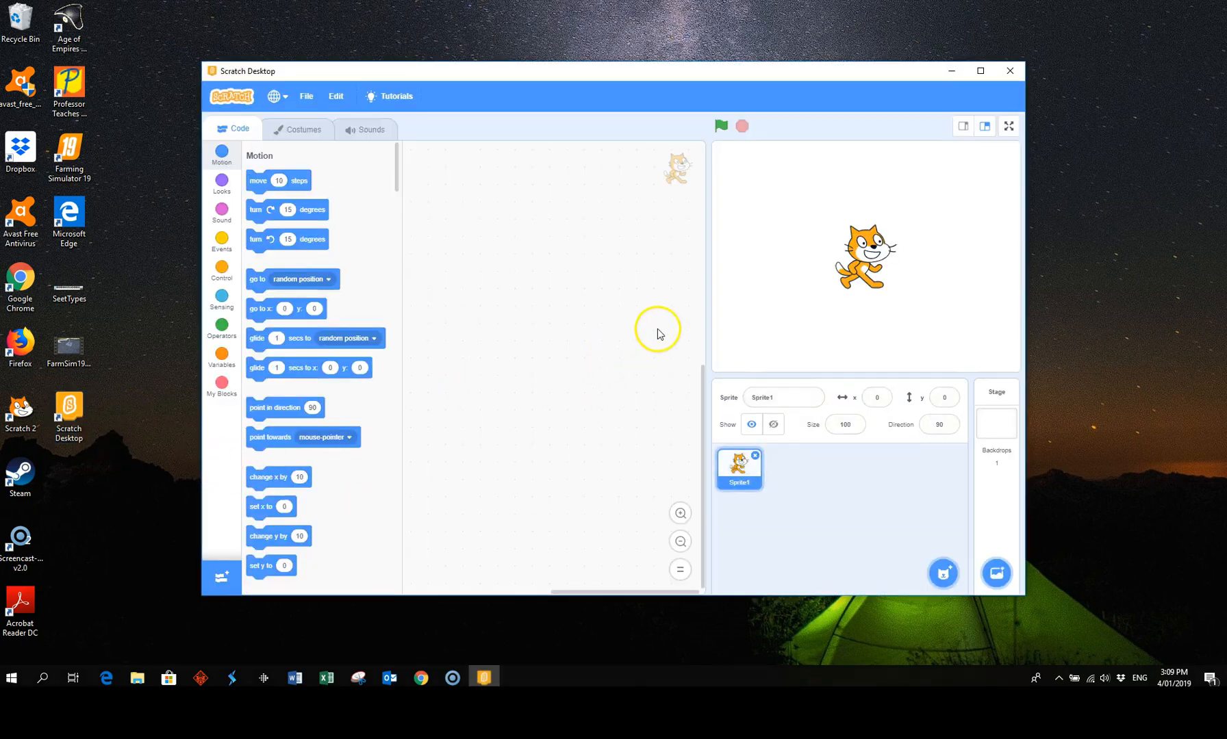
{"action": "mouse_move", "coordinate": [634, 321]}
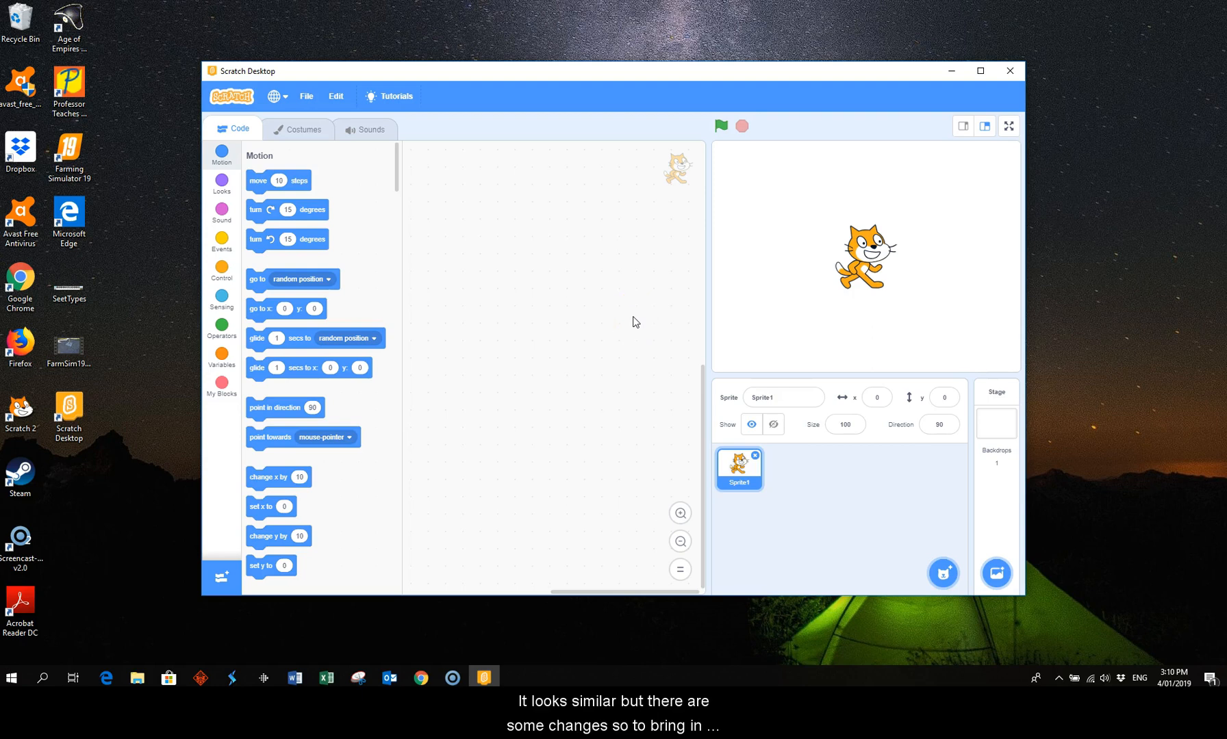
{"action": "mouse_move", "coordinate": [839, 479]}
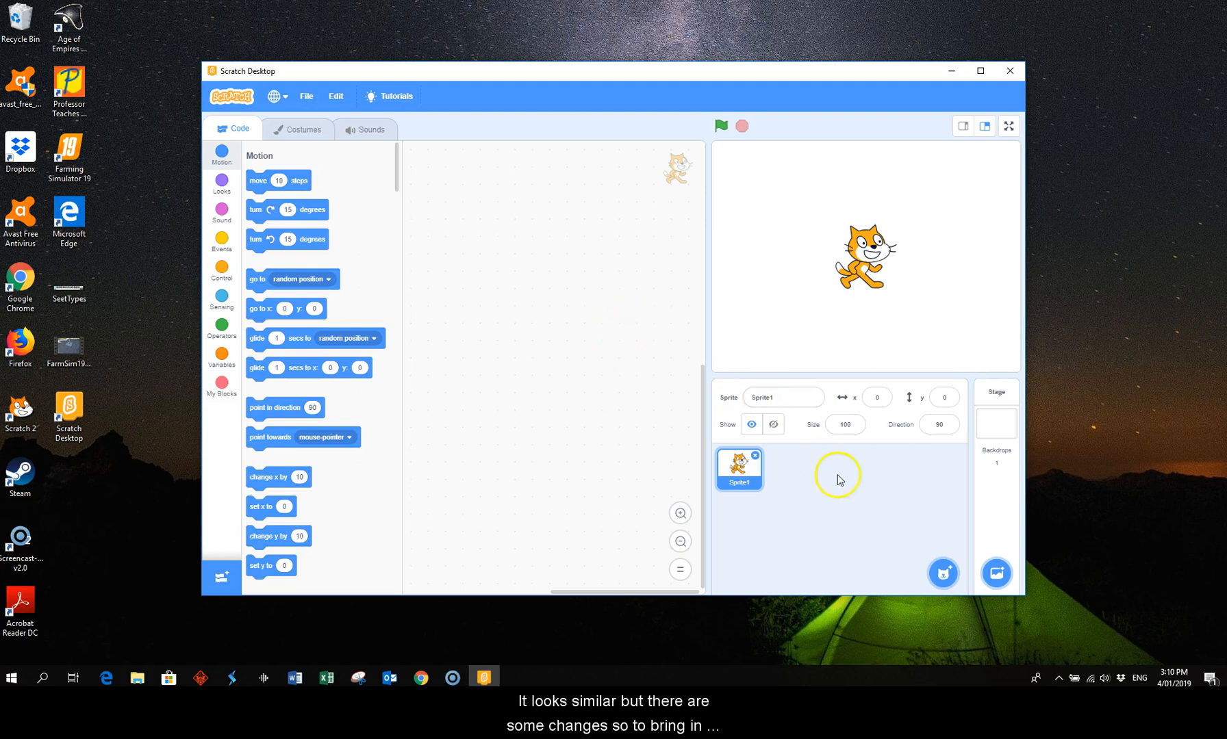
{"action": "mouse_move", "coordinate": [849, 495]}
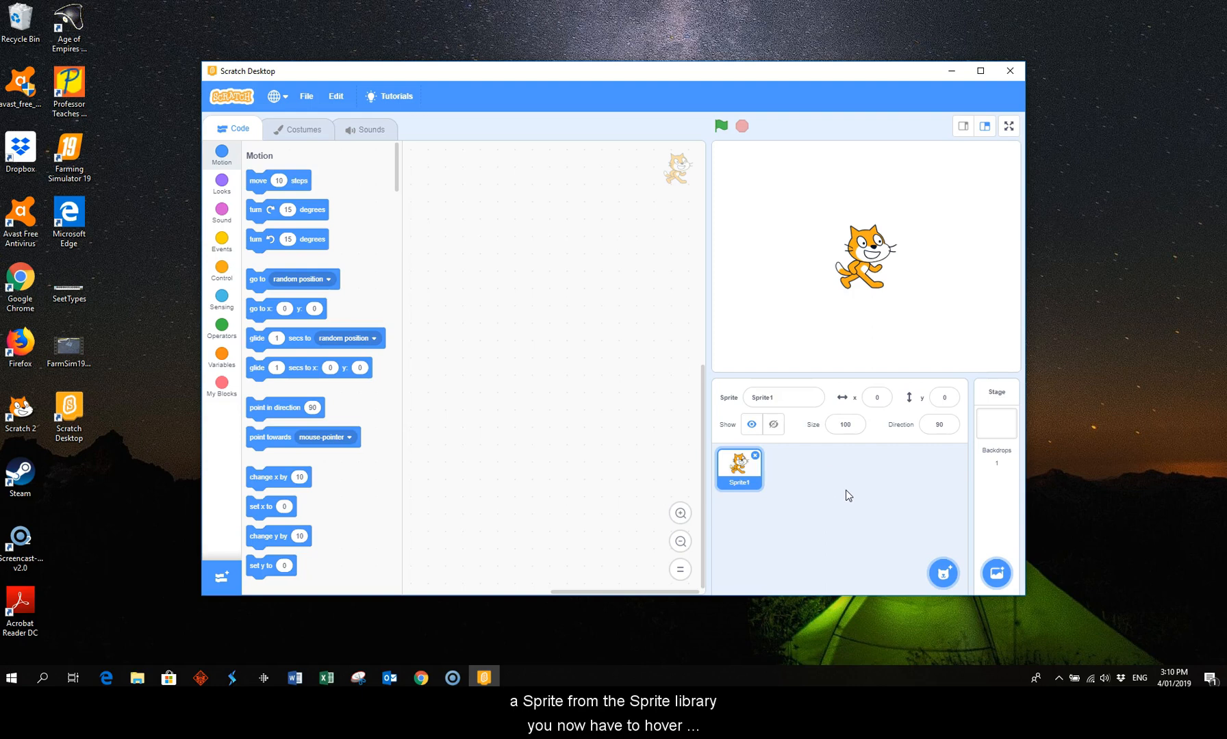
{"action": "mouse_move", "coordinate": [943, 575]}
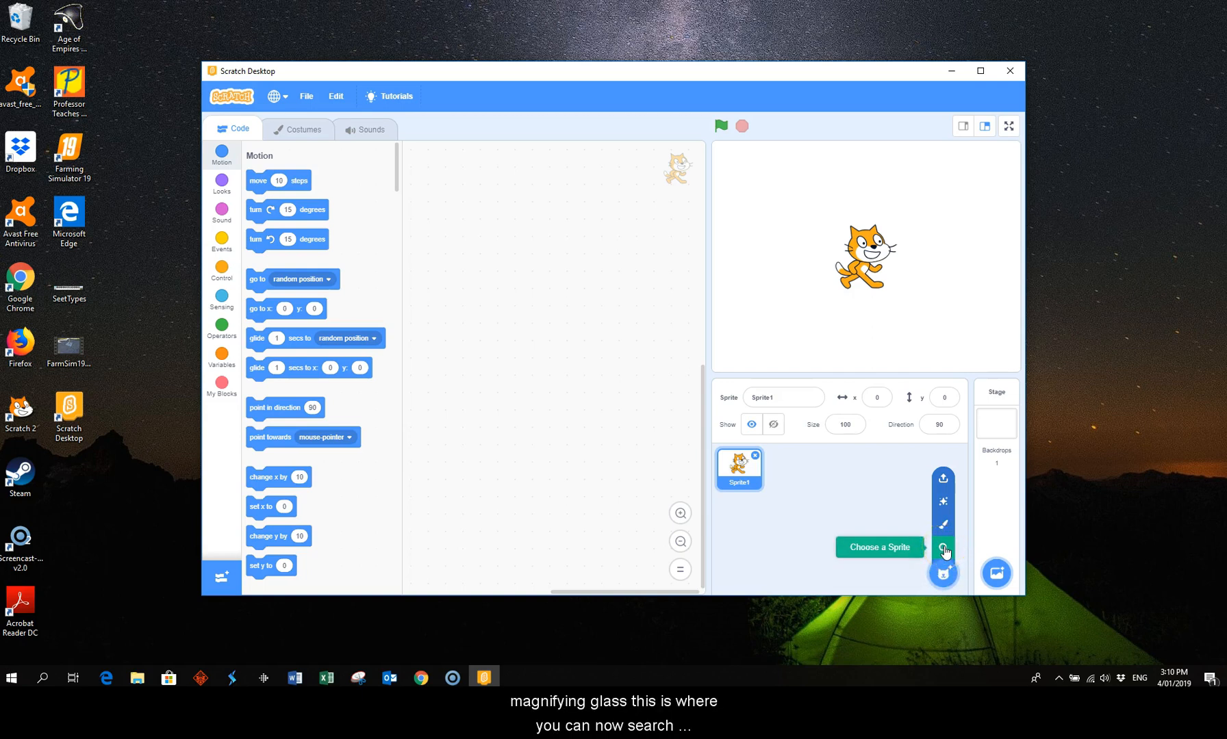
Search the sprite library for 'parrot' and add the Parrot sprite to the project.
{"action": "left_click", "coordinate": [943, 550]}
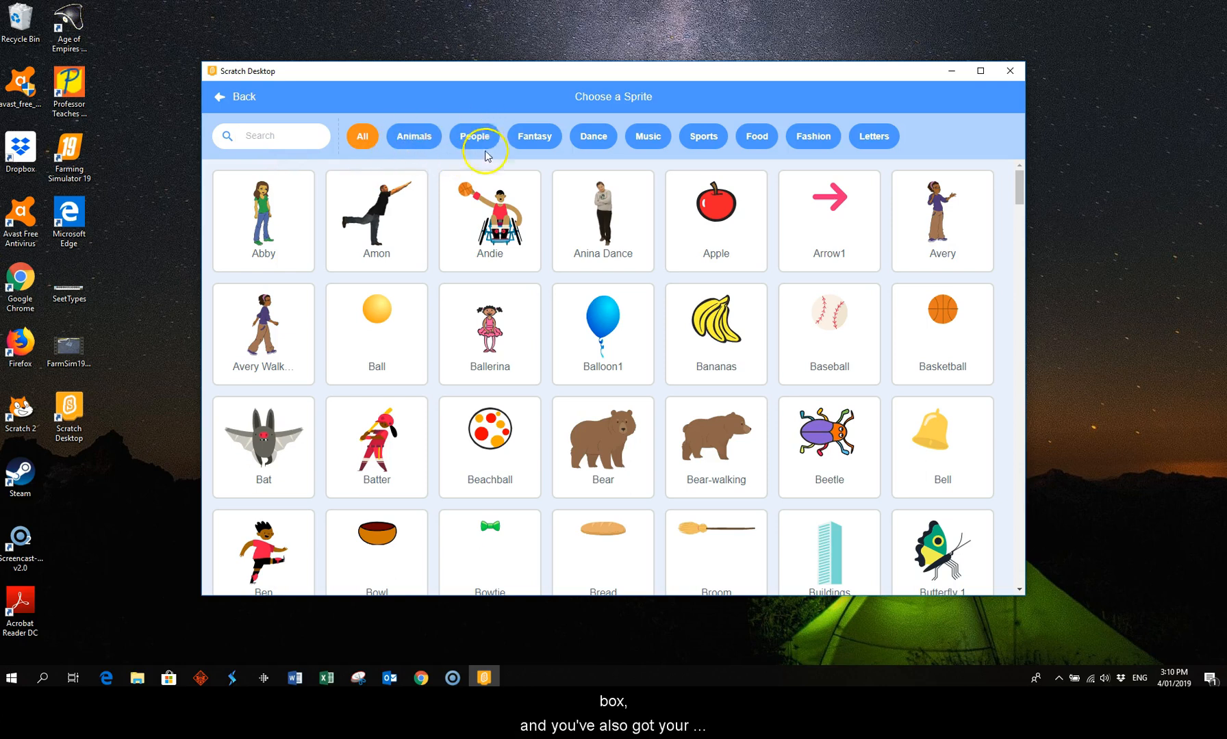
{"action": "mouse_move", "coordinate": [616, 145]}
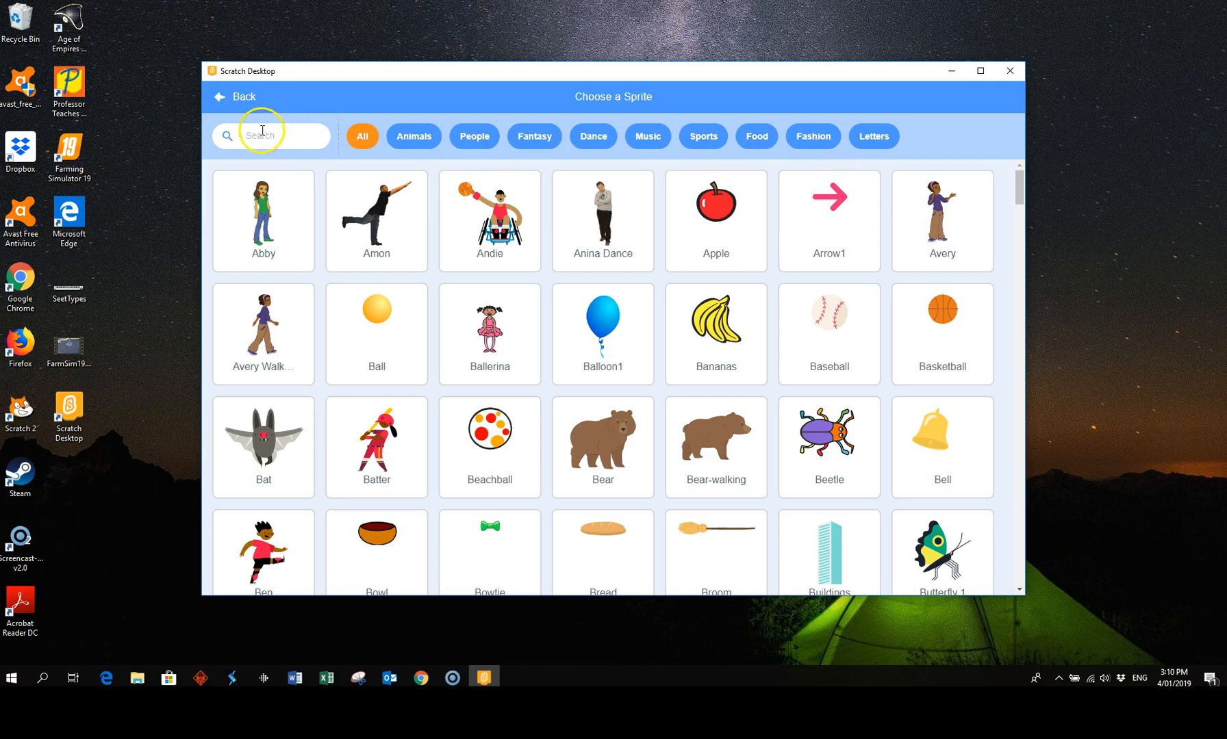
{"action": "left_click", "coordinate": [269, 136]}
{"action": "type", "text": "p"}
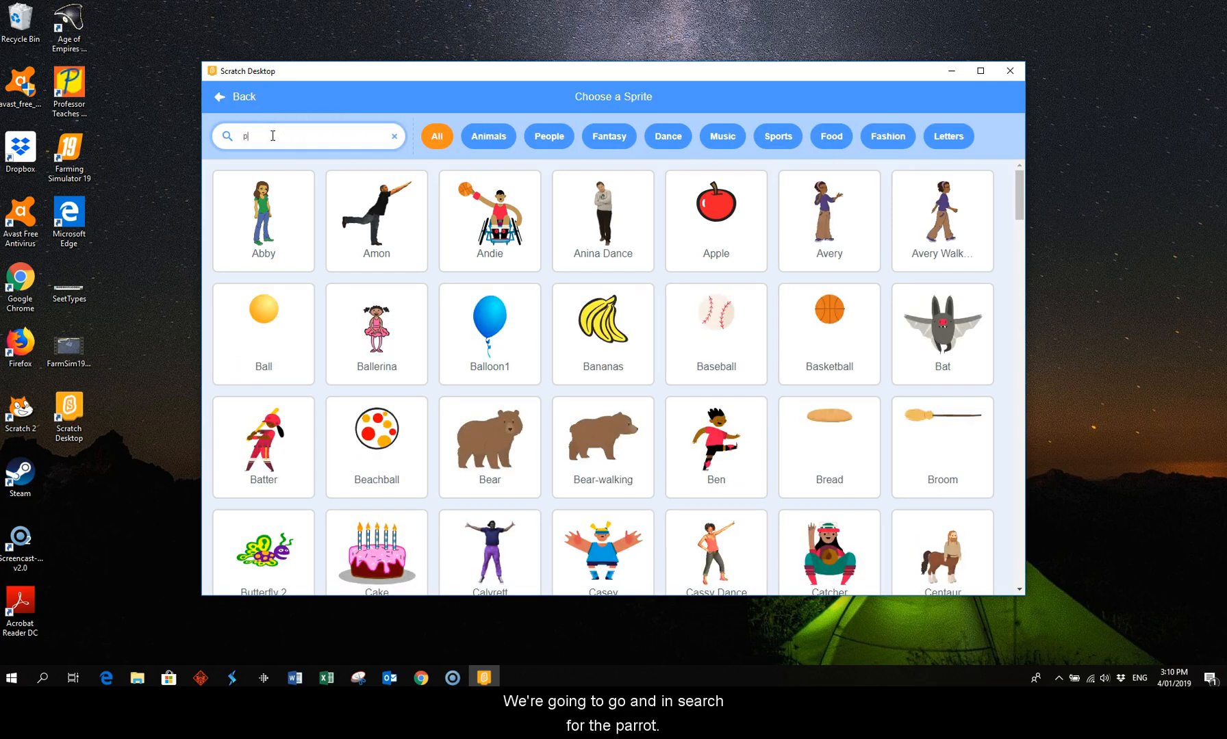
{"action": "type", "text": "arrot"}
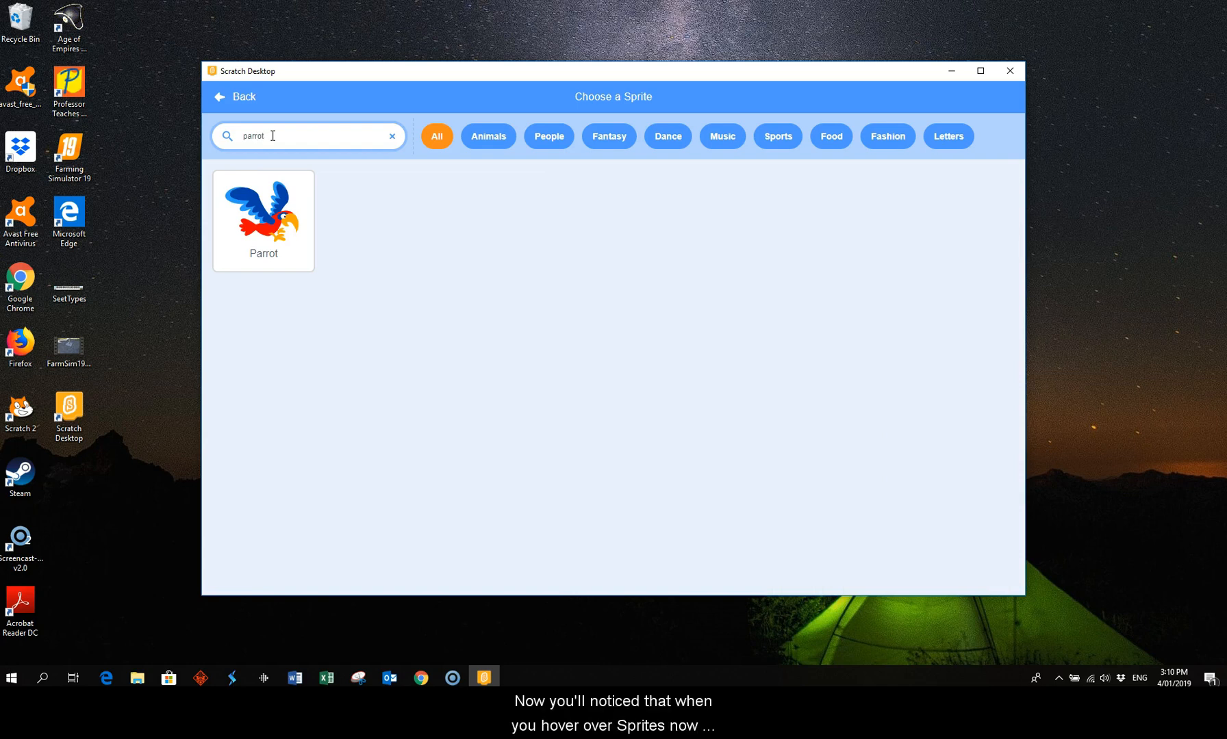
{"action": "mouse_move", "coordinate": [270, 200]}
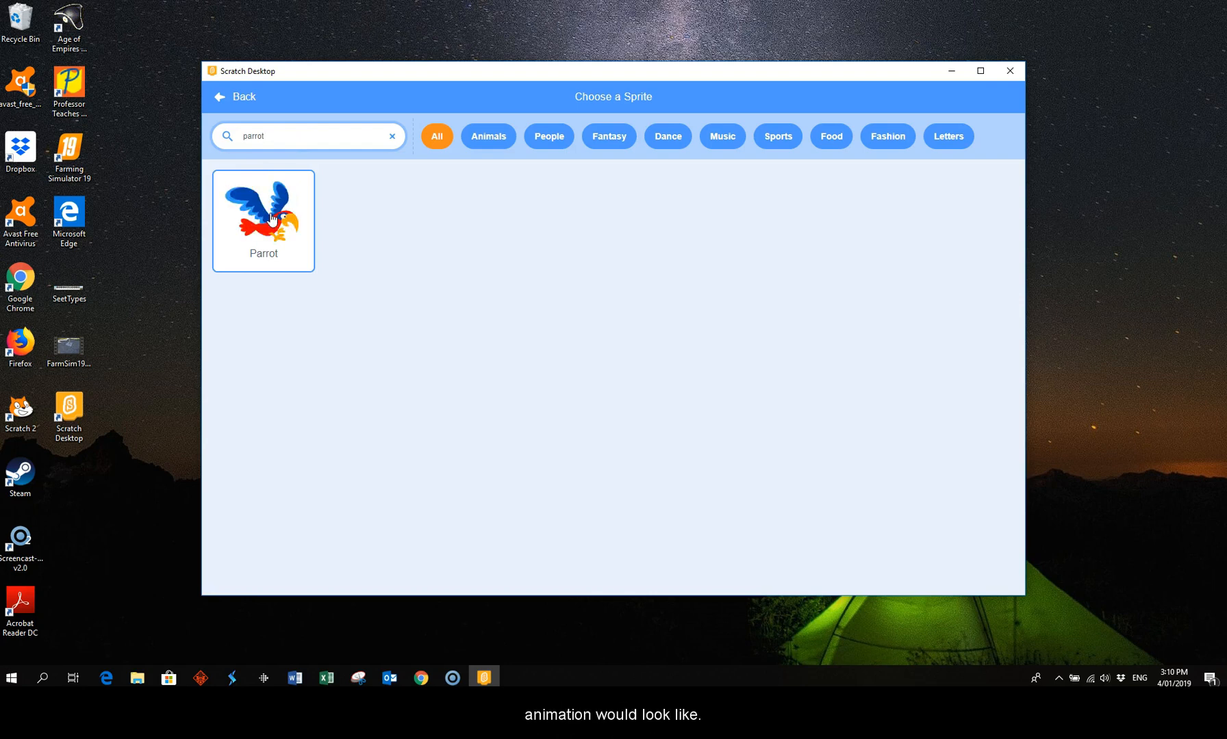
{"action": "mouse_move", "coordinate": [577, 278]}
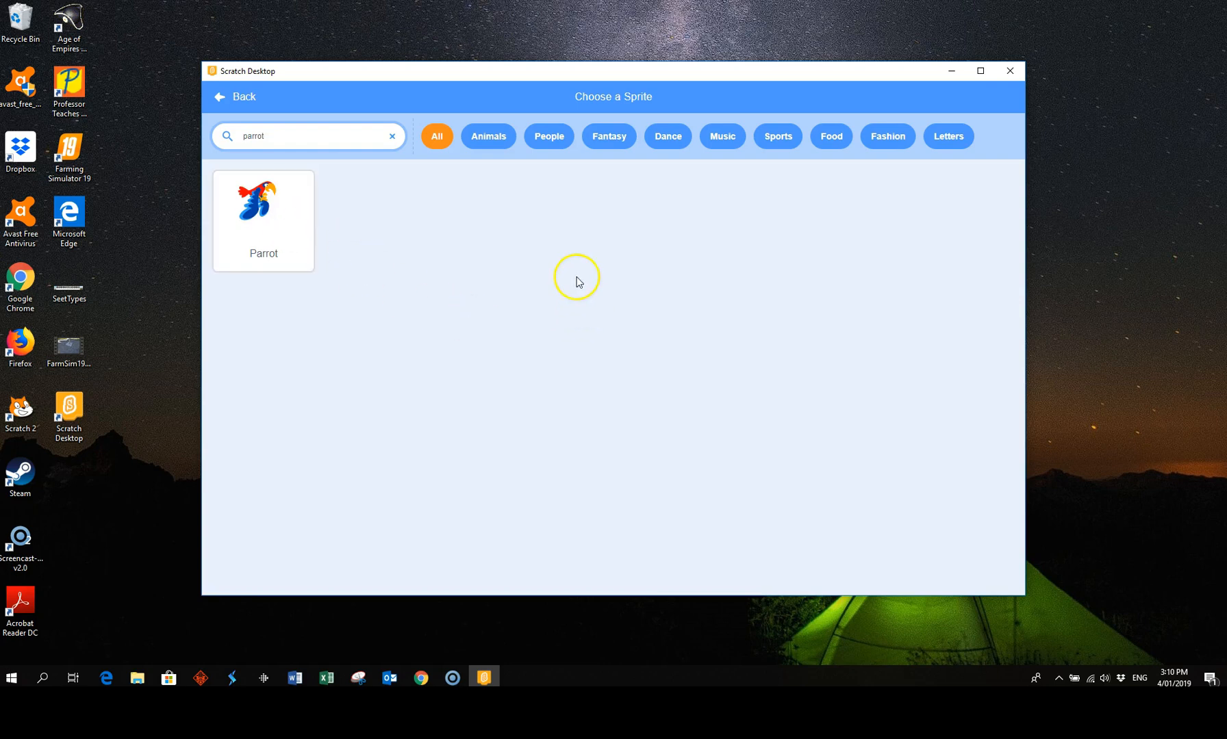
{"action": "mouse_move", "coordinate": [264, 211]}
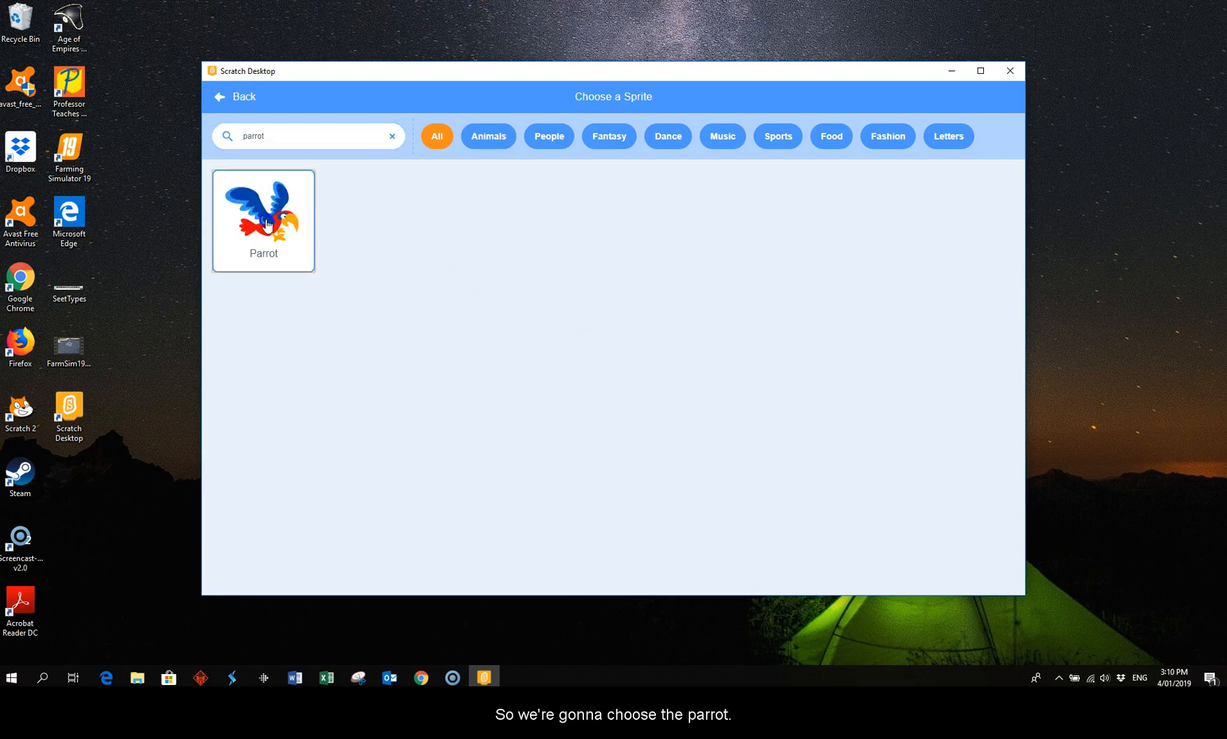
{"action": "left_click", "coordinate": [263, 215]}
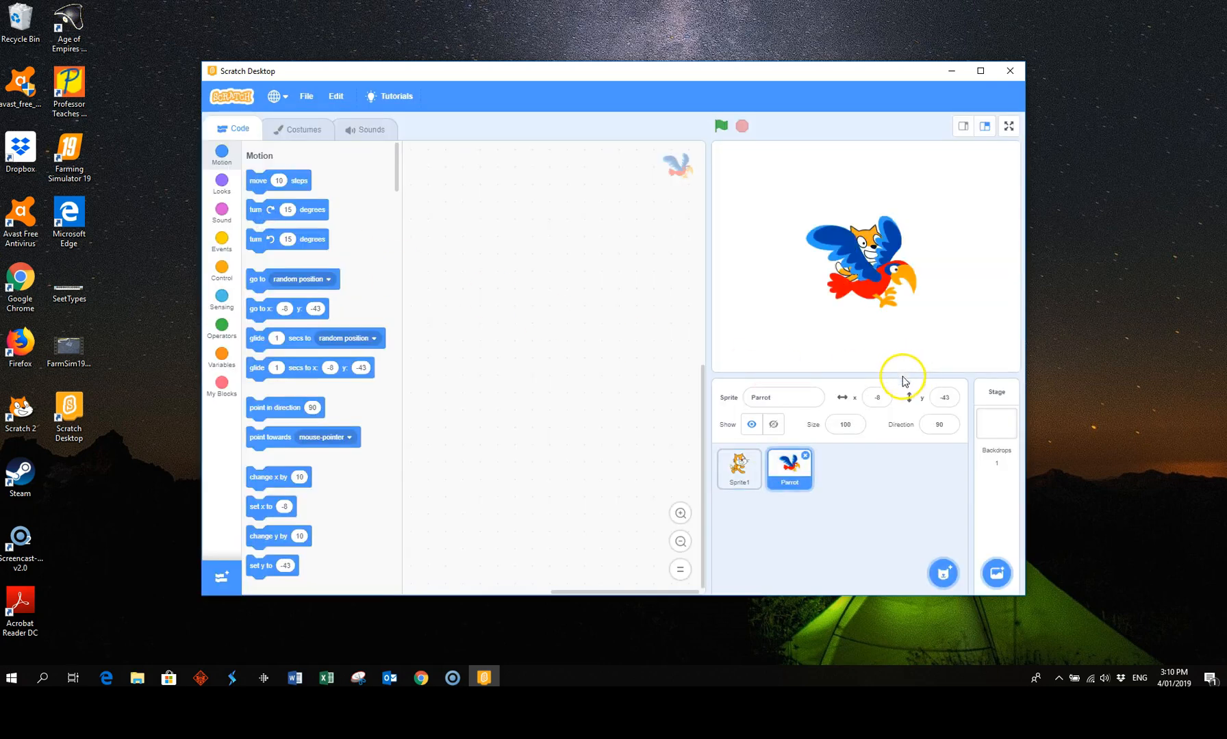
Delete the default cat sprite so only the Parrot remains.
{"action": "left_click", "coordinate": [737, 469]}
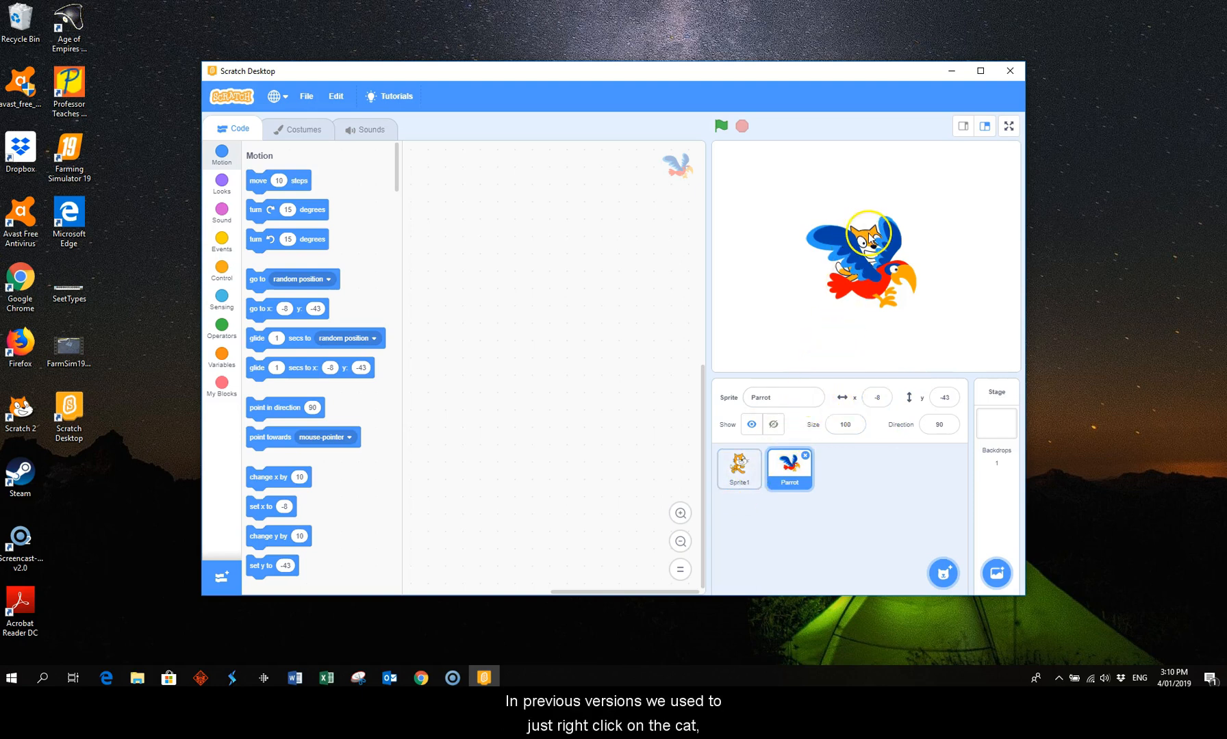
{"action": "left_click", "coordinate": [736, 470]}
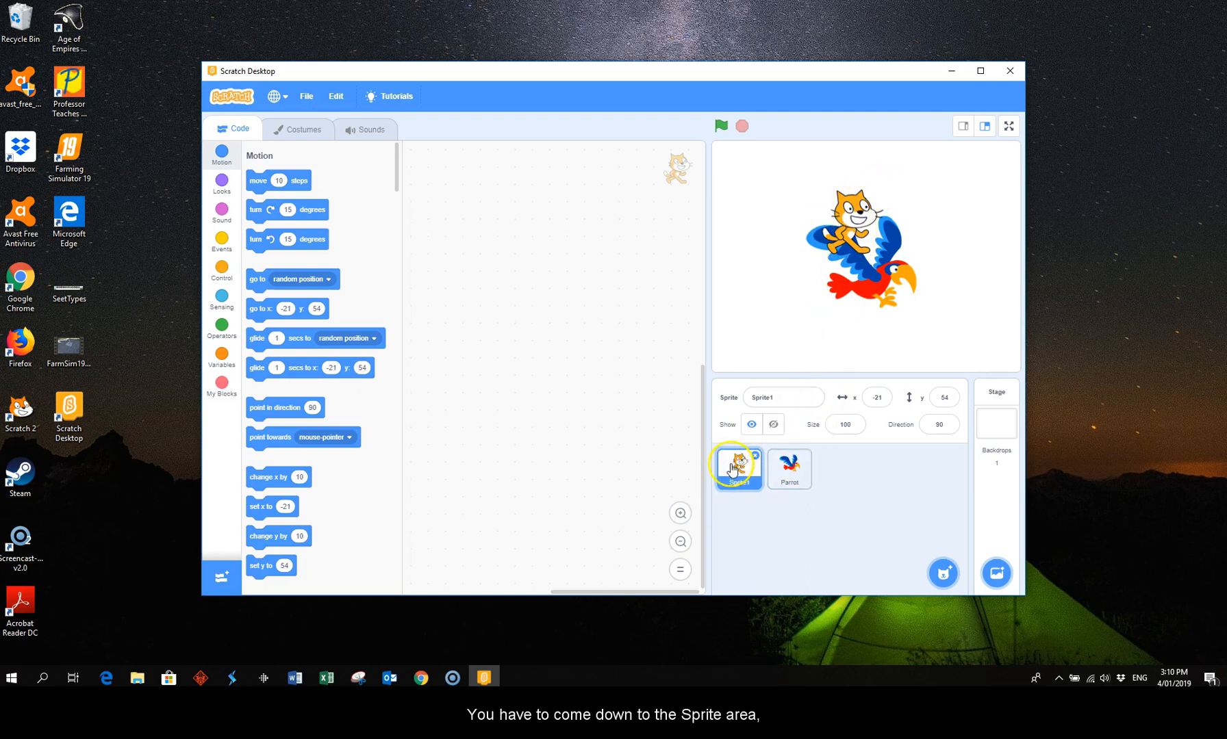
{"action": "right_click", "coordinate": [736, 469]}
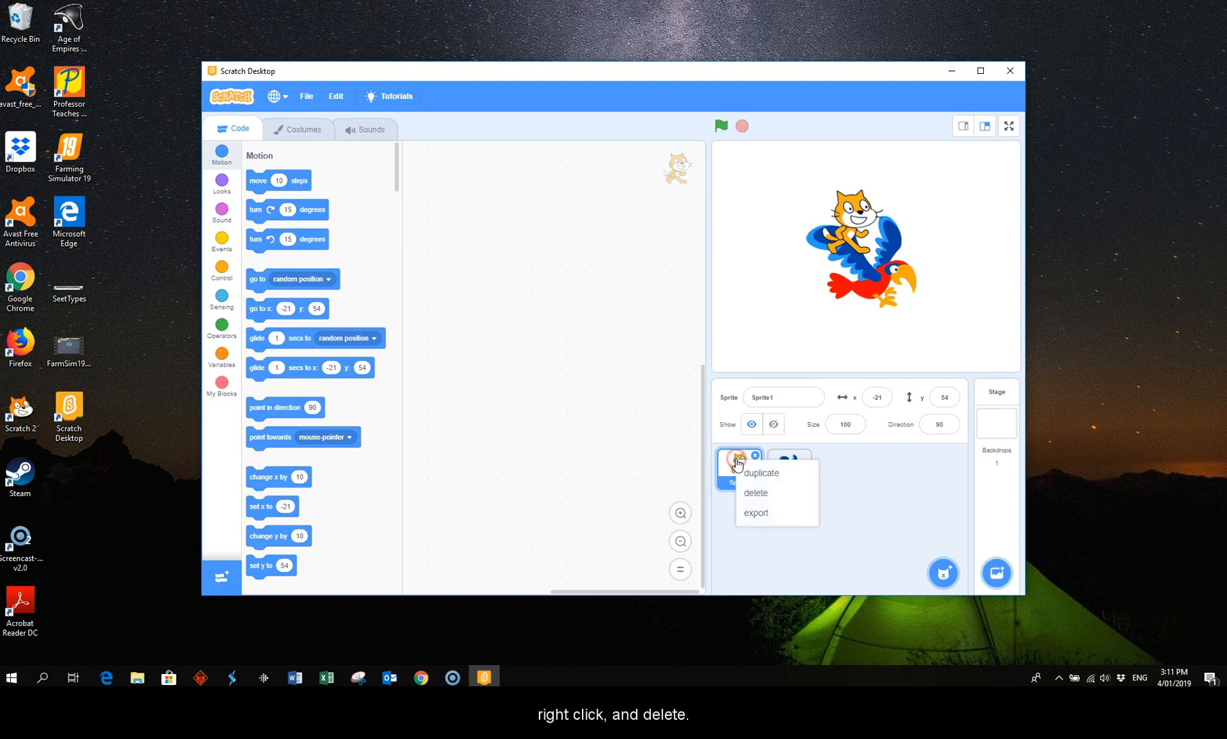
{"action": "left_click", "coordinate": [754, 493]}
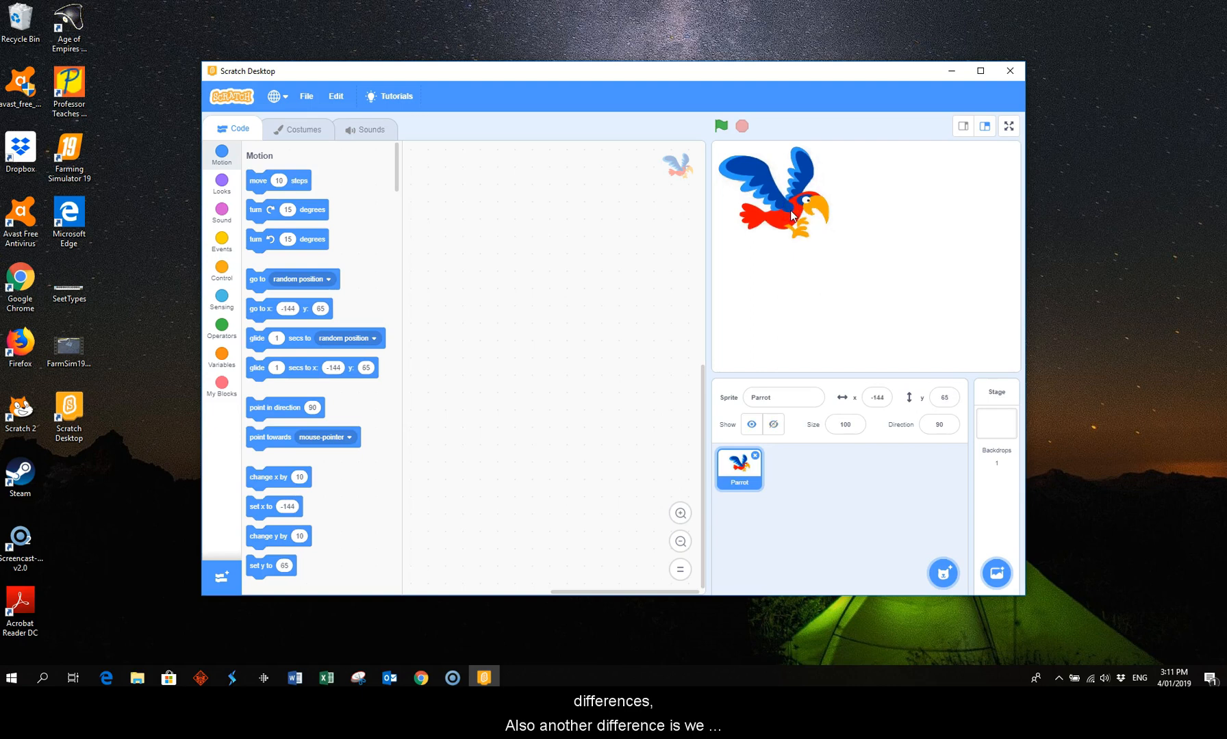
{"action": "mouse_move", "coordinate": [793, 133]}
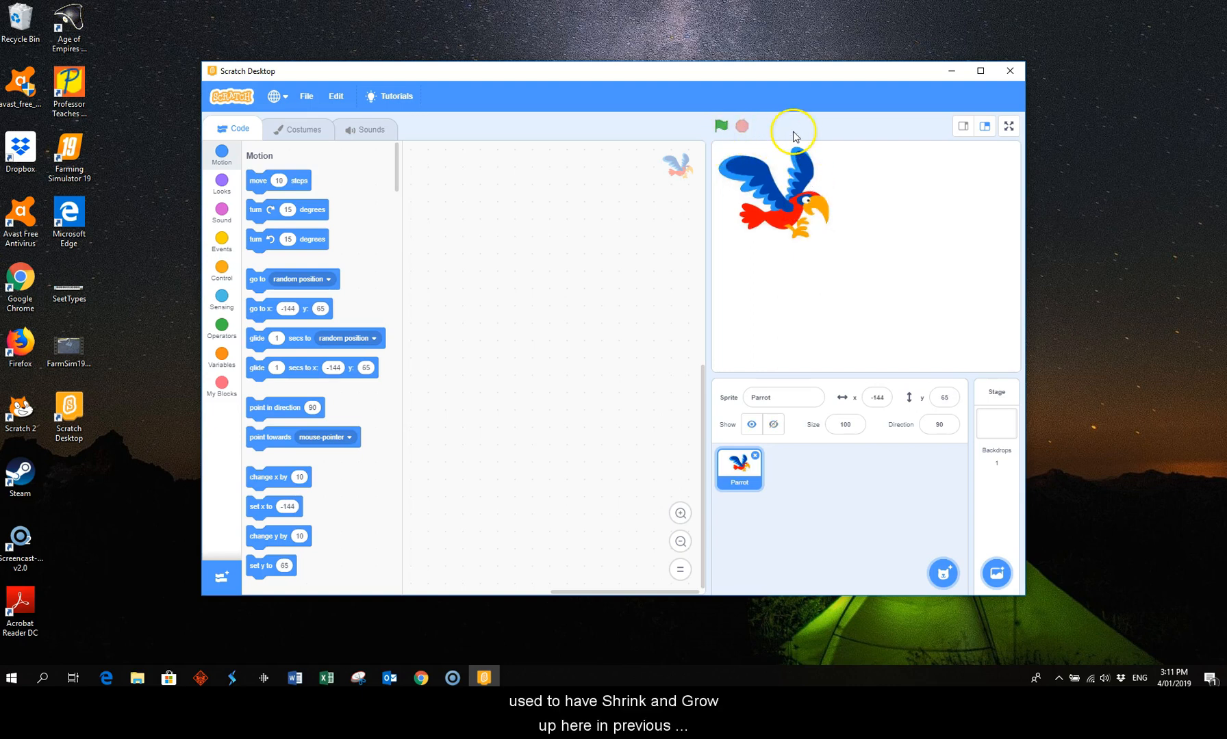
{"action": "mouse_move", "coordinate": [841, 127]}
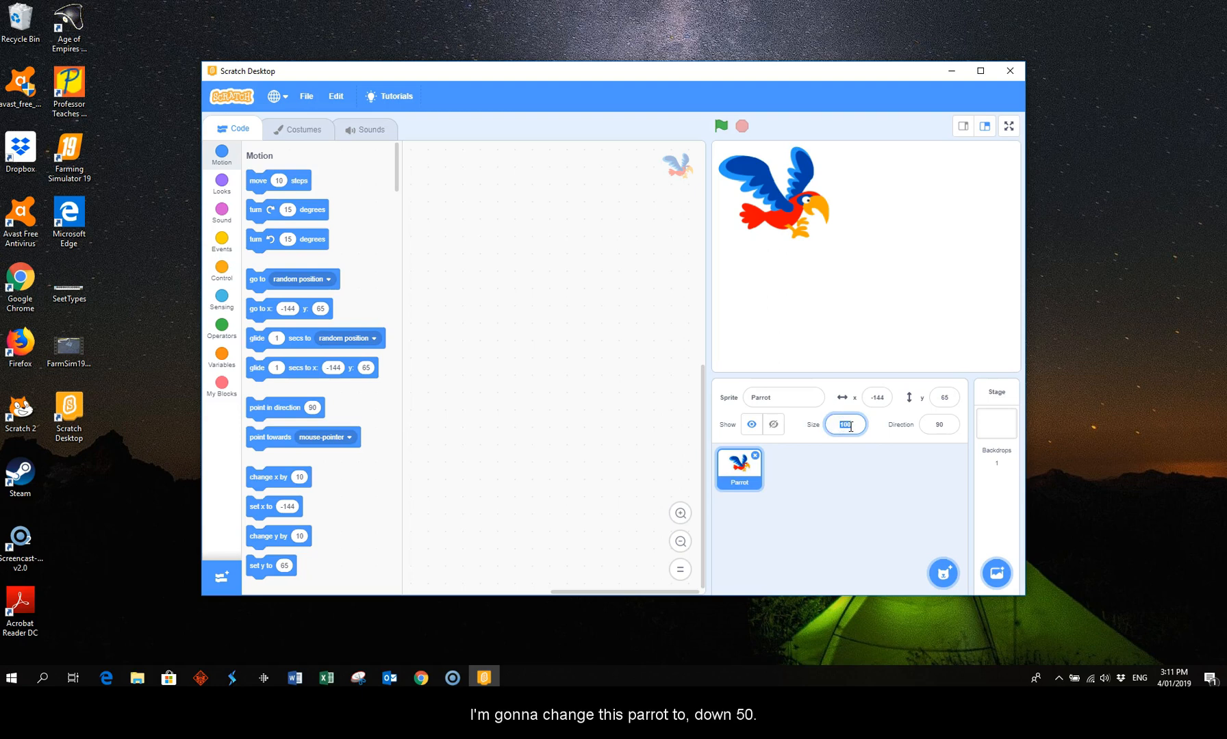
Set the Parrot's size to 50.
{"action": "type", "text": "50"}
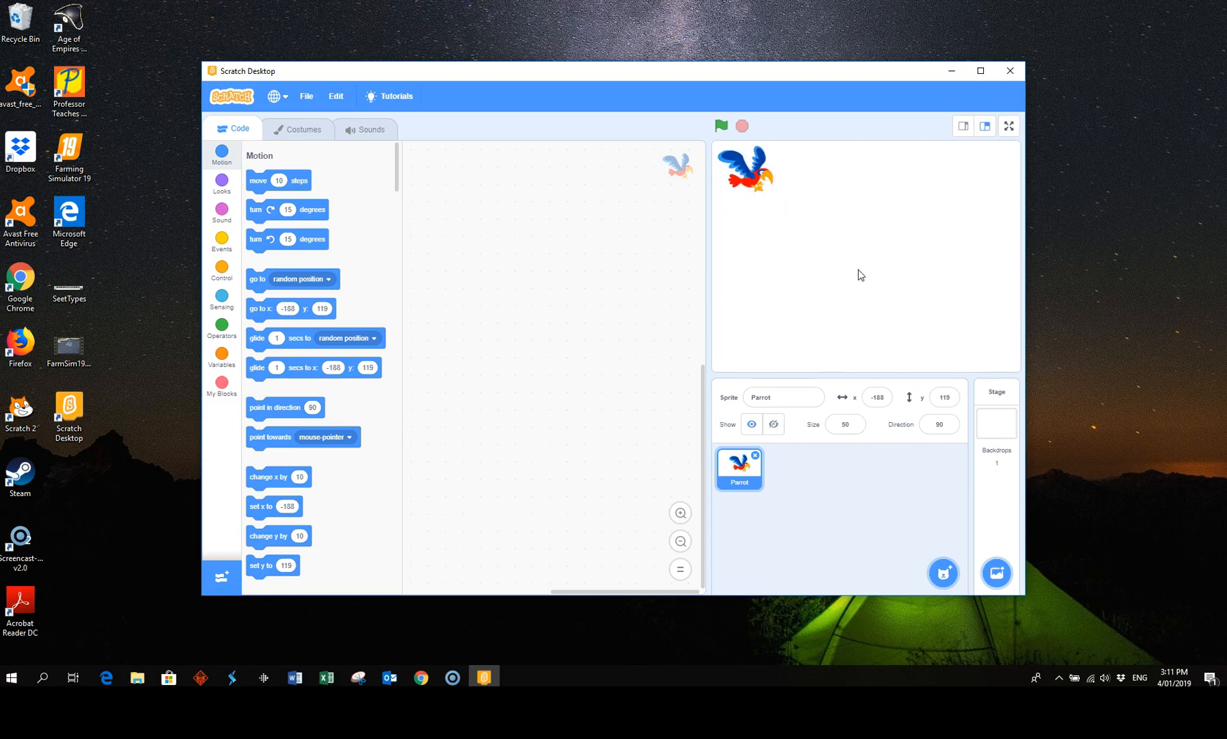
{"action": "mouse_move", "coordinate": [122, 180]}
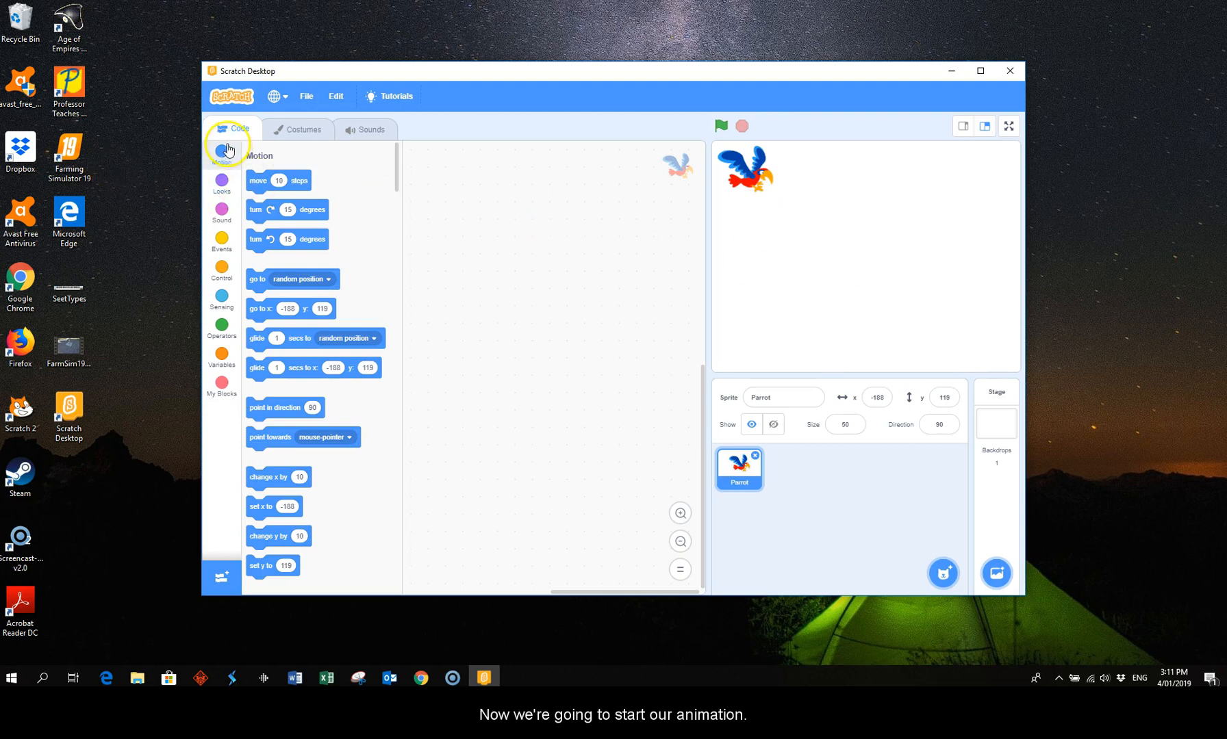
{"action": "mouse_move", "coordinate": [222, 280]}
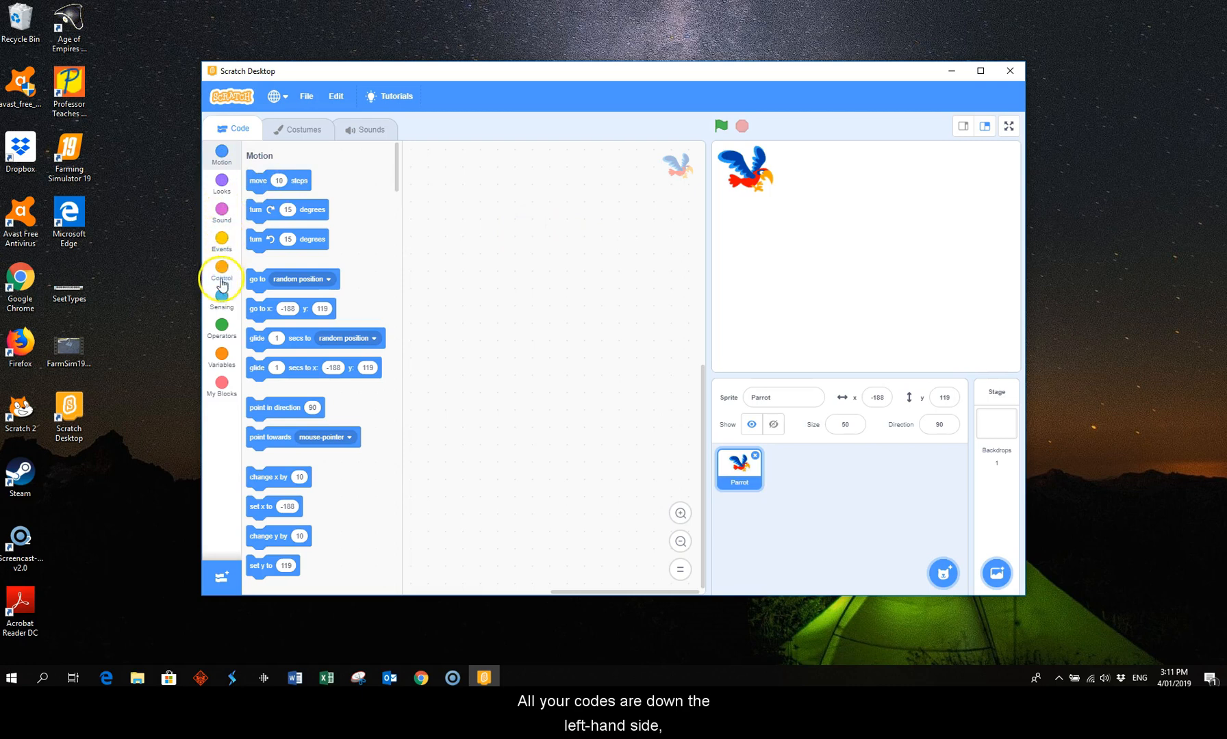
{"action": "mouse_move", "coordinate": [221, 211]}
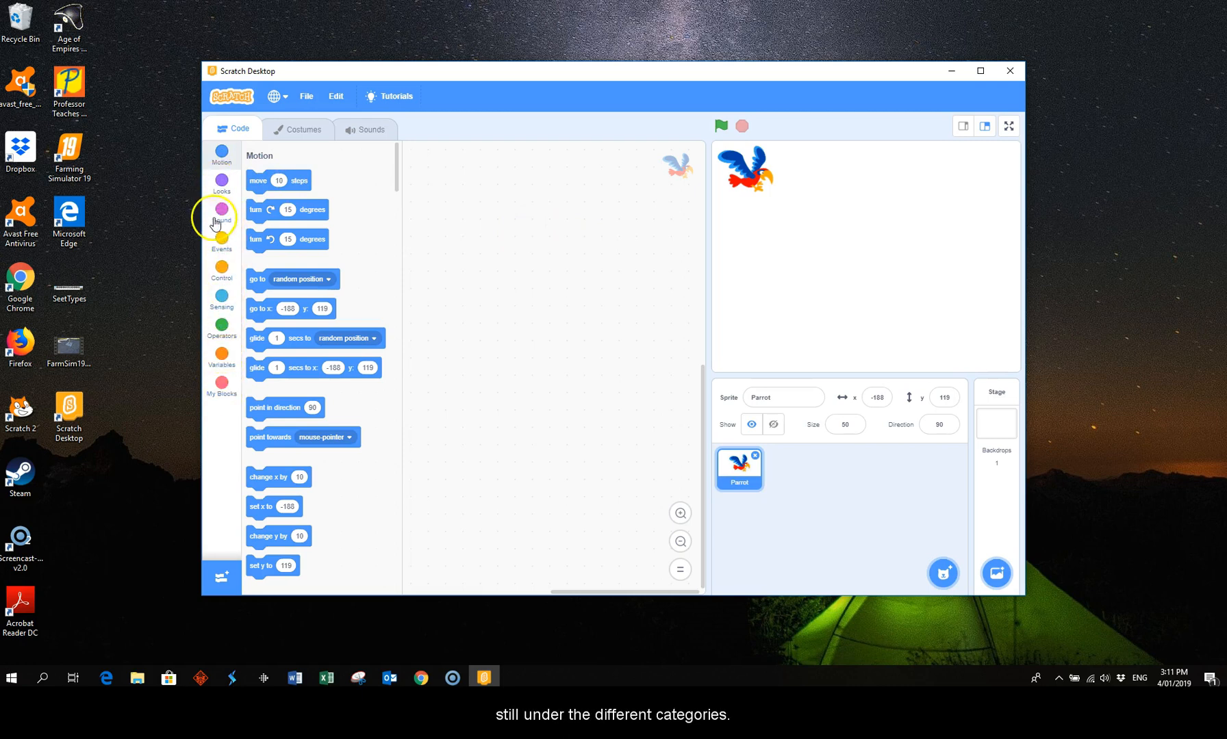
{"action": "mouse_move", "coordinate": [225, 314]}
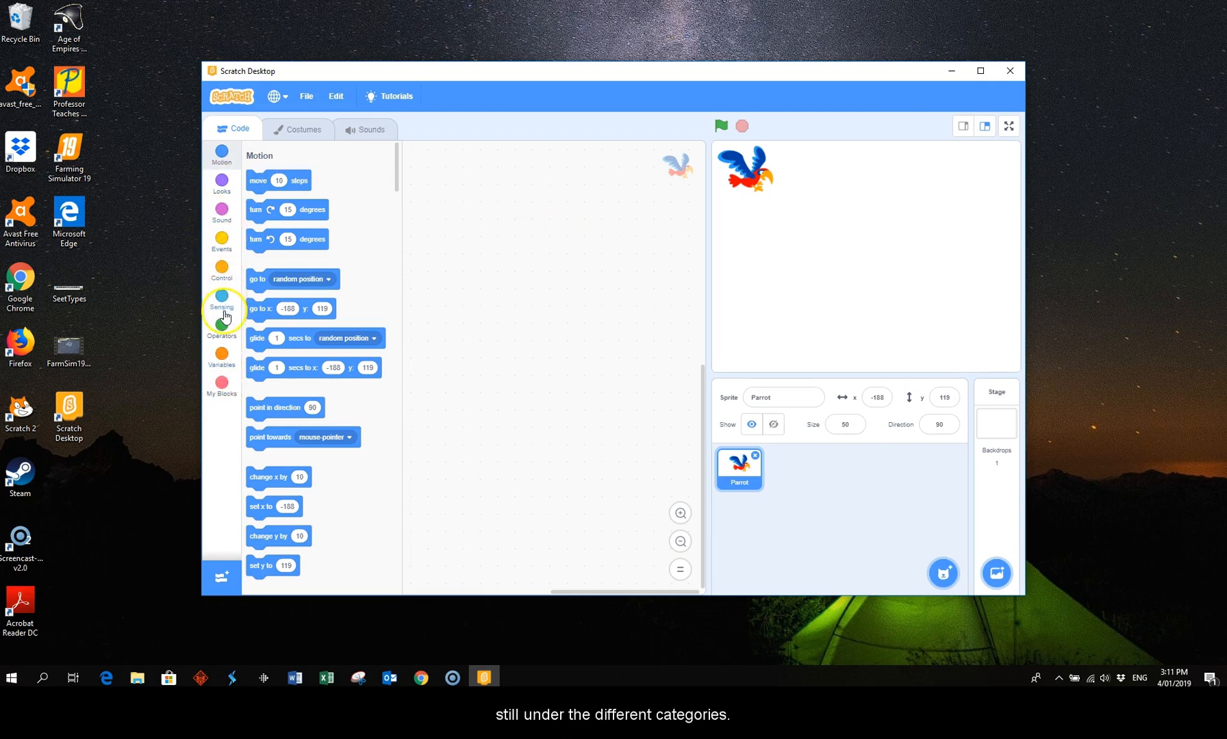
Build a green-flag script sending the parrot to x -188 y 119, with a separate wait 1 seconds block.
{"action": "left_click", "coordinate": [221, 242]}
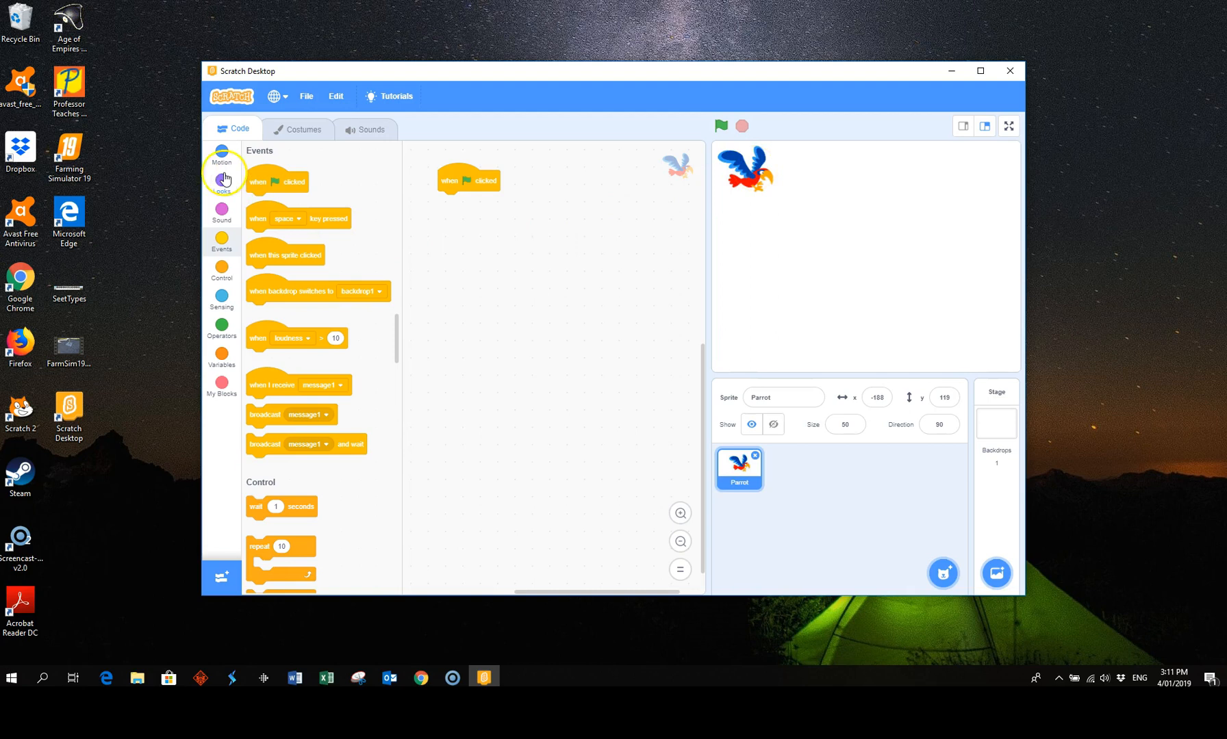
{"action": "left_click", "coordinate": [222, 152]}
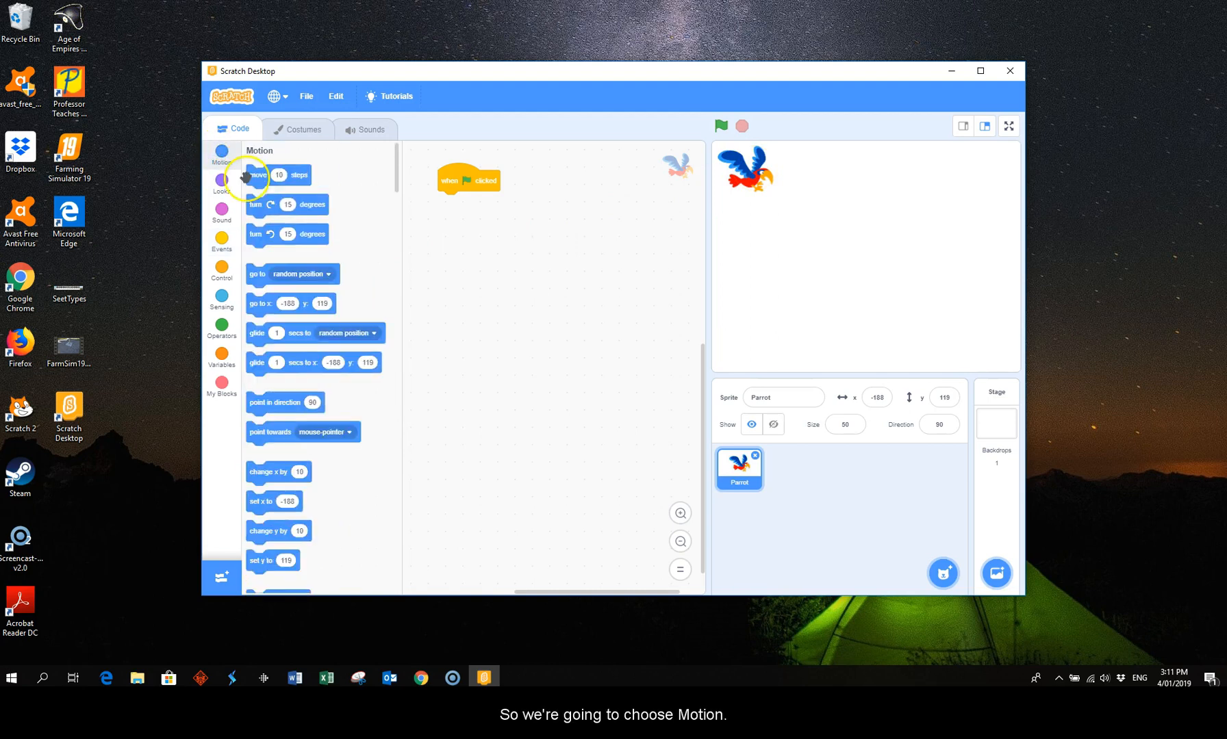
{"action": "mouse_move", "coordinate": [270, 296]}
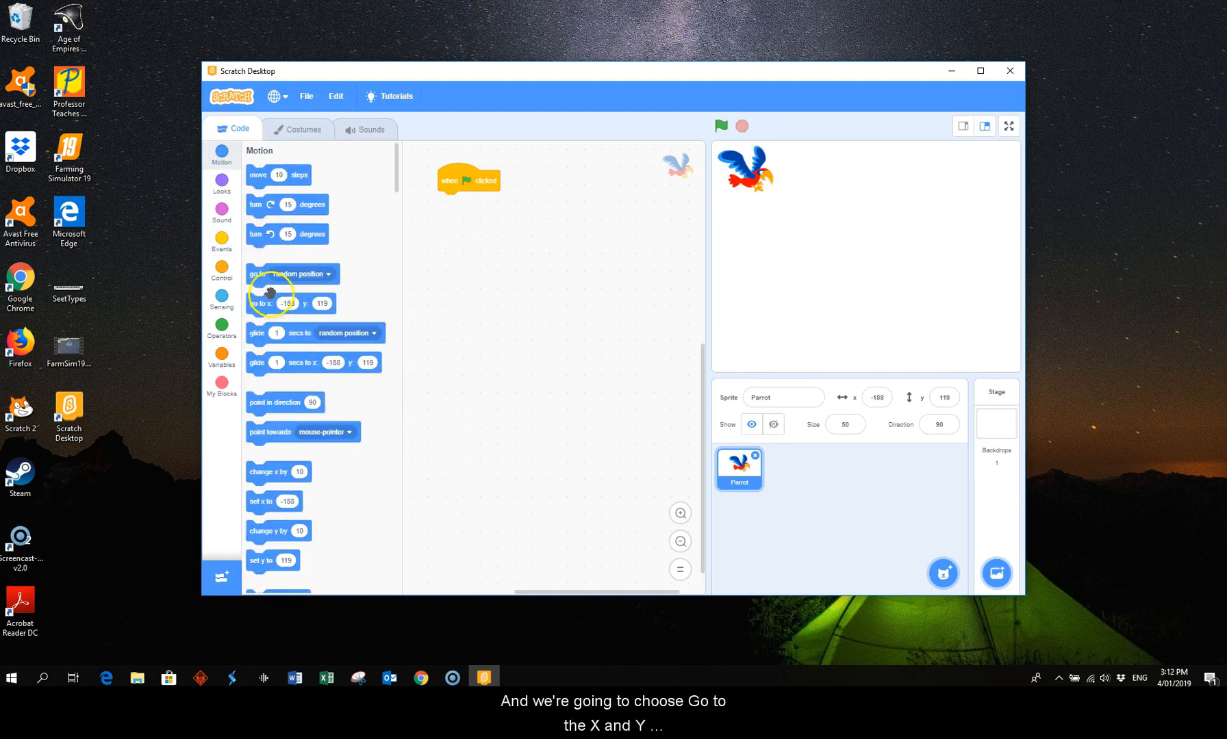
{"action": "mouse_move", "coordinate": [317, 303]}
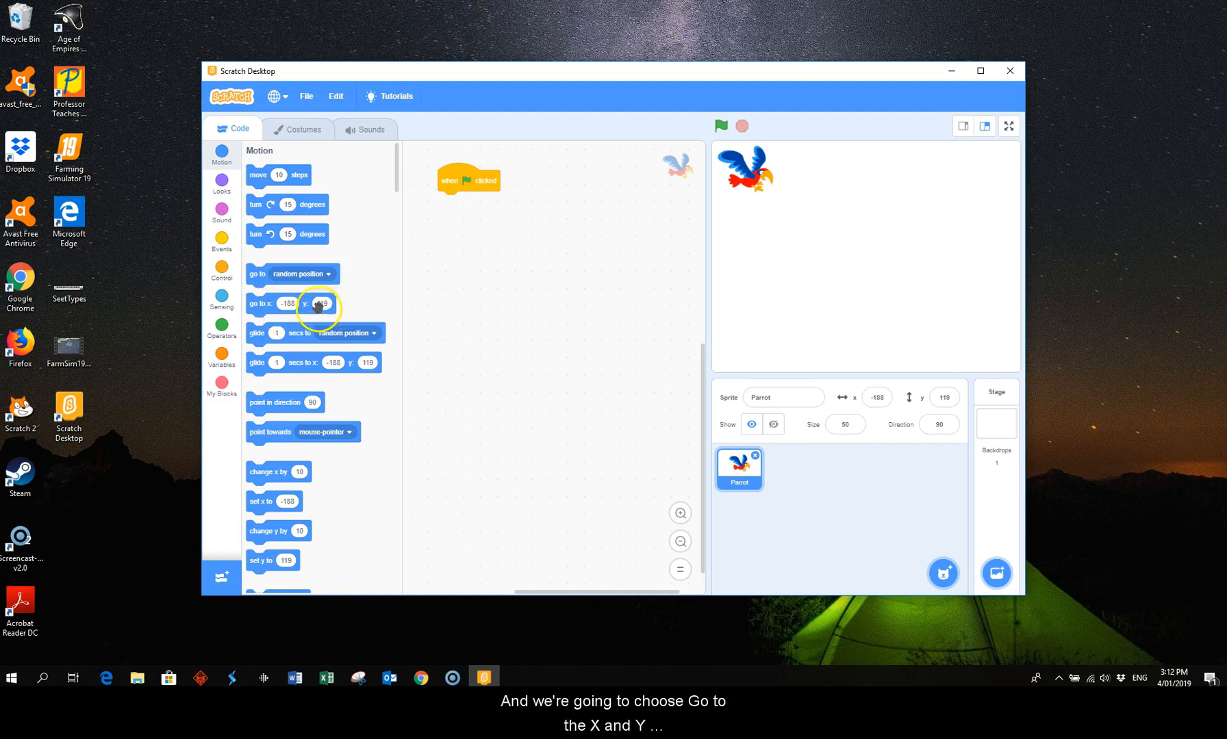
{"action": "mouse_move", "coordinate": [397, 323]}
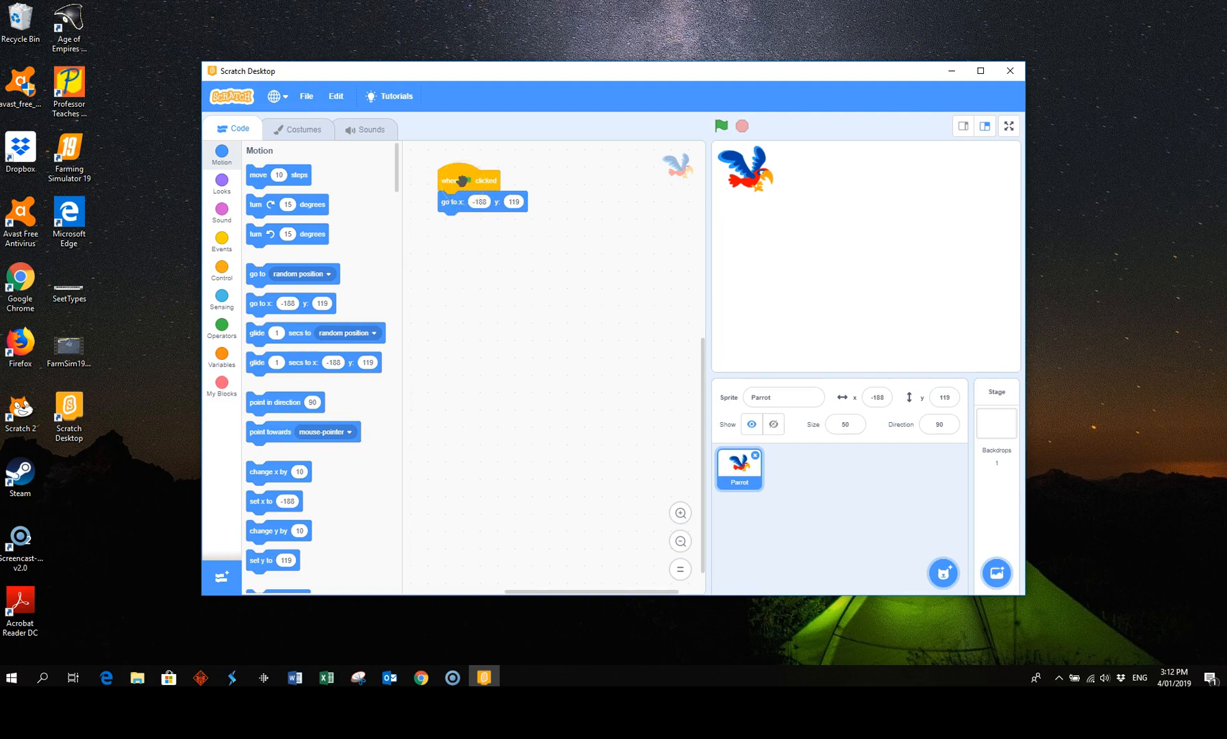
{"action": "mouse_move", "coordinate": [353, 206]}
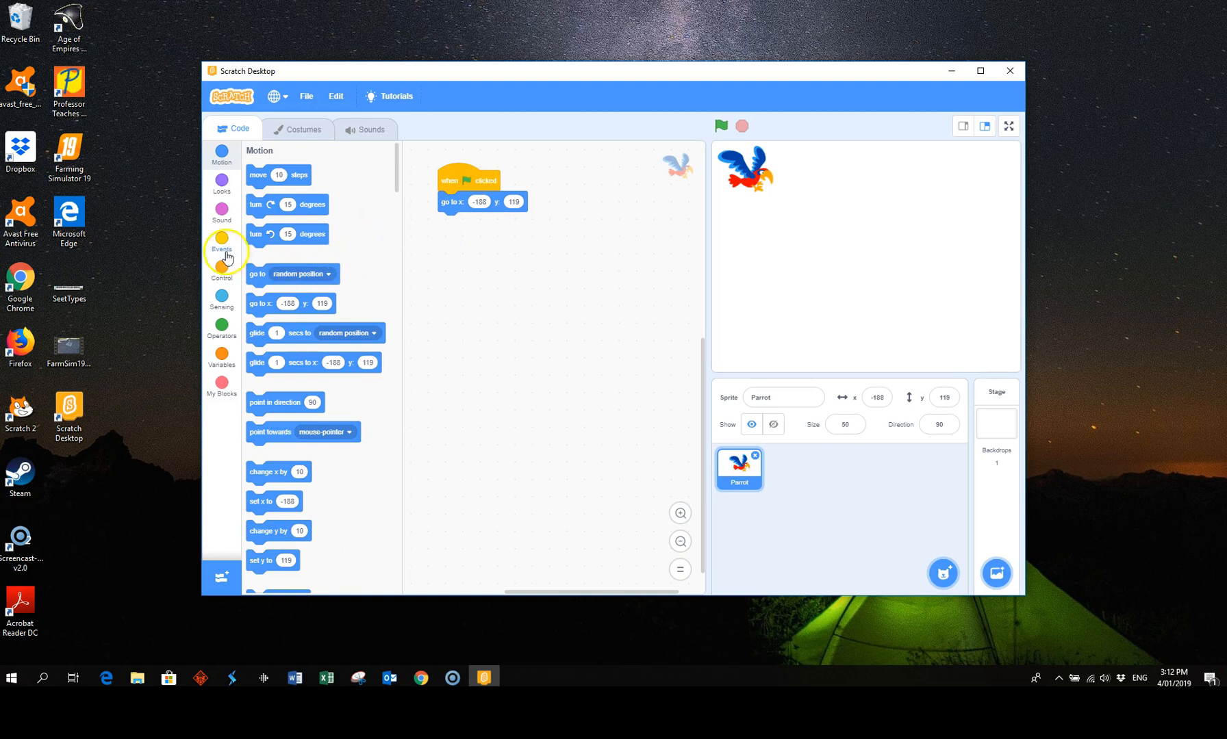
{"action": "left_click", "coordinate": [222, 268]}
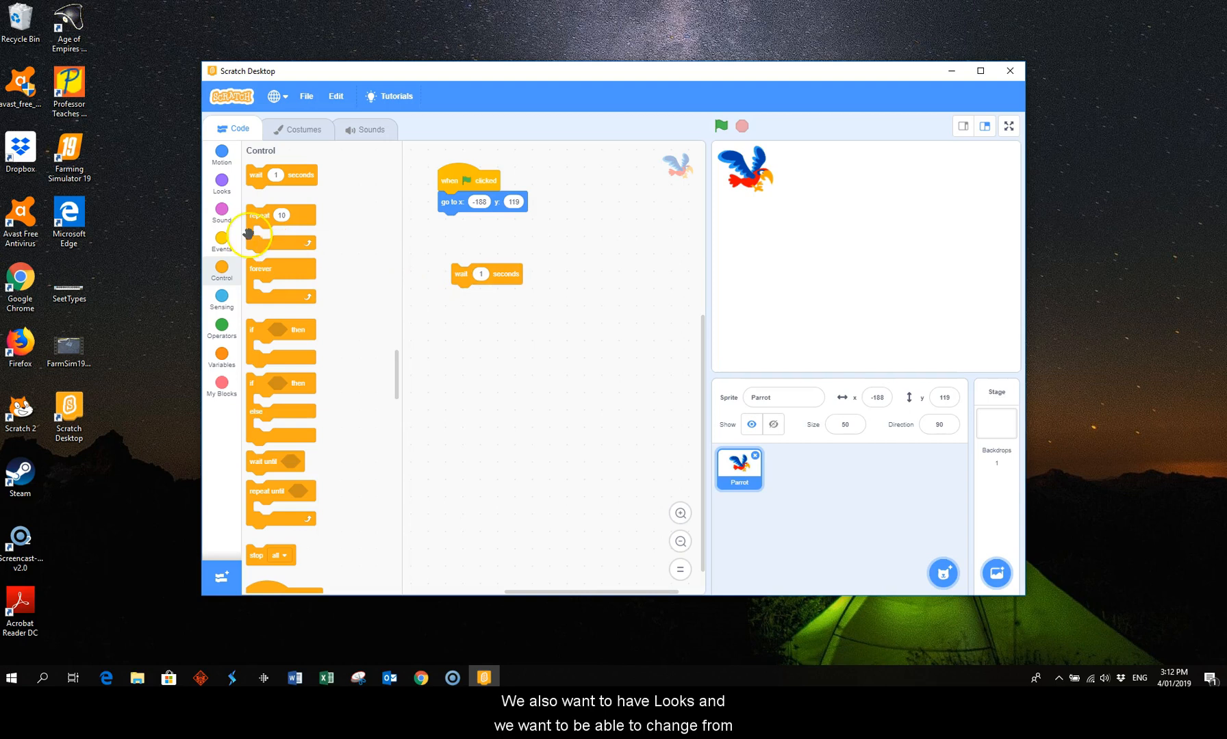
{"action": "left_click", "coordinate": [221, 178]}
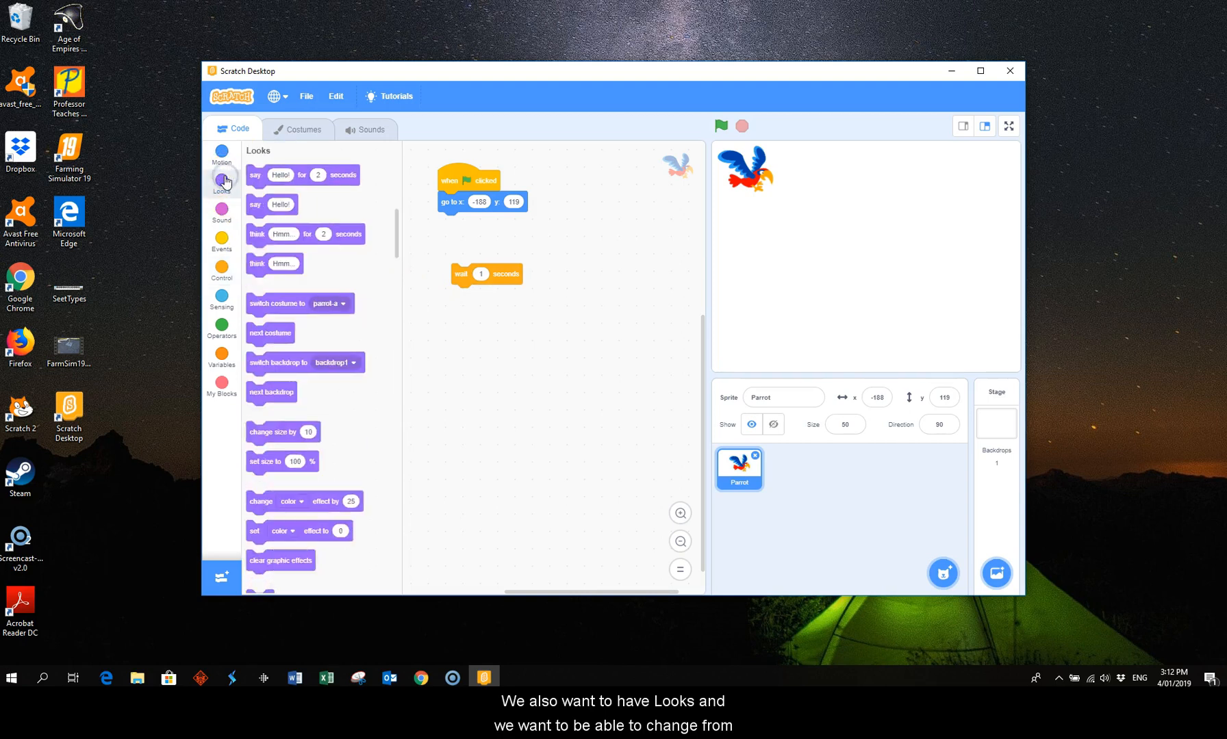
{"action": "mouse_move", "coordinate": [734, 298]}
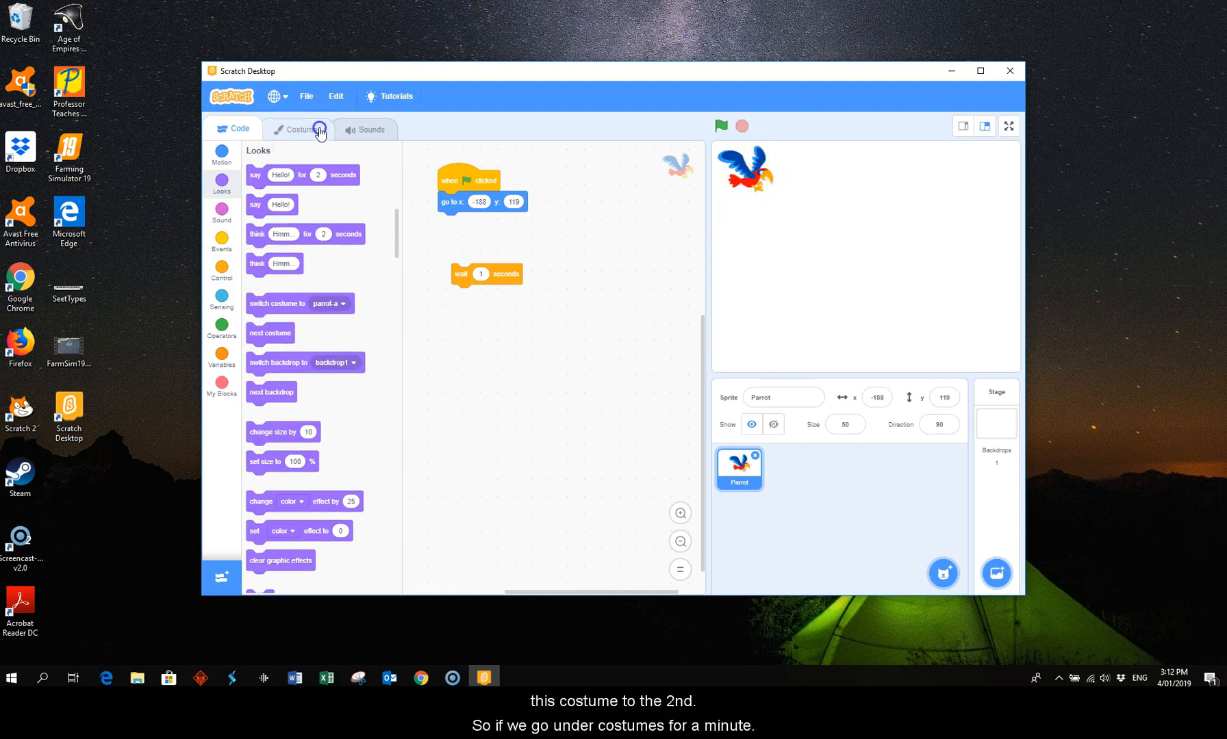
{"action": "left_click", "coordinate": [302, 128]}
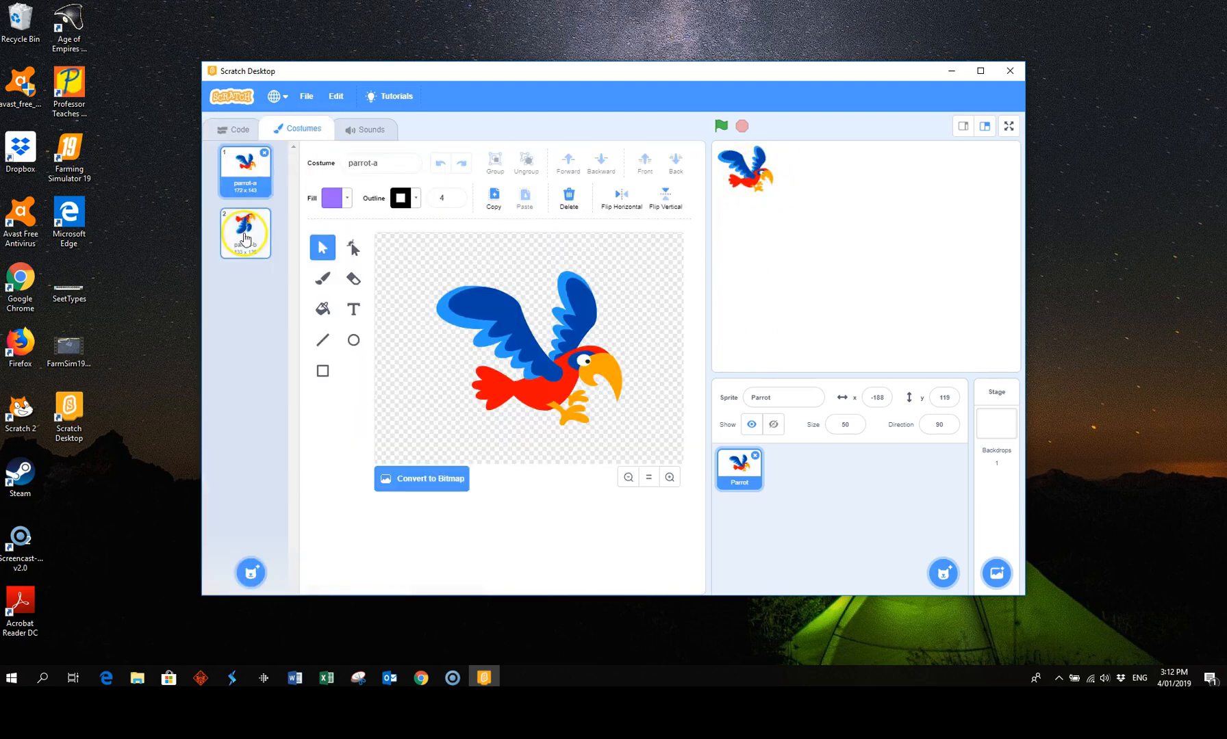
{"action": "left_click", "coordinate": [245, 233]}
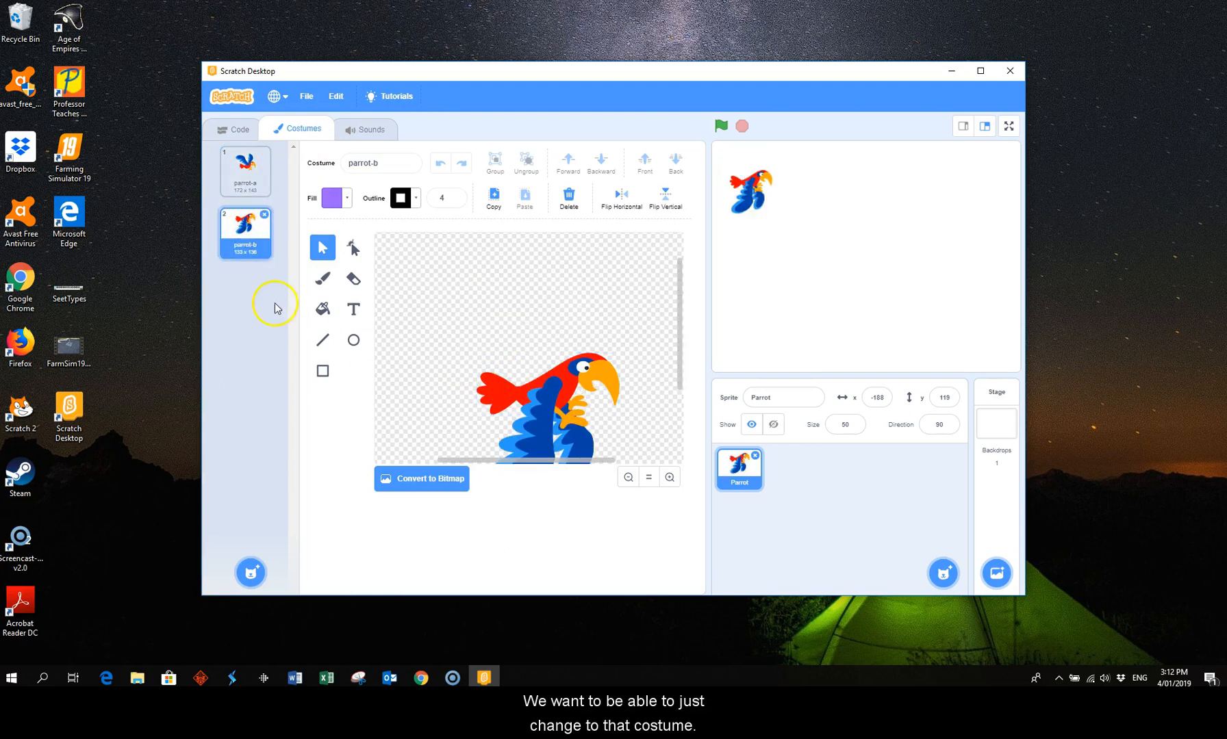
{"action": "left_click", "coordinate": [245, 170]}
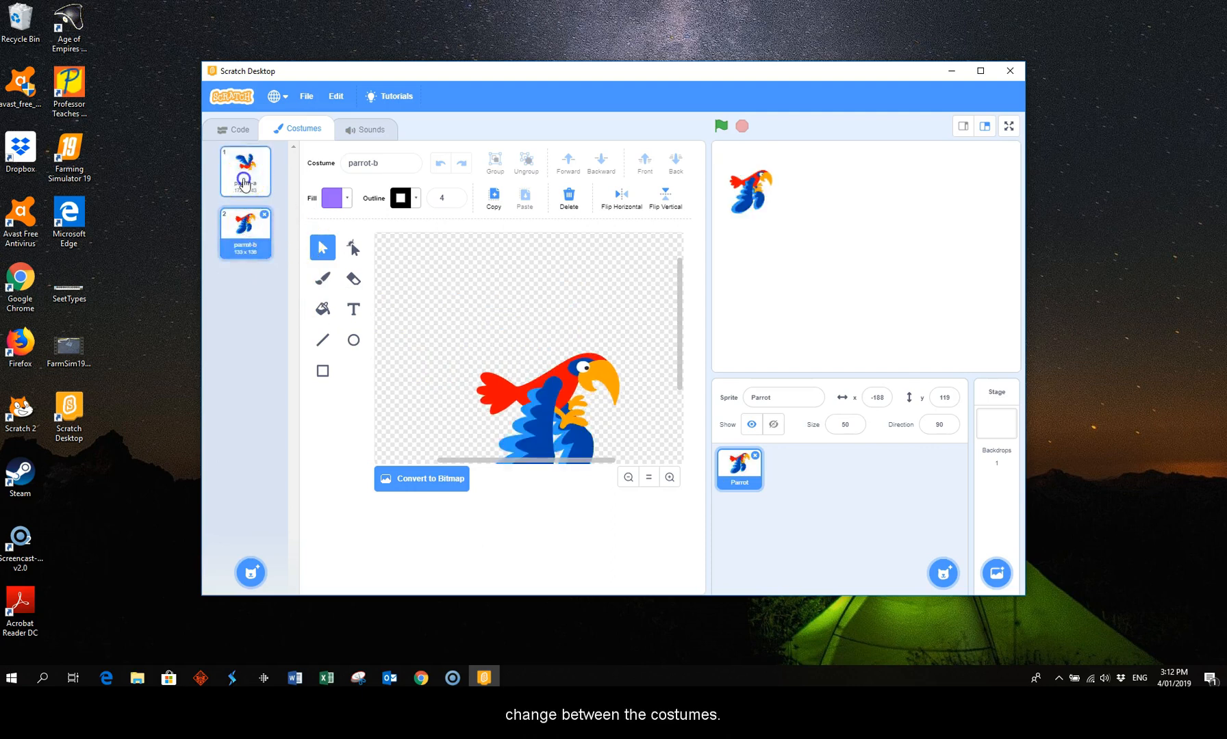
{"action": "left_click", "coordinate": [240, 129]}
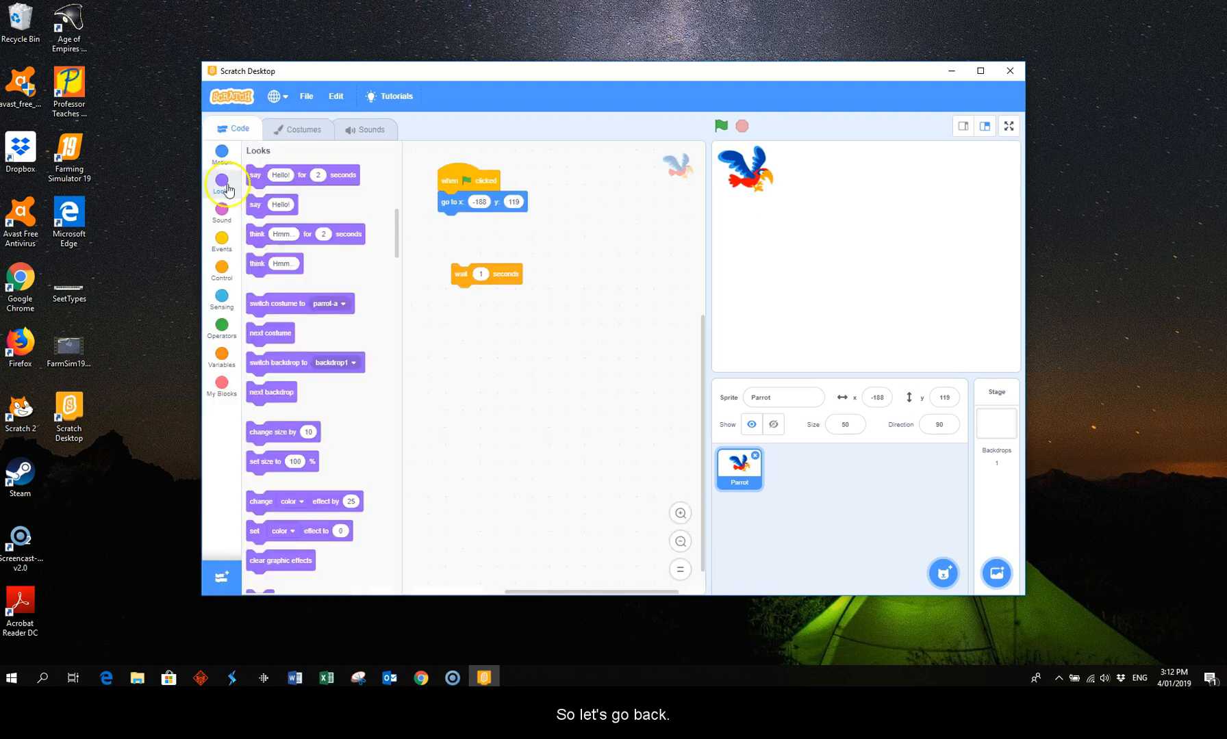
{"action": "mouse_move", "coordinate": [293, 293]}
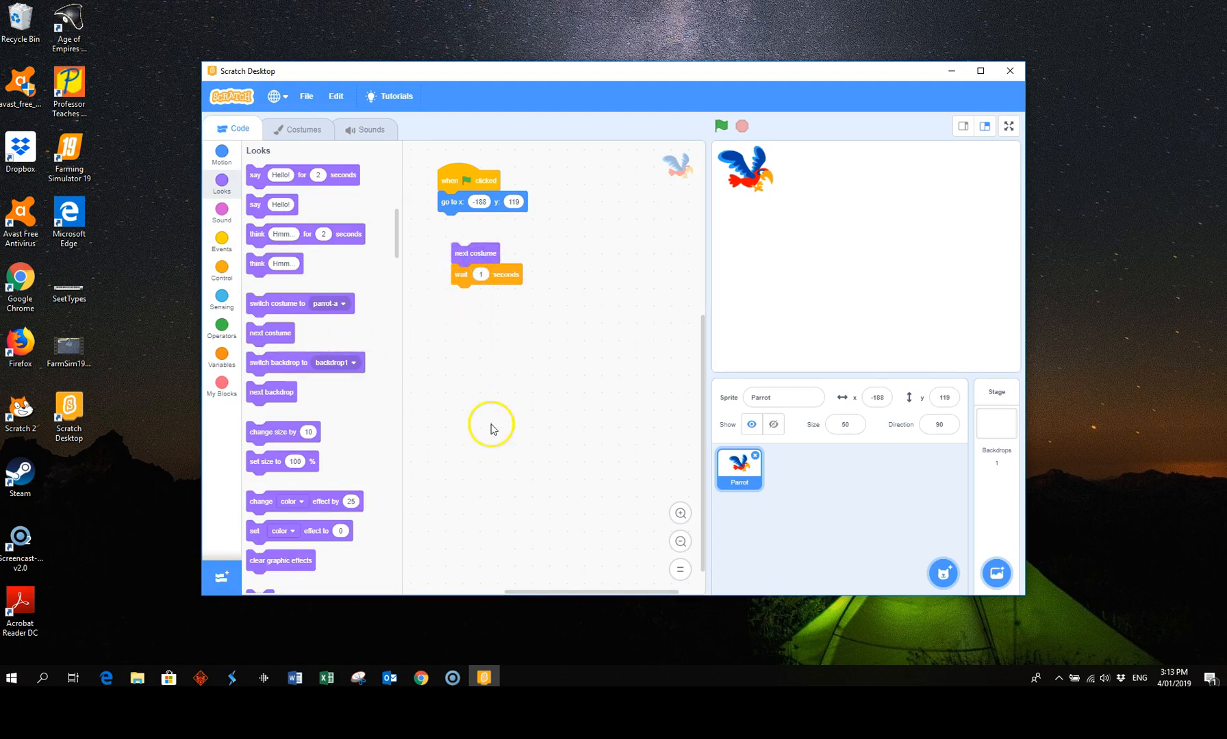
{"action": "mouse_move", "coordinate": [494, 424]}
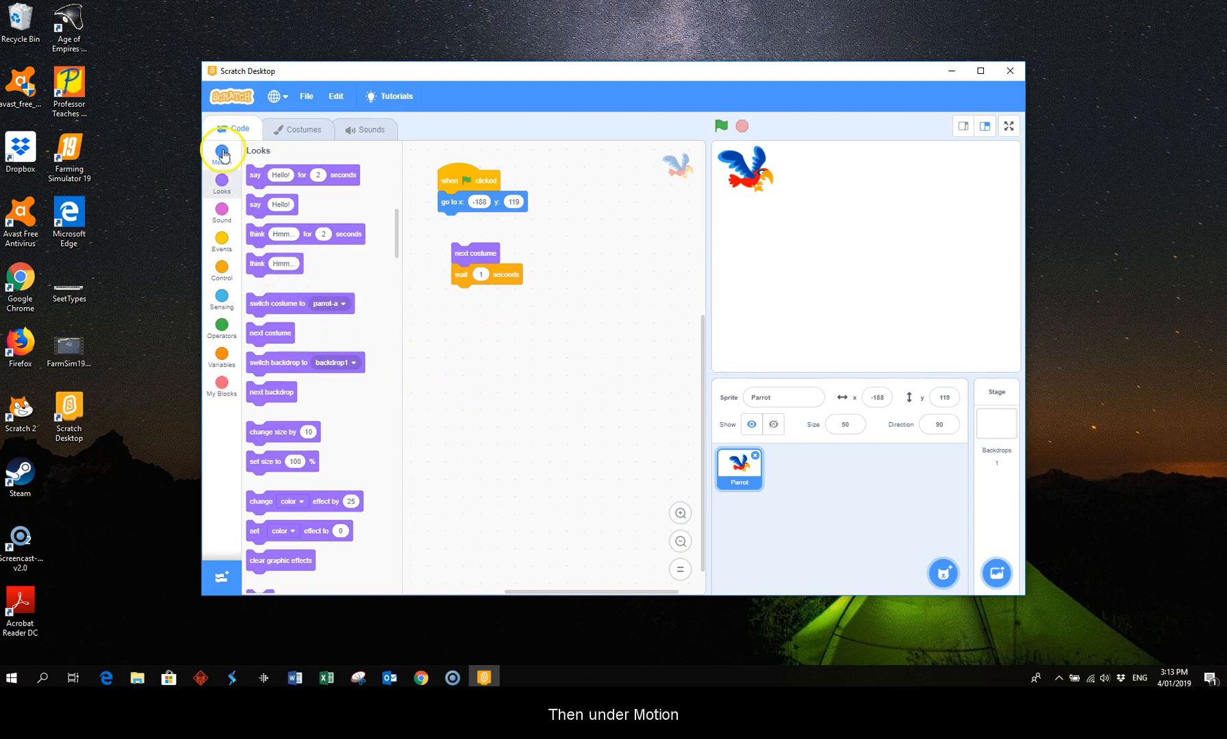
Add 'move 10 steps' and 'if on edge, bounce' under the next costume and wait blocks.
{"action": "left_click", "coordinate": [222, 156]}
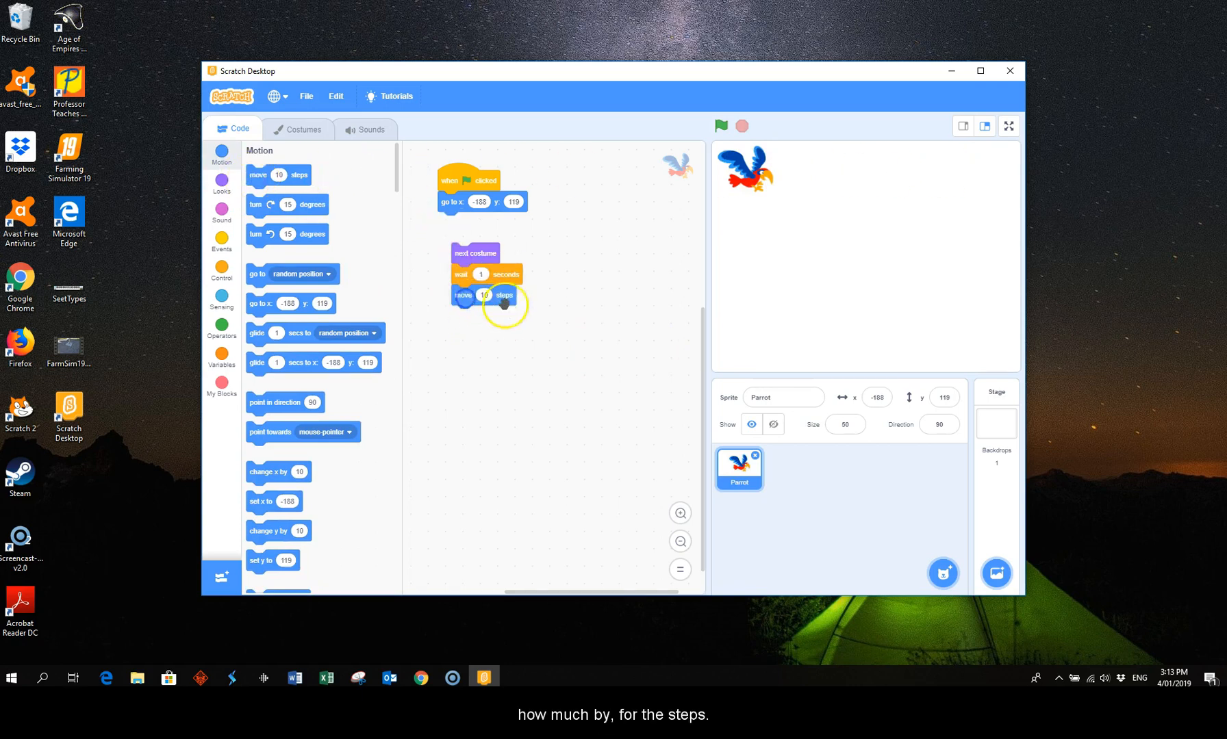
{"action": "mouse_move", "coordinate": [498, 323]}
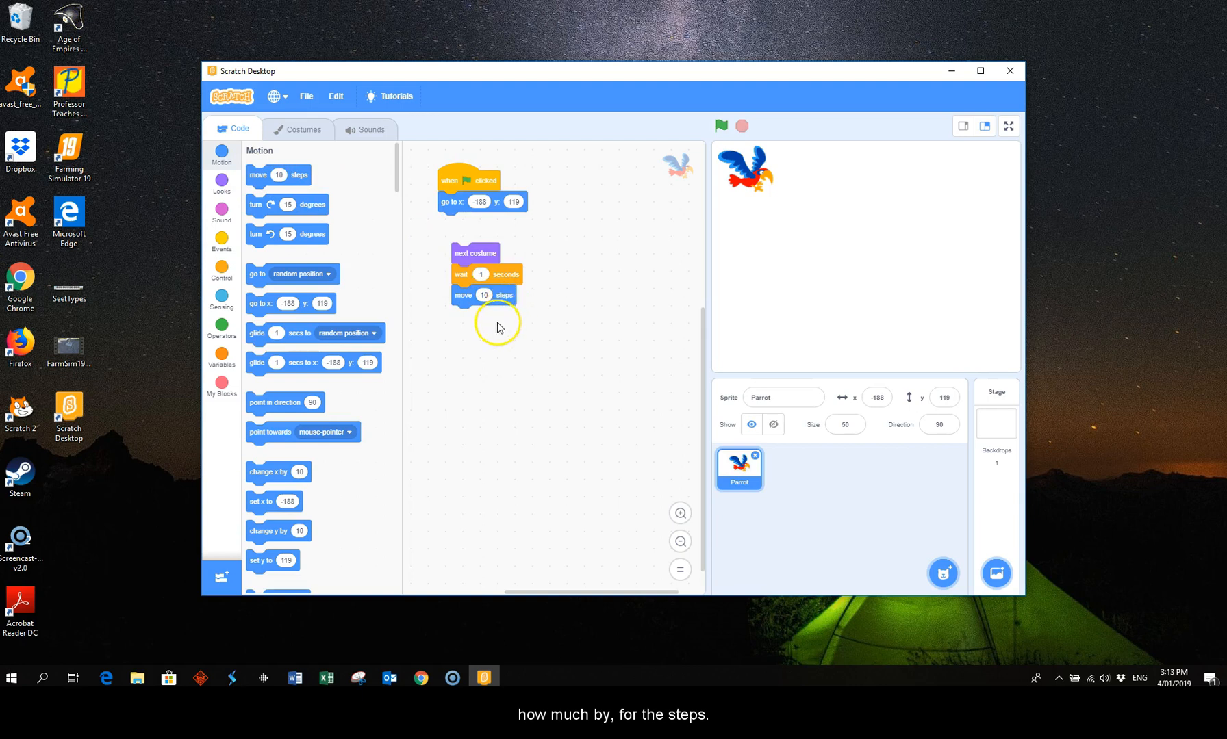
{"action": "mouse_move", "coordinate": [745, 323]}
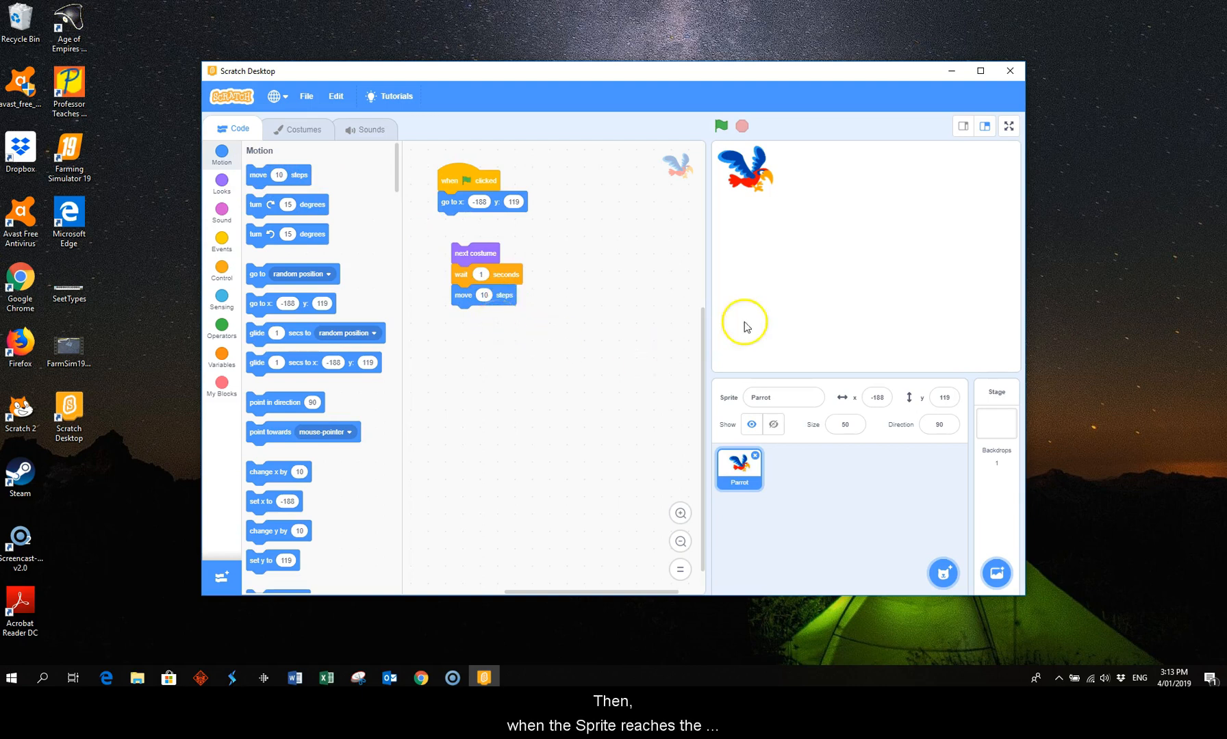
{"action": "mouse_move", "coordinate": [1017, 182]}
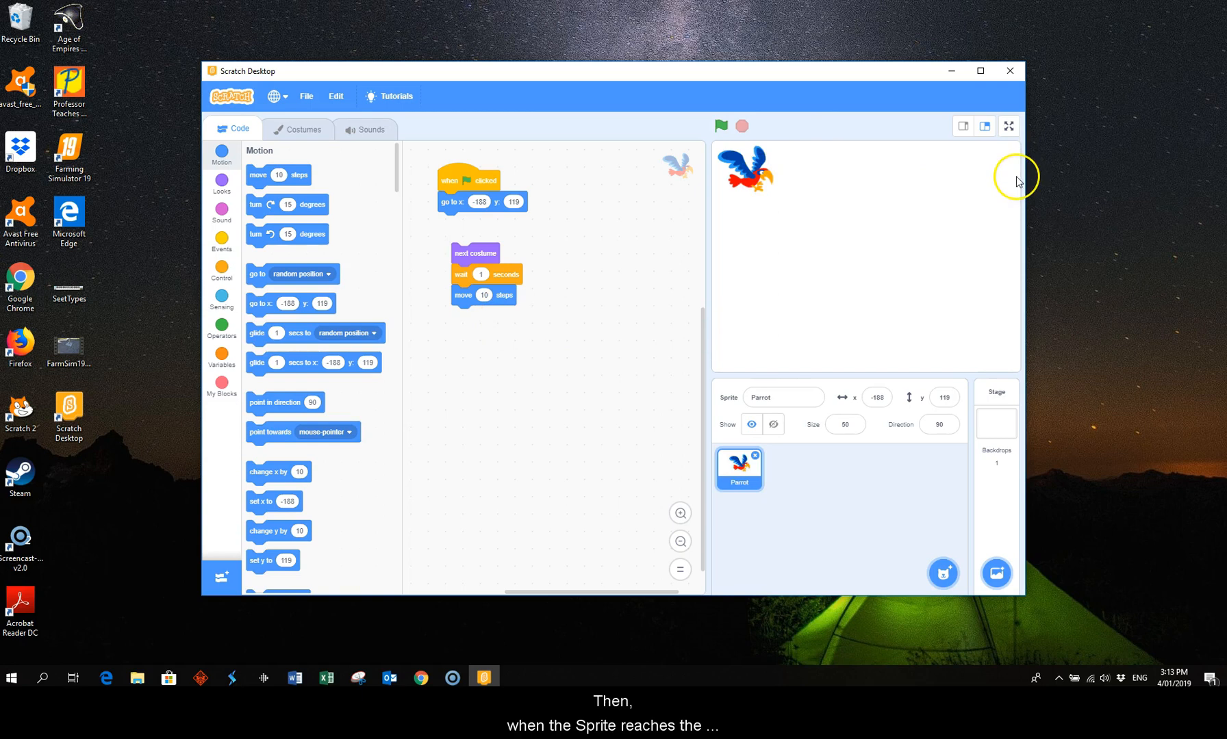
{"action": "mouse_move", "coordinate": [913, 186]}
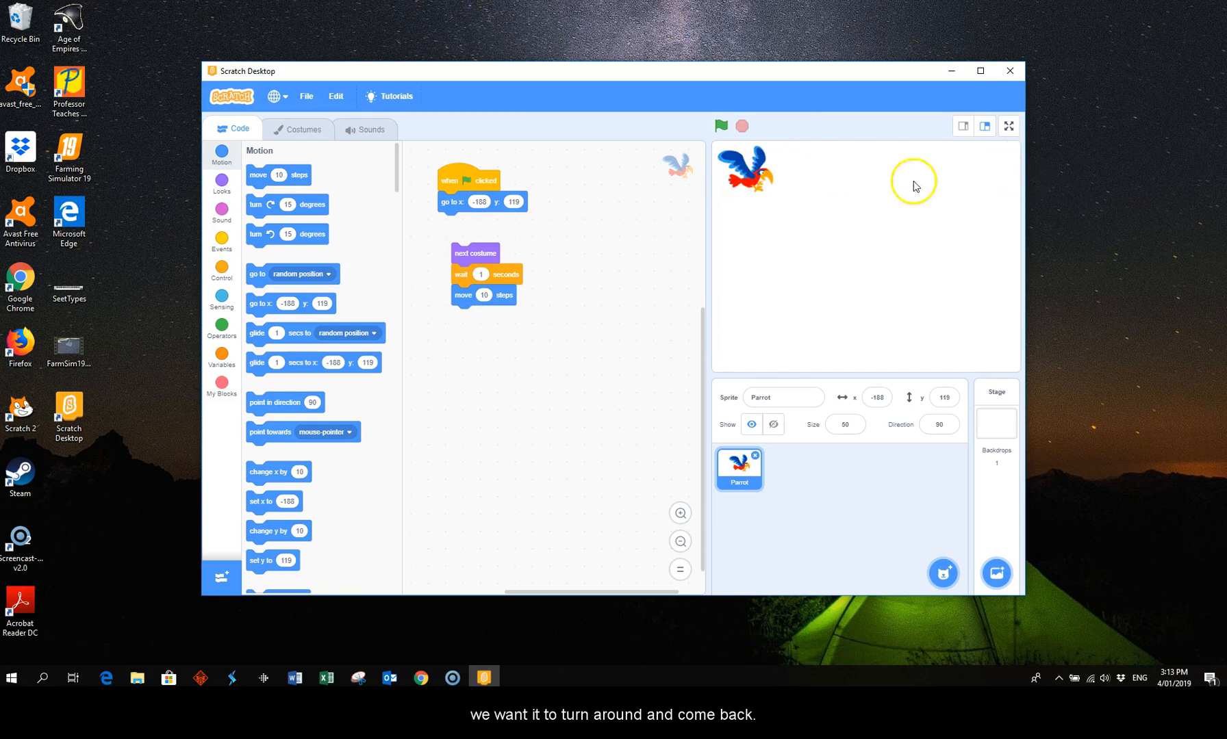
{"action": "mouse_move", "coordinate": [622, 183]}
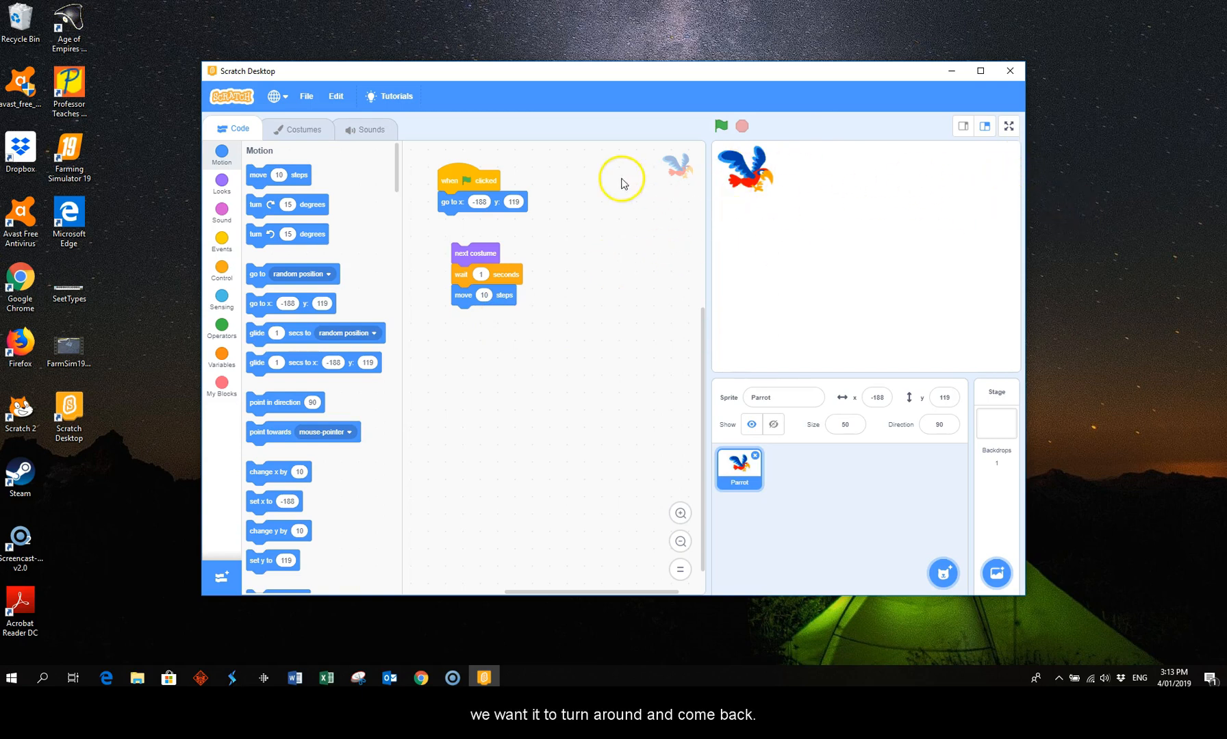
{"action": "mouse_move", "coordinate": [344, 431]}
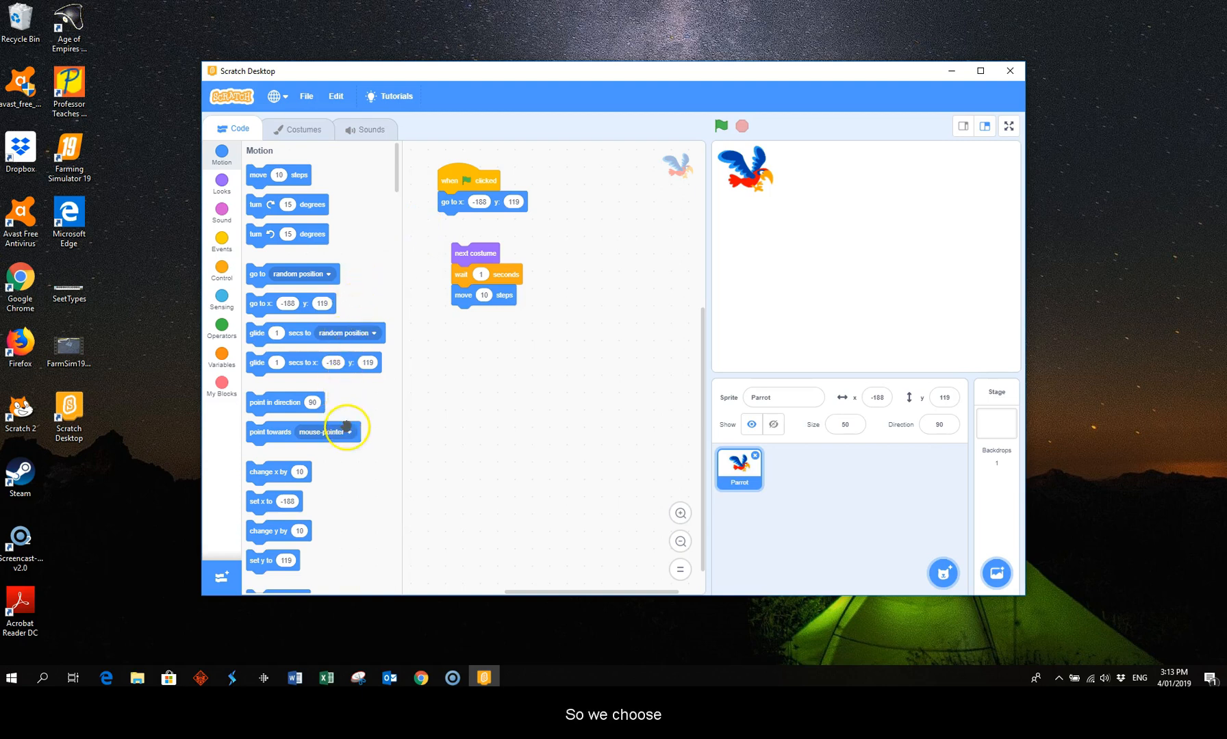
{"action": "mouse_move", "coordinate": [311, 403]}
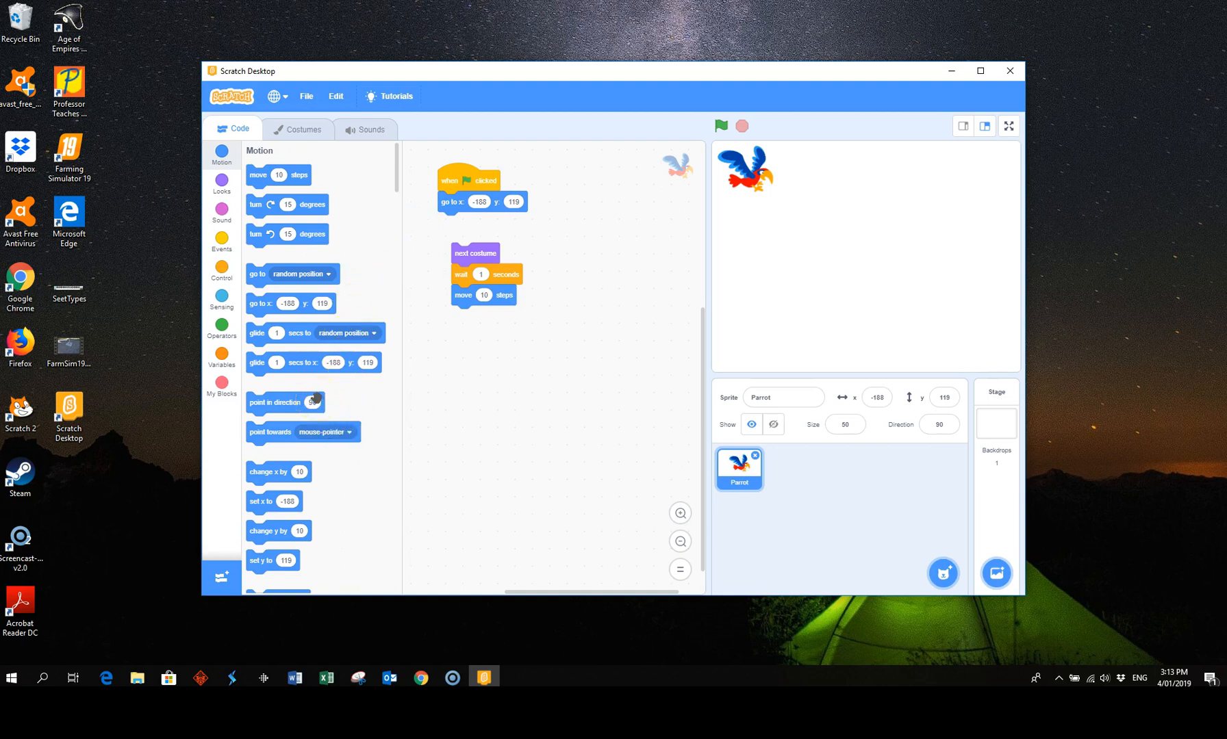
{"action": "scroll", "scroll_direction": "down", "scroll_amount": 3}
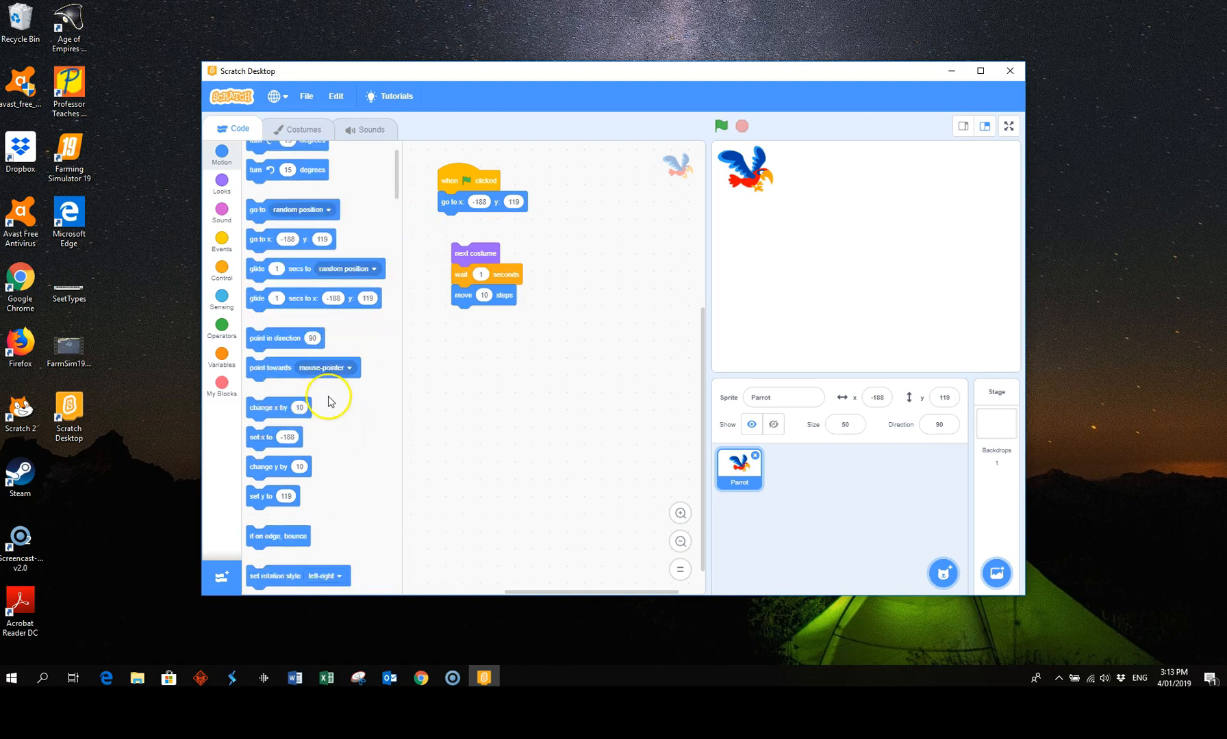
{"action": "scroll", "scroll_direction": "down", "scroll_amount": 3}
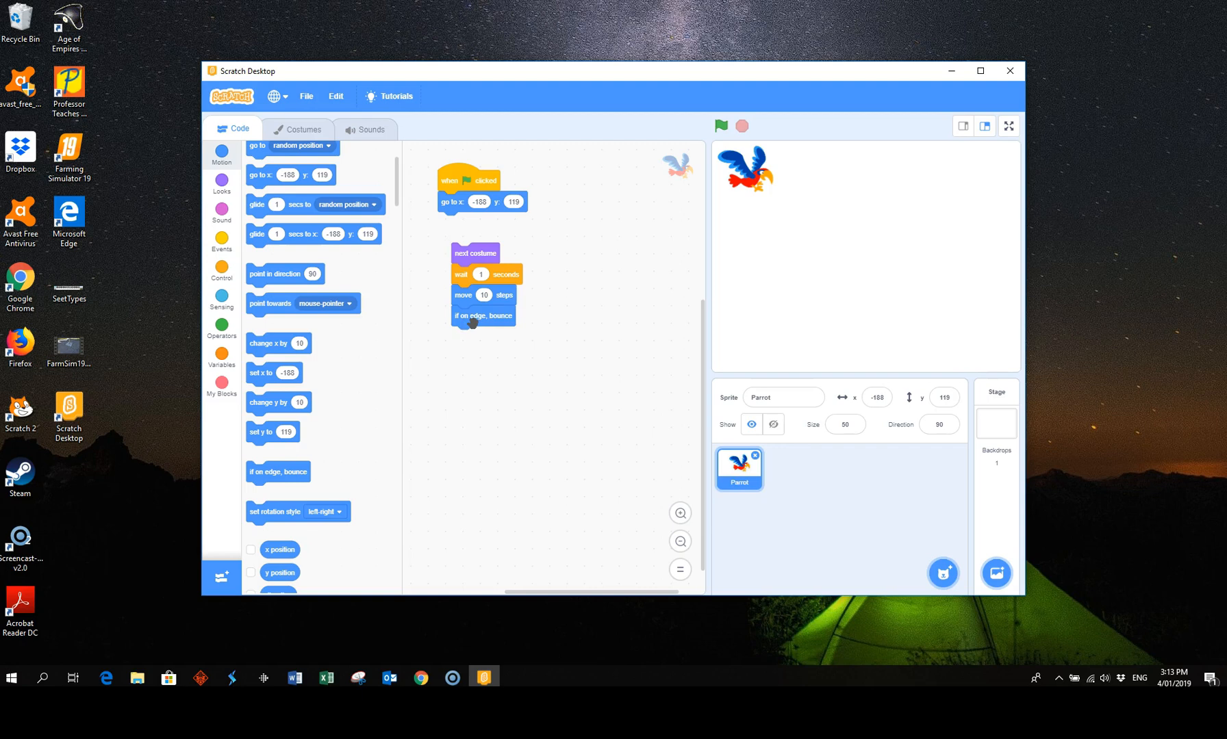
{"action": "mouse_move", "coordinate": [216, 283]}
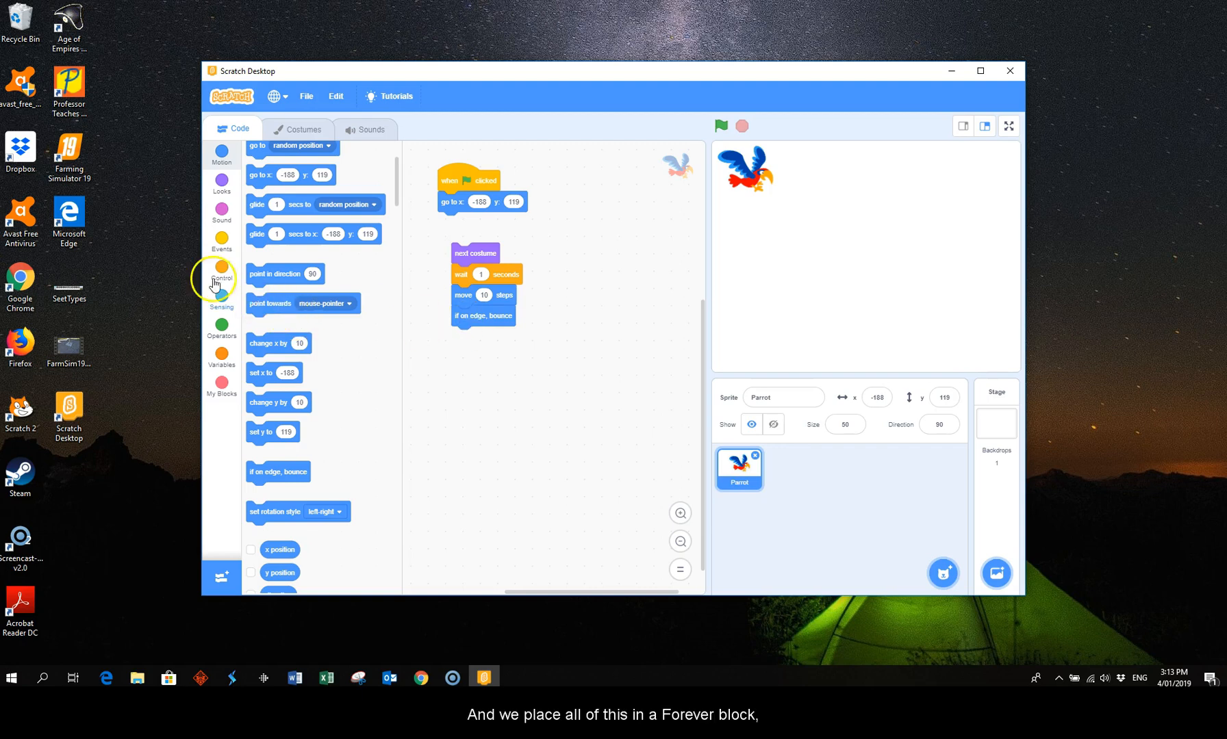
{"action": "mouse_move", "coordinate": [215, 283]}
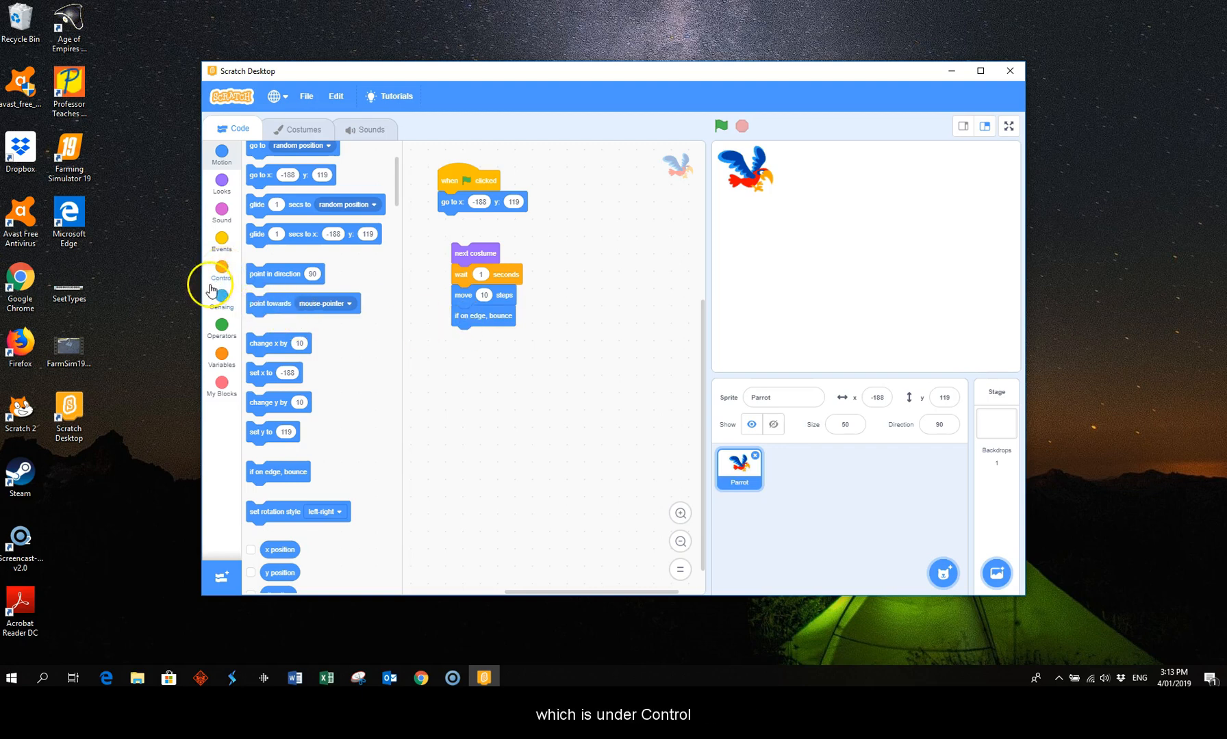
Wrap the stack in a forever loop under the green-flag script and set the wait to 0.25 seconds.
{"action": "left_click", "coordinate": [222, 272]}
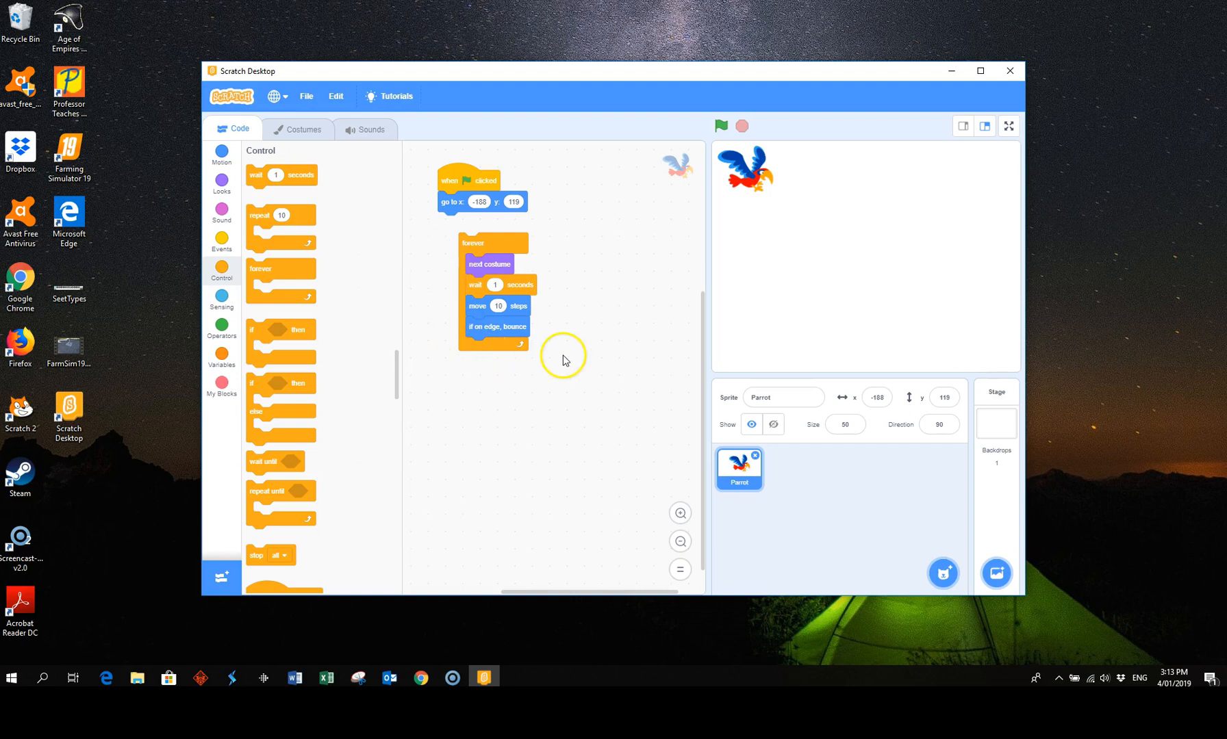
{"action": "mouse_move", "coordinate": [565, 361]}
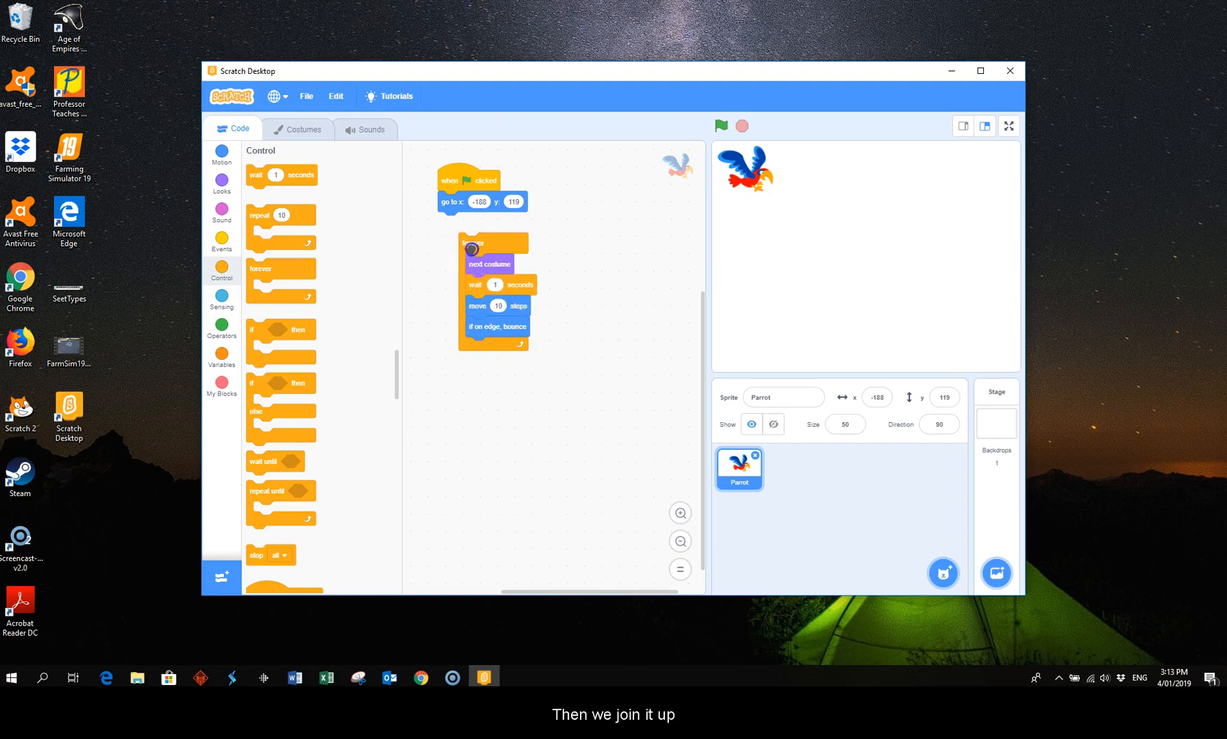
{"action": "left_click_drag", "start_coordinate": [465, 240], "coordinate": [457, 219]}
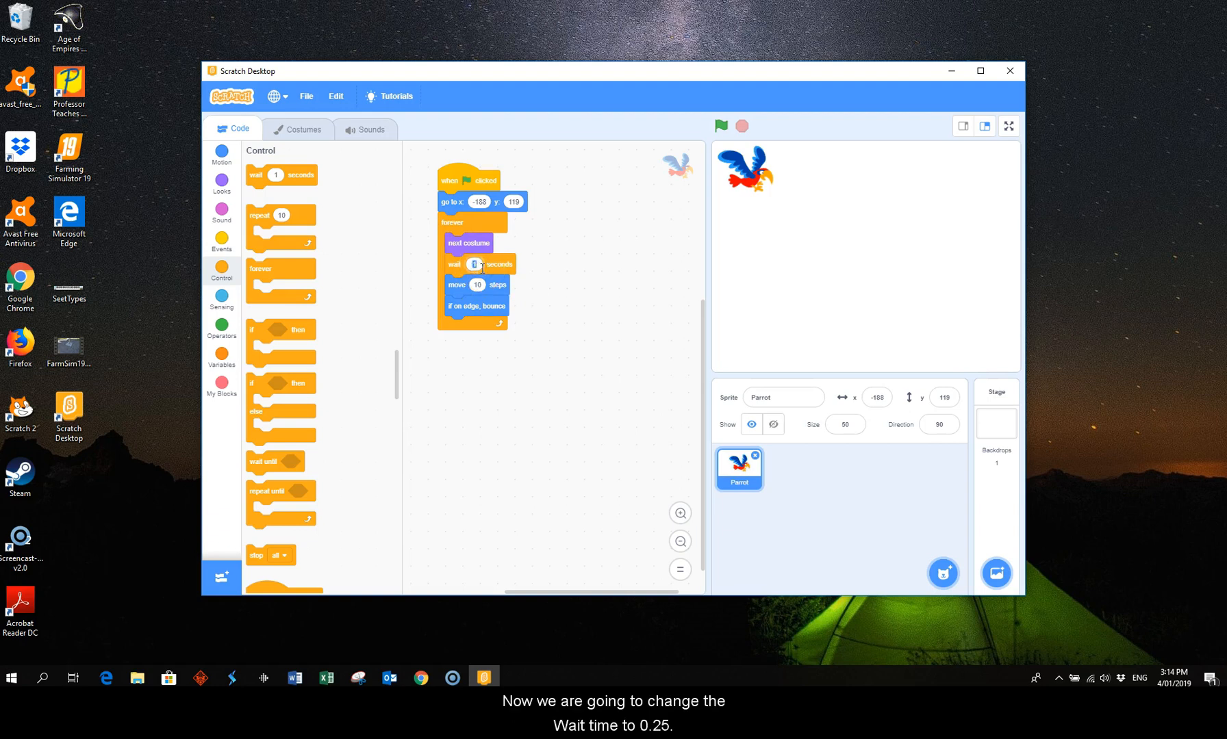
{"action": "type", "text": "0.25"}
{"action": "left_click", "coordinate": [476, 285]}
{"action": "type", "text": "7"}
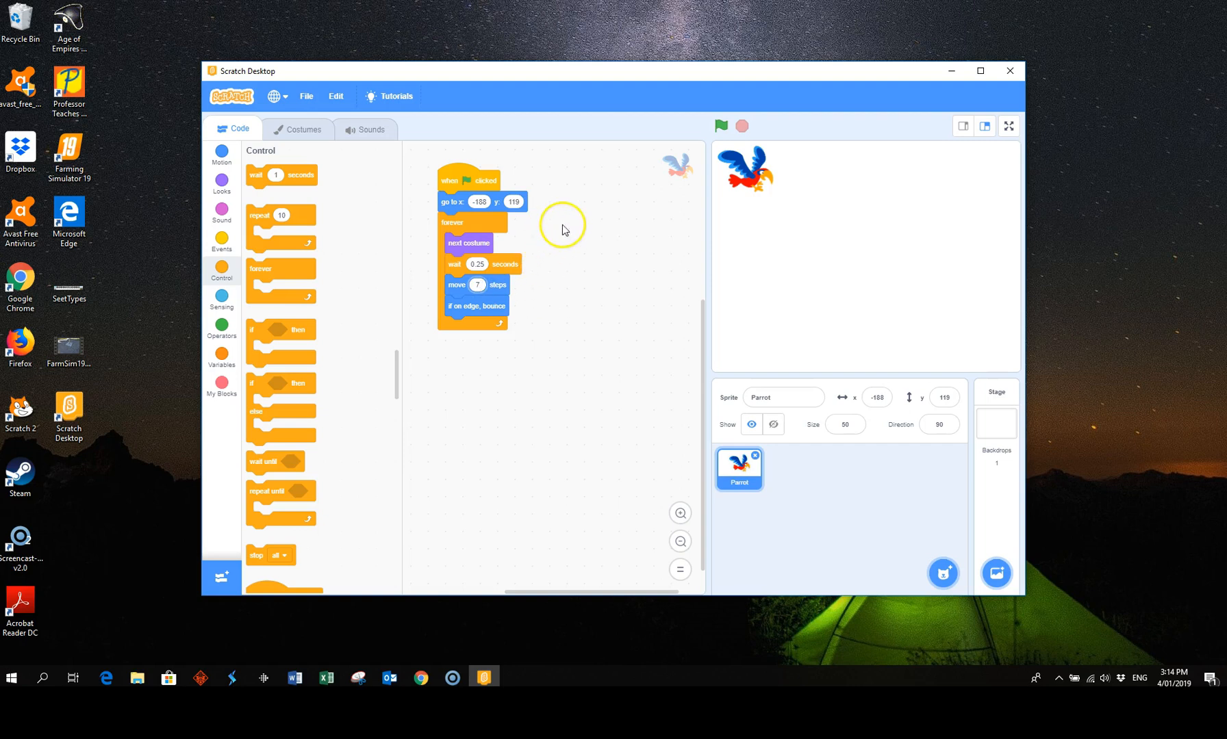
{"action": "mouse_move", "coordinate": [589, 232]}
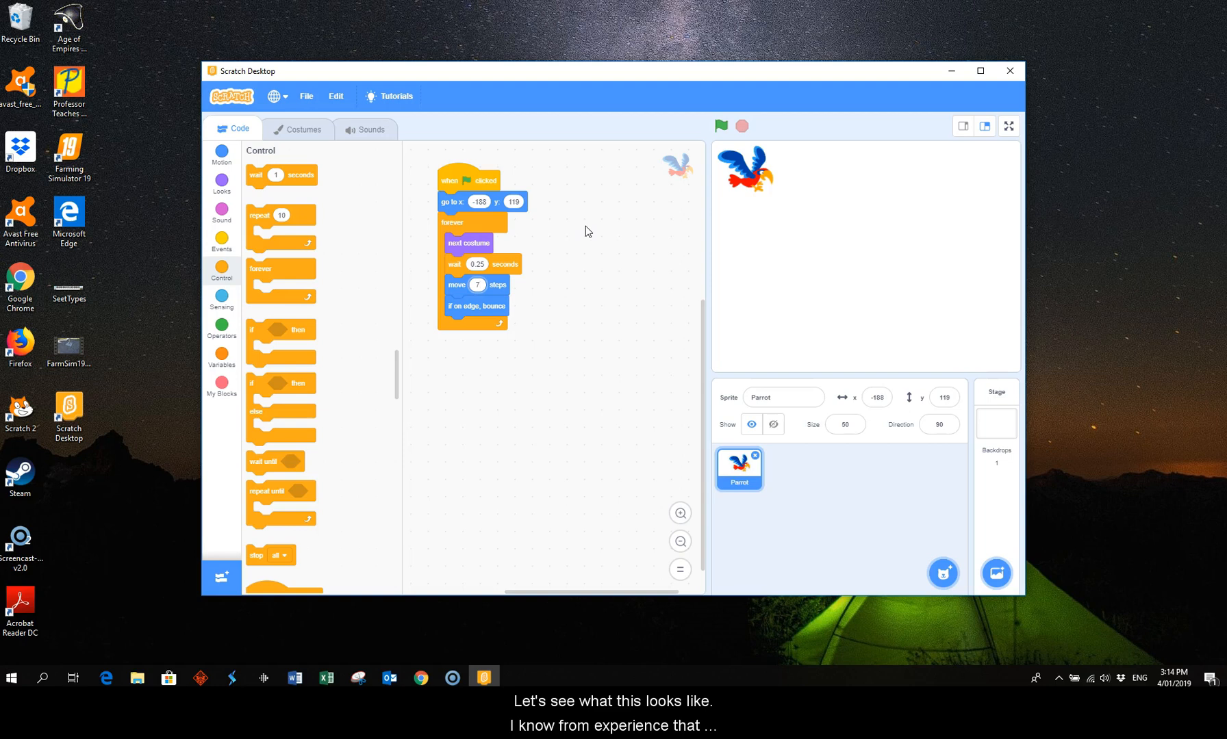
Set the move to 7 steps and test-run the parrot's flight with the green flag repeatedly.
{"action": "left_click", "coordinate": [587, 234]}
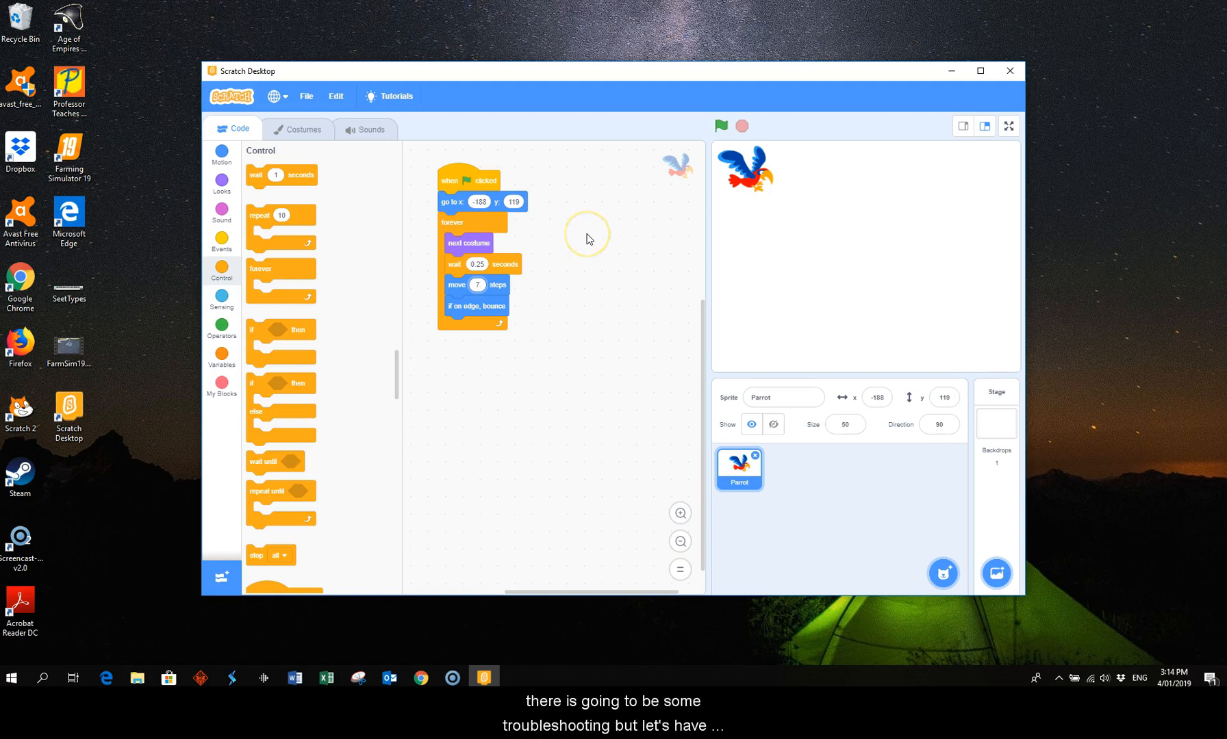
{"action": "mouse_move", "coordinate": [614, 193]}
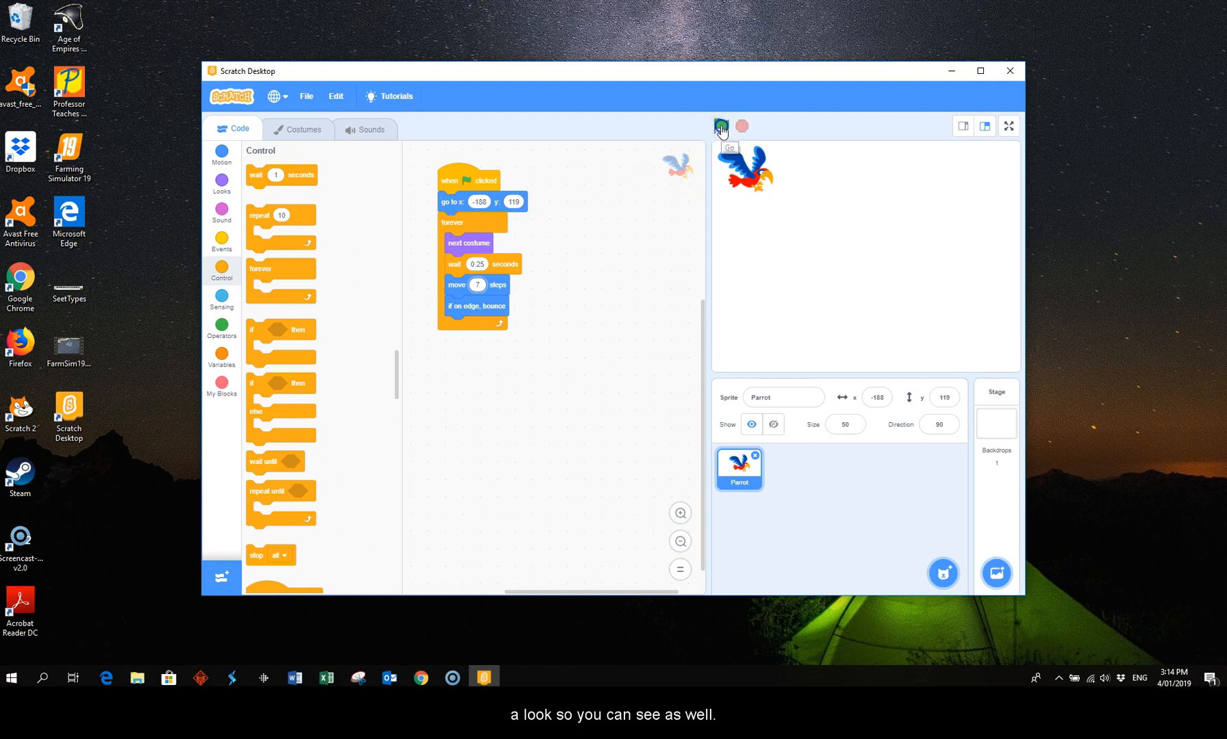
{"action": "left_click", "coordinate": [720, 126]}
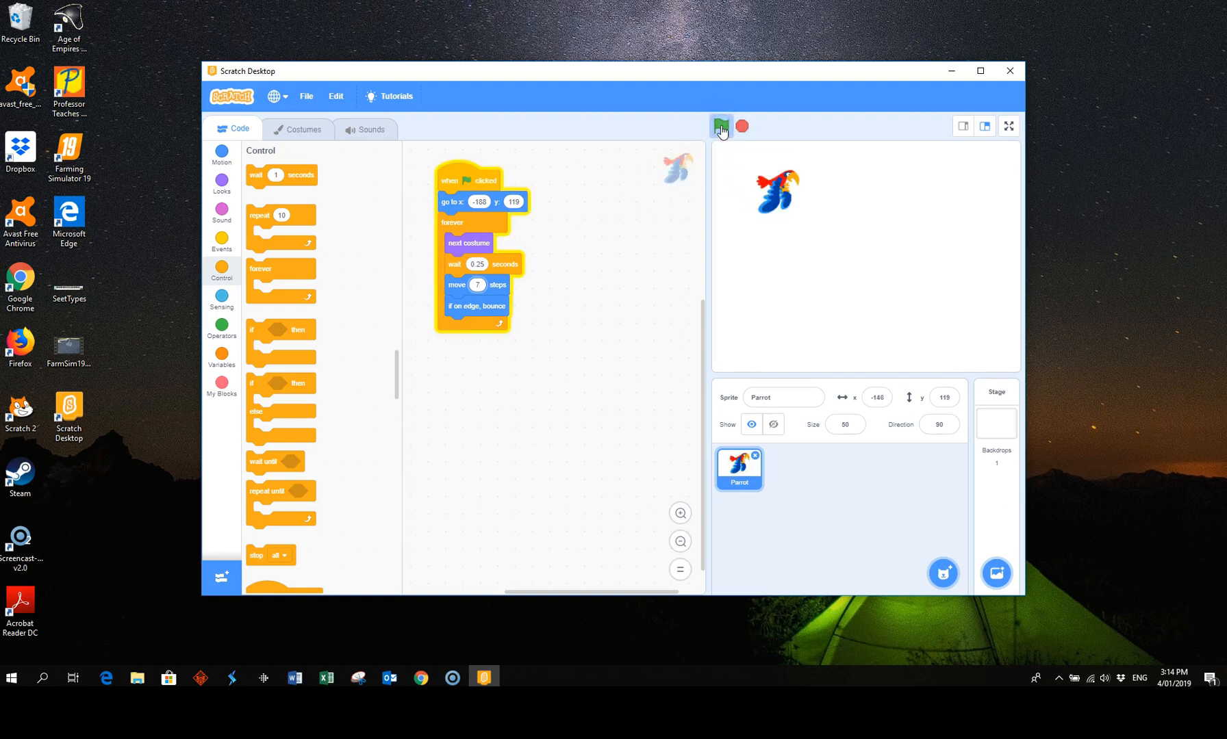
{"action": "left_click", "coordinate": [721, 126]}
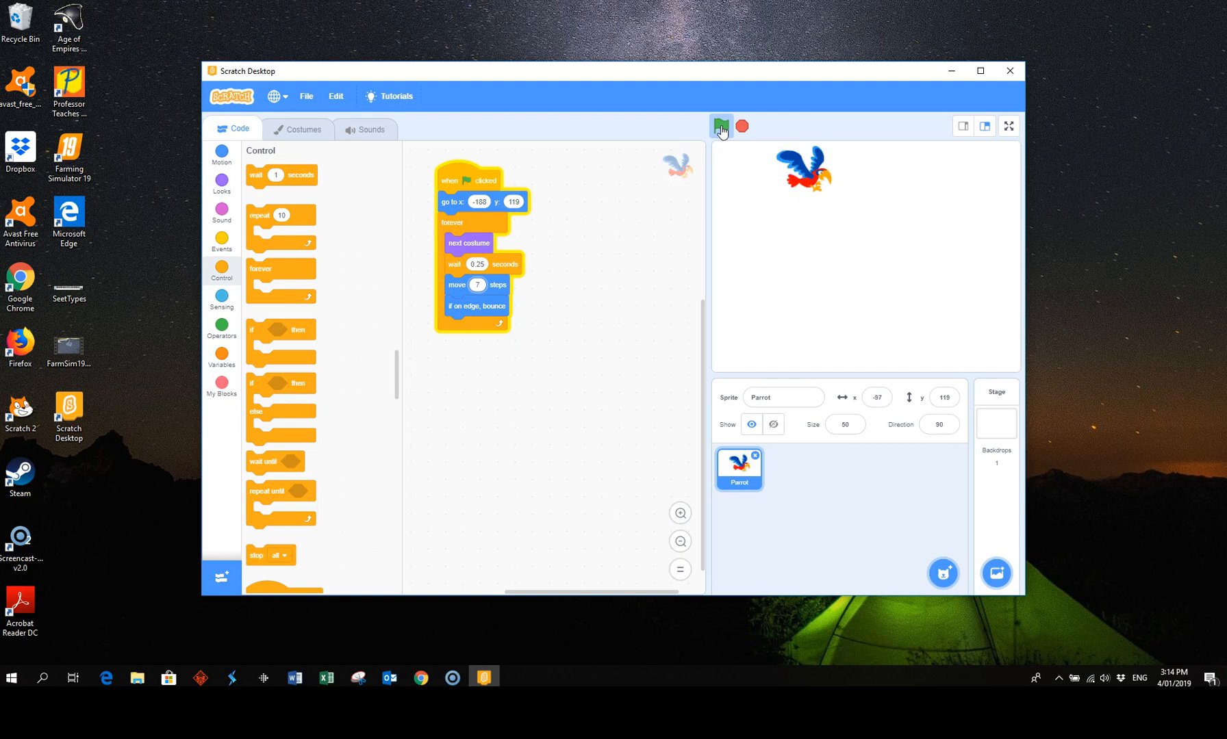
{"action": "left_click", "coordinate": [720, 126]}
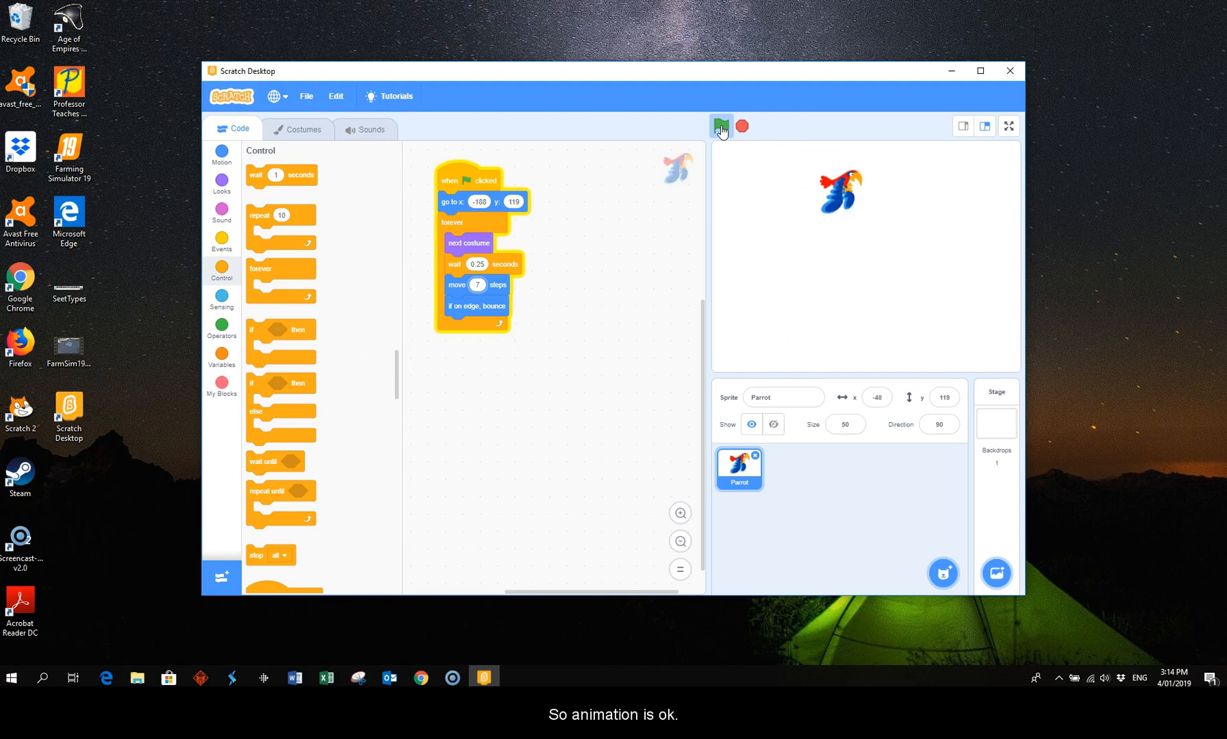
{"action": "left_click", "coordinate": [719, 126]}
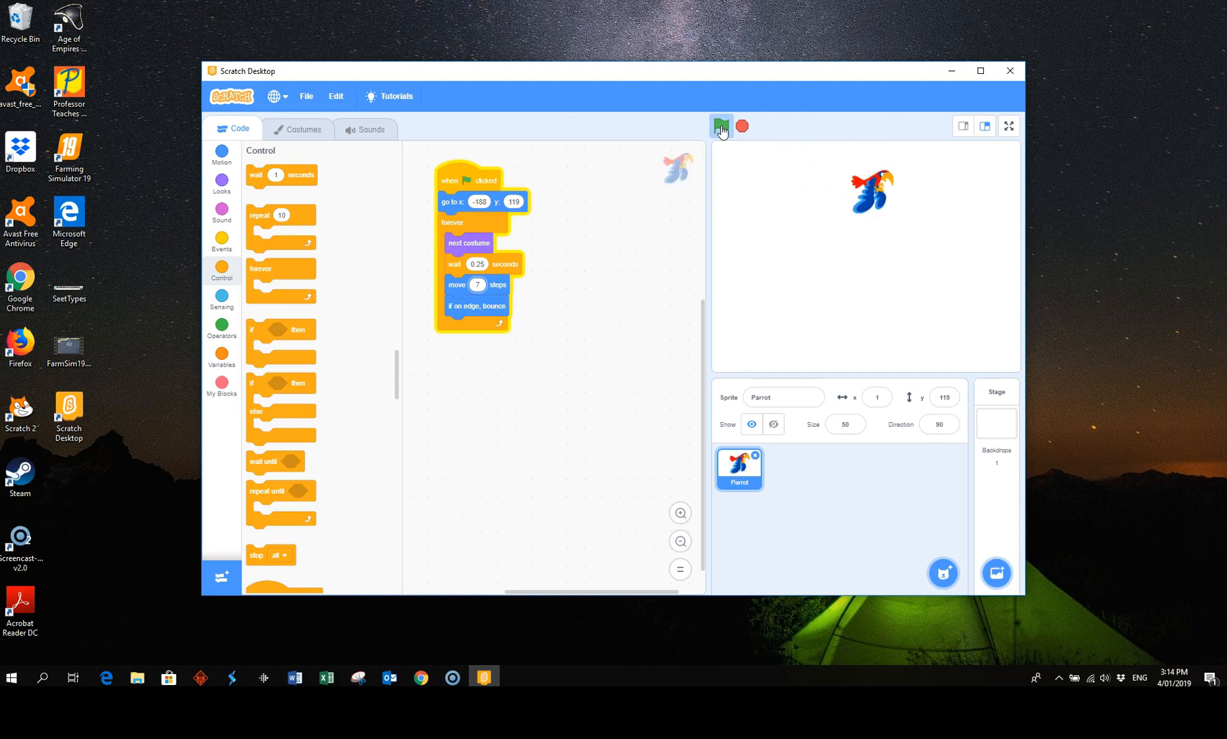
{"action": "left_click", "coordinate": [720, 127]}
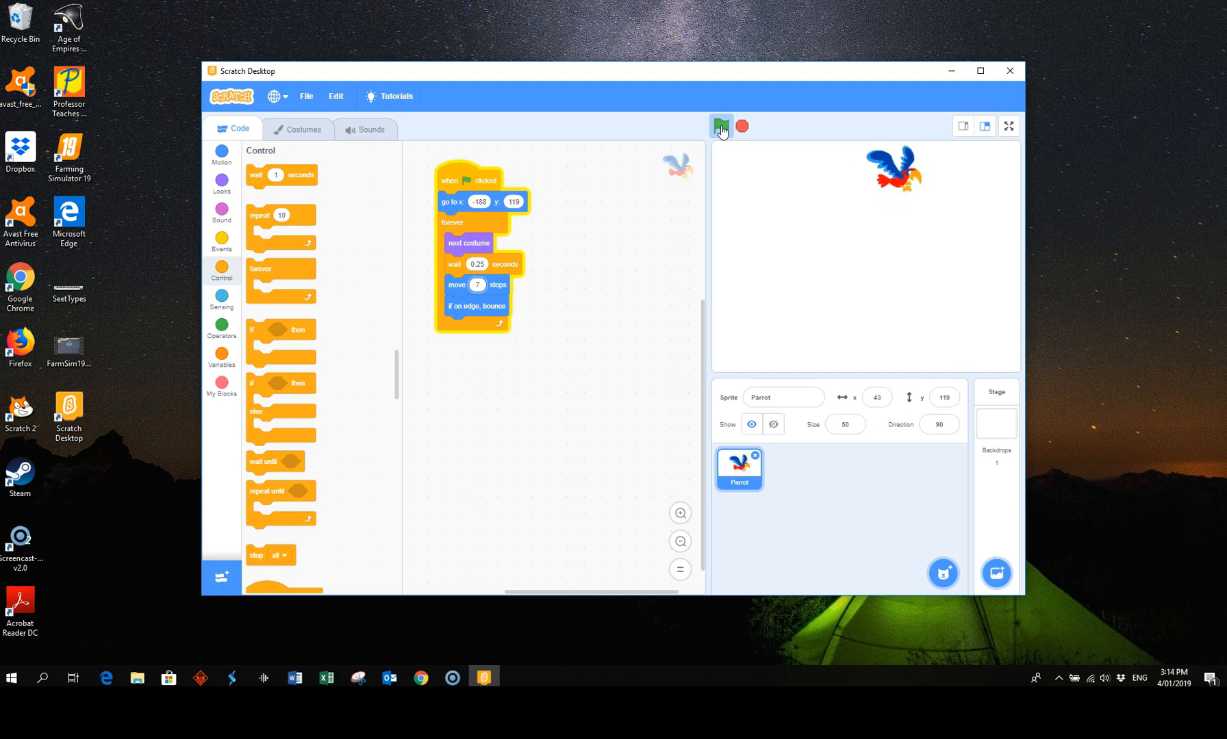
{"action": "left_click", "coordinate": [720, 126]}
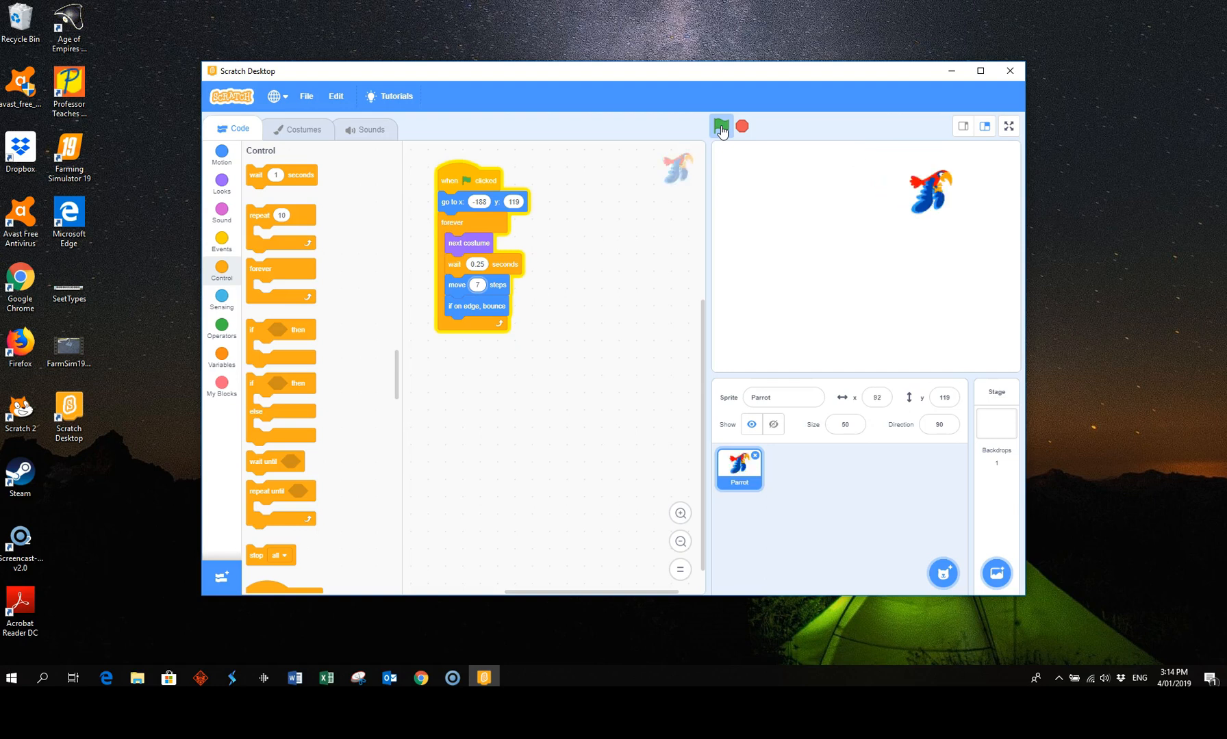
{"action": "left_click", "coordinate": [720, 126]}
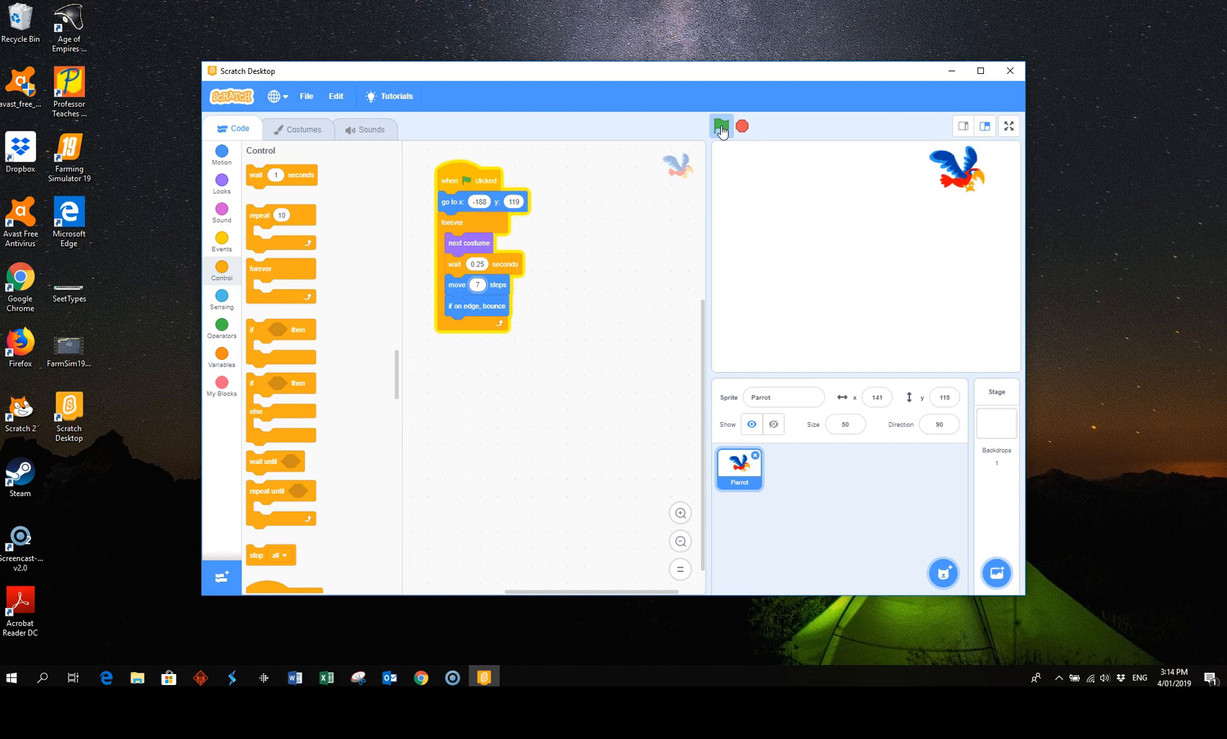
{"action": "left_click", "coordinate": [720, 126]}
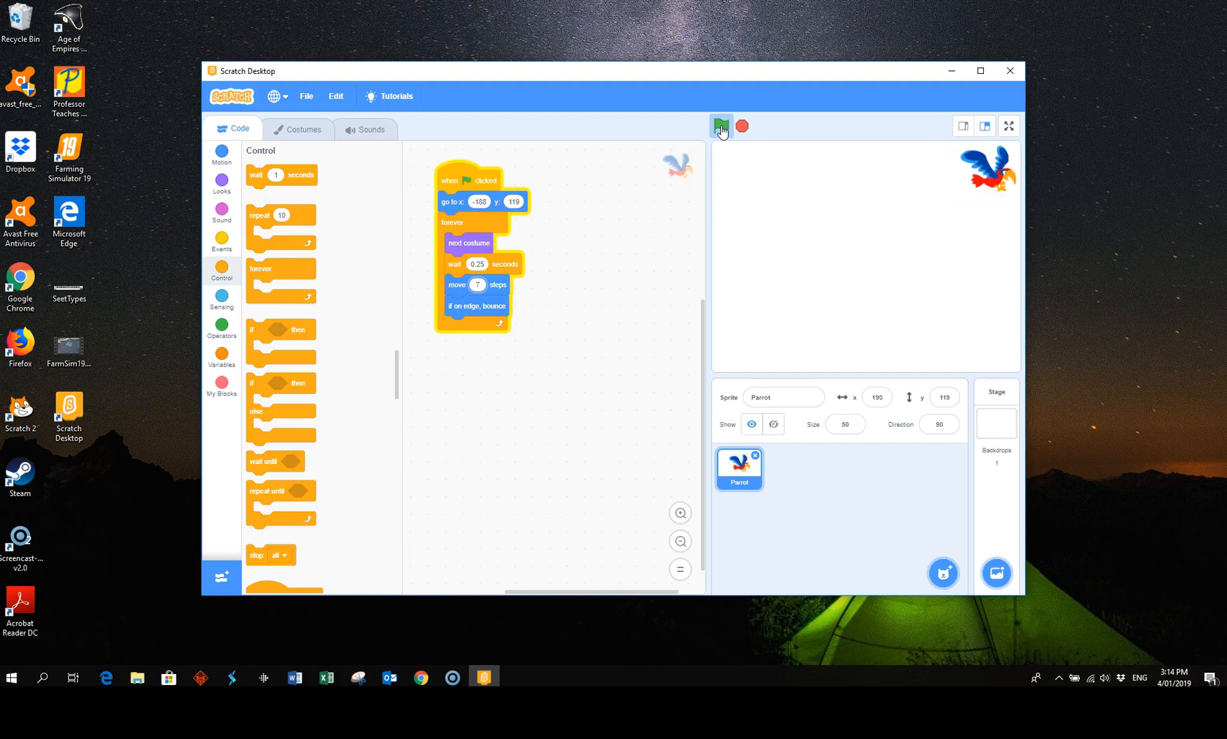
{"action": "left_click", "coordinate": [720, 126]}
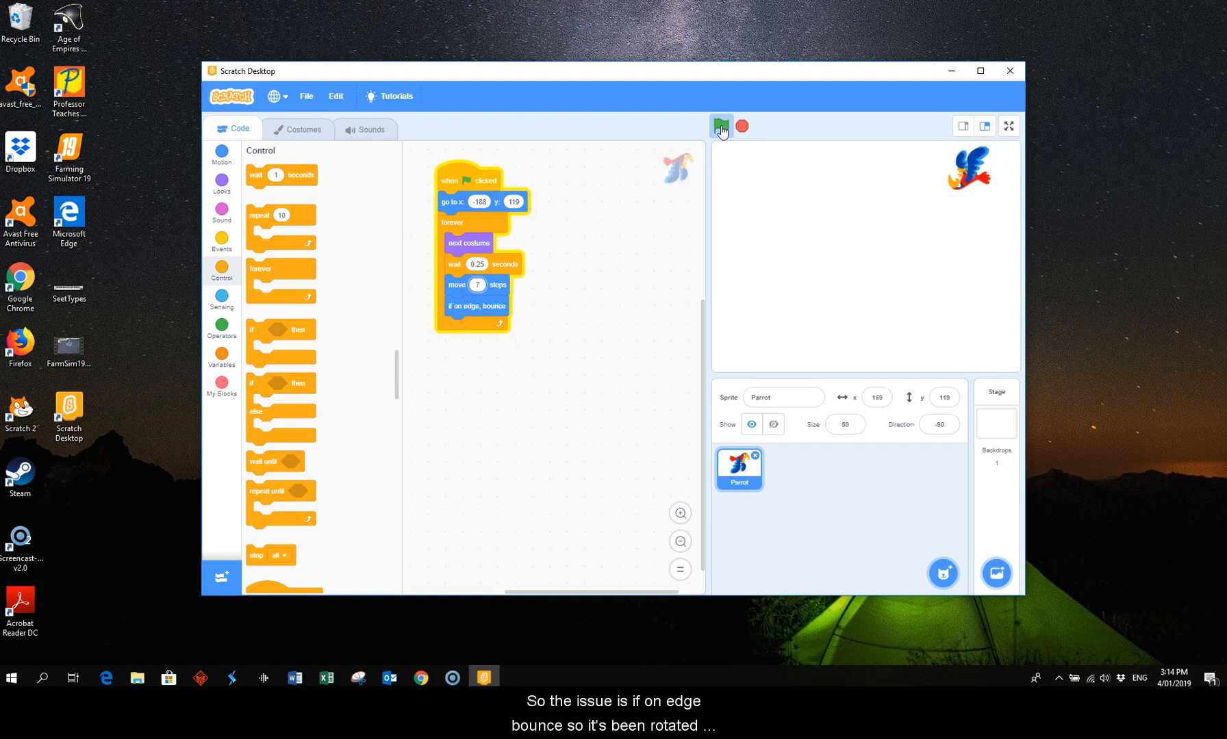
{"action": "left_click", "coordinate": [720, 126]}
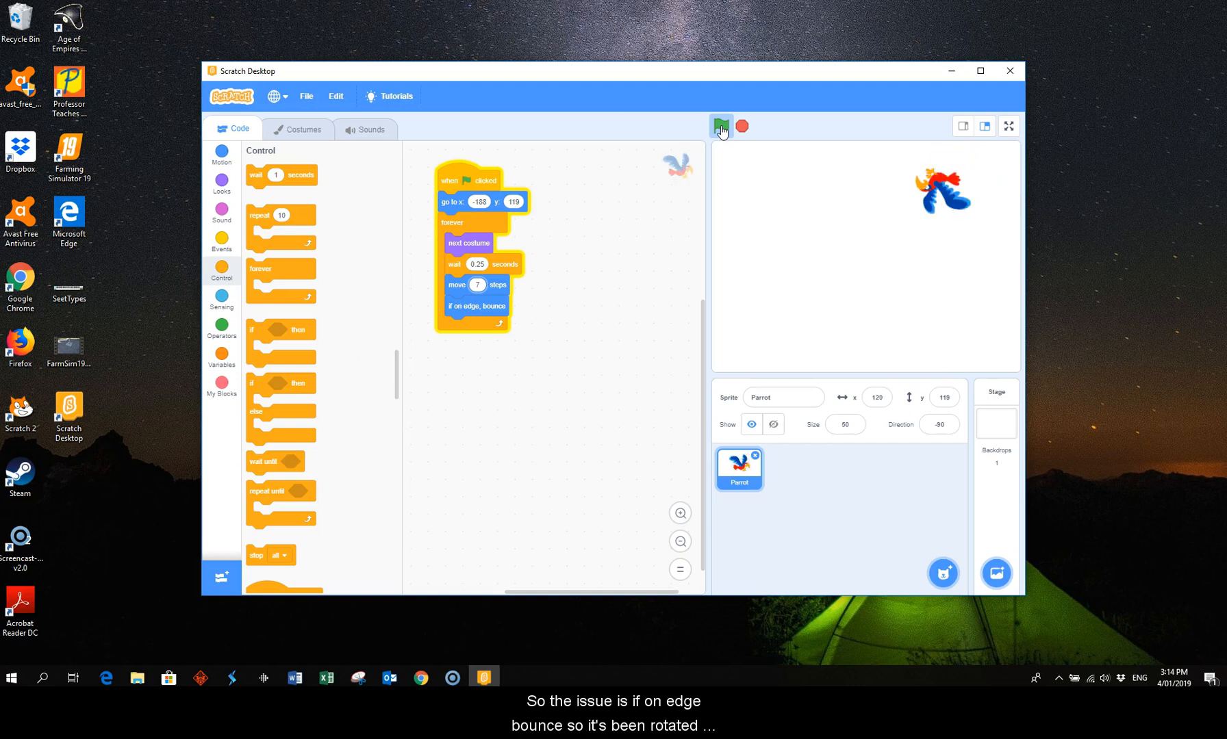
{"action": "left_click", "coordinate": [720, 126]}
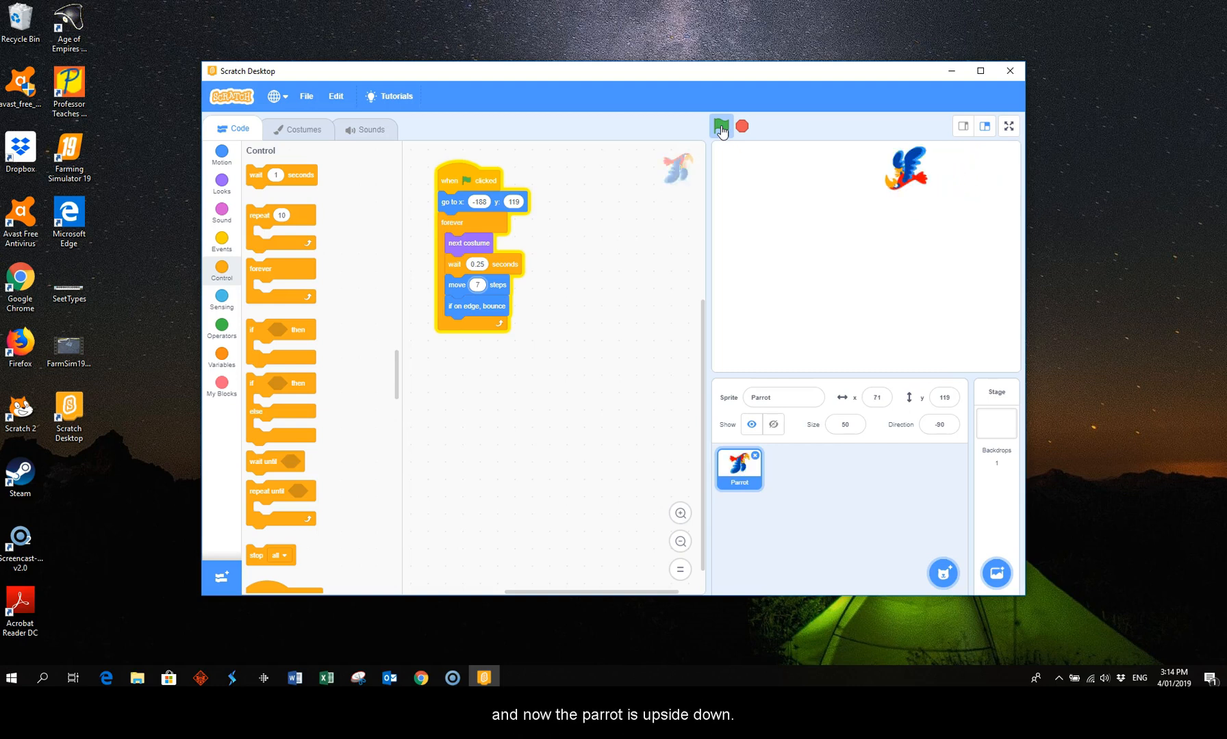
{"action": "left_click", "coordinate": [720, 126]}
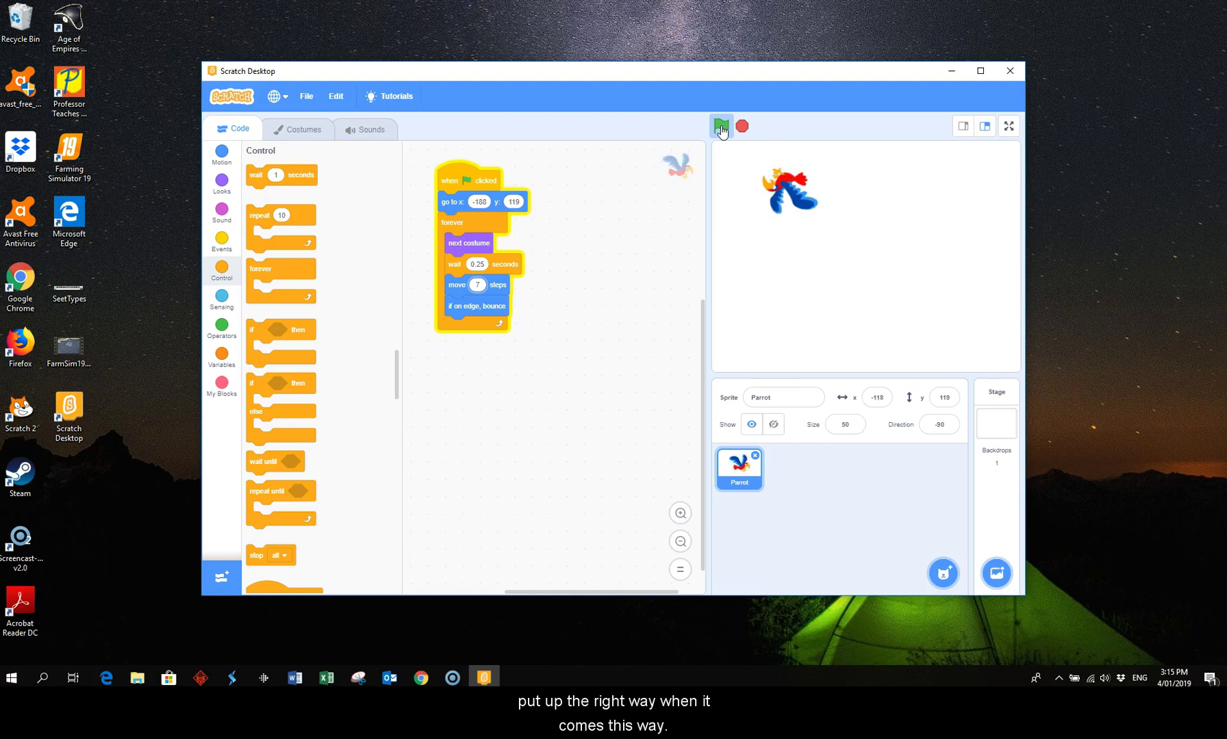
{"action": "left_click", "coordinate": [720, 125]}
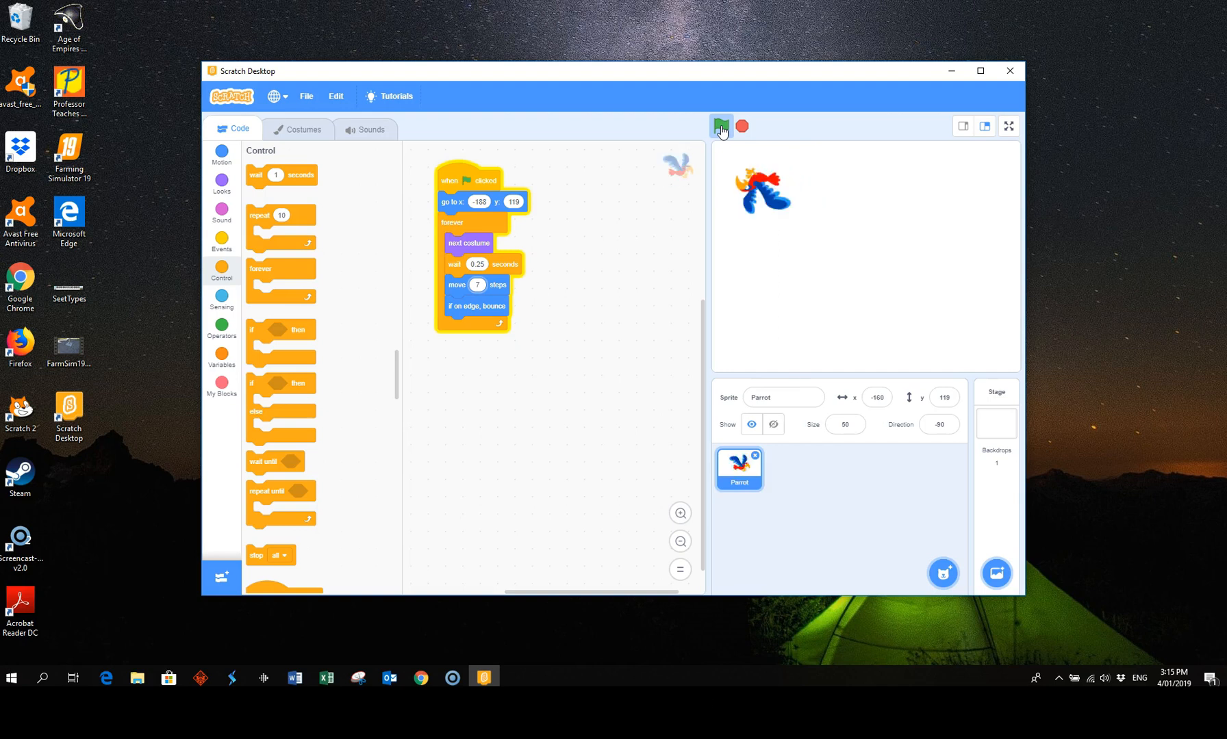
{"action": "left_click", "coordinate": [721, 128]}
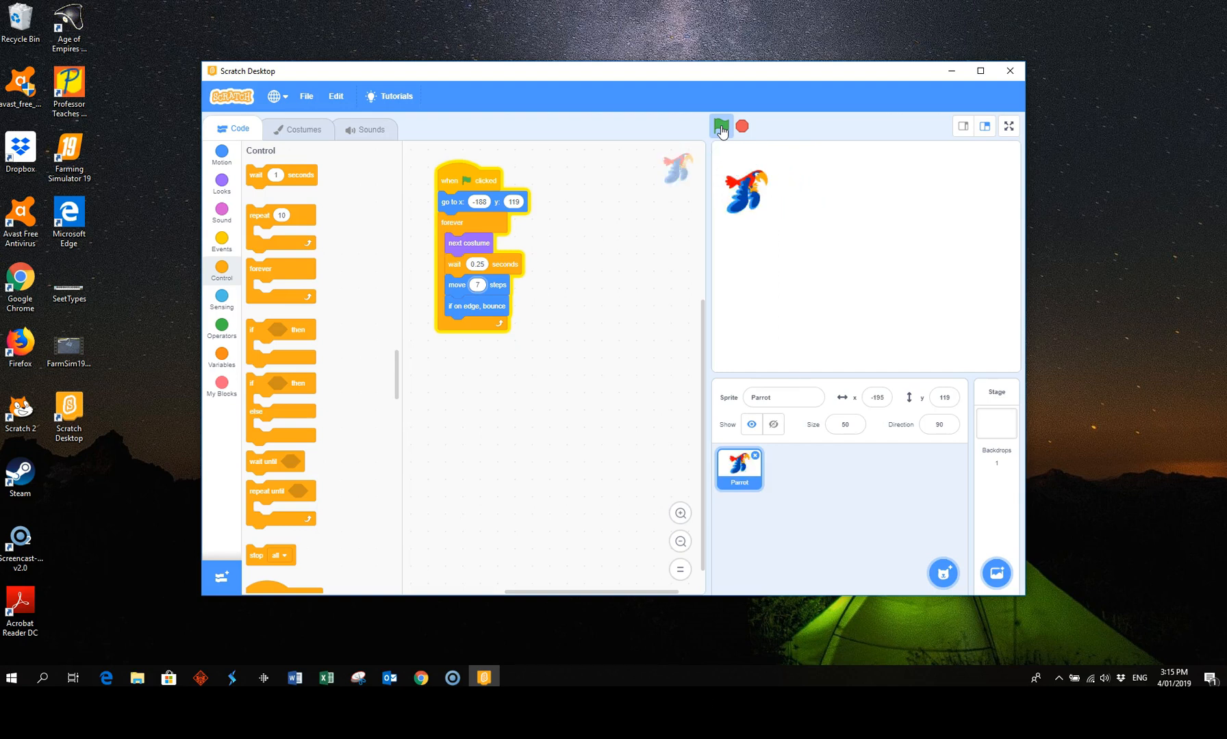
{"action": "left_click", "coordinate": [720, 127]}
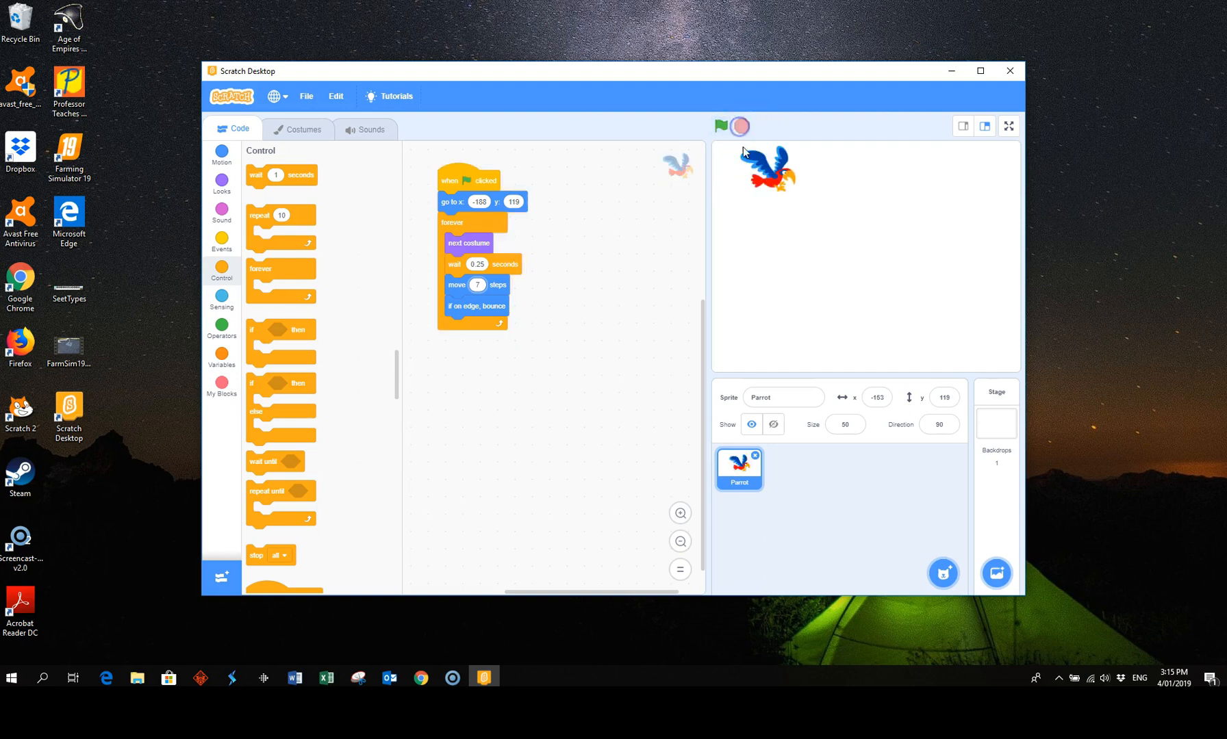
{"action": "mouse_move", "coordinate": [1021, 152]}
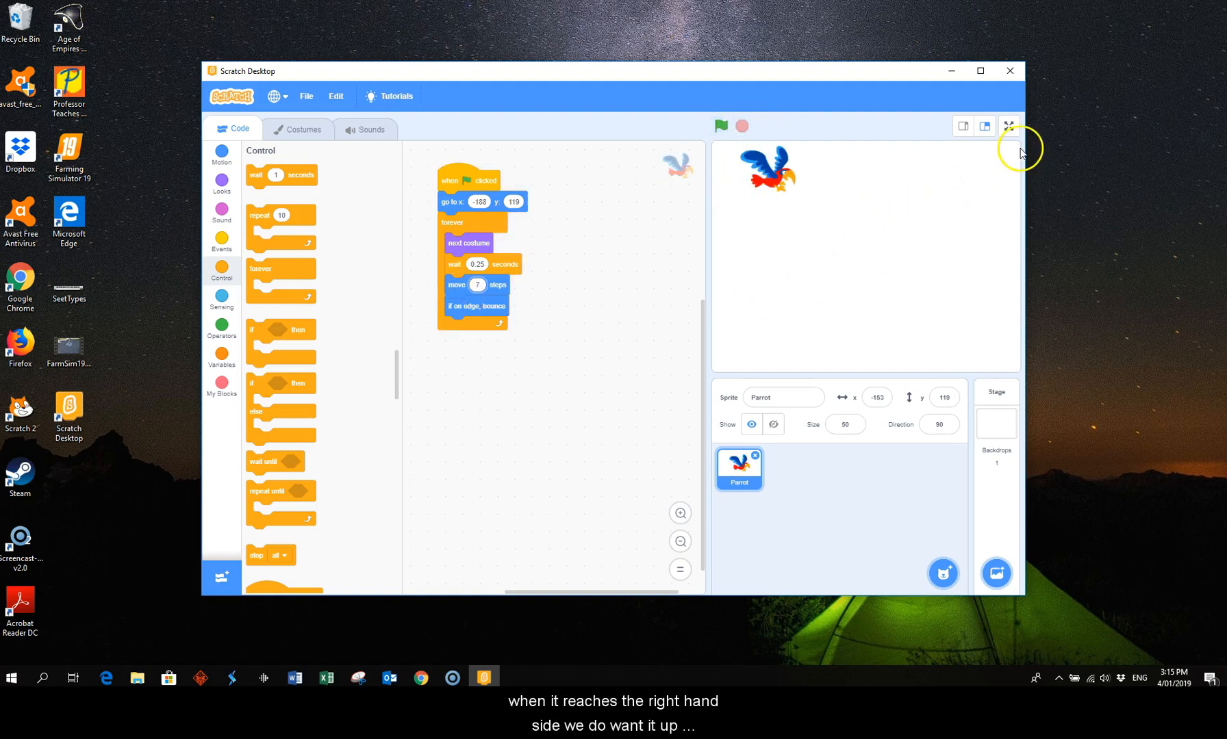
{"action": "mouse_move", "coordinate": [1019, 188]}
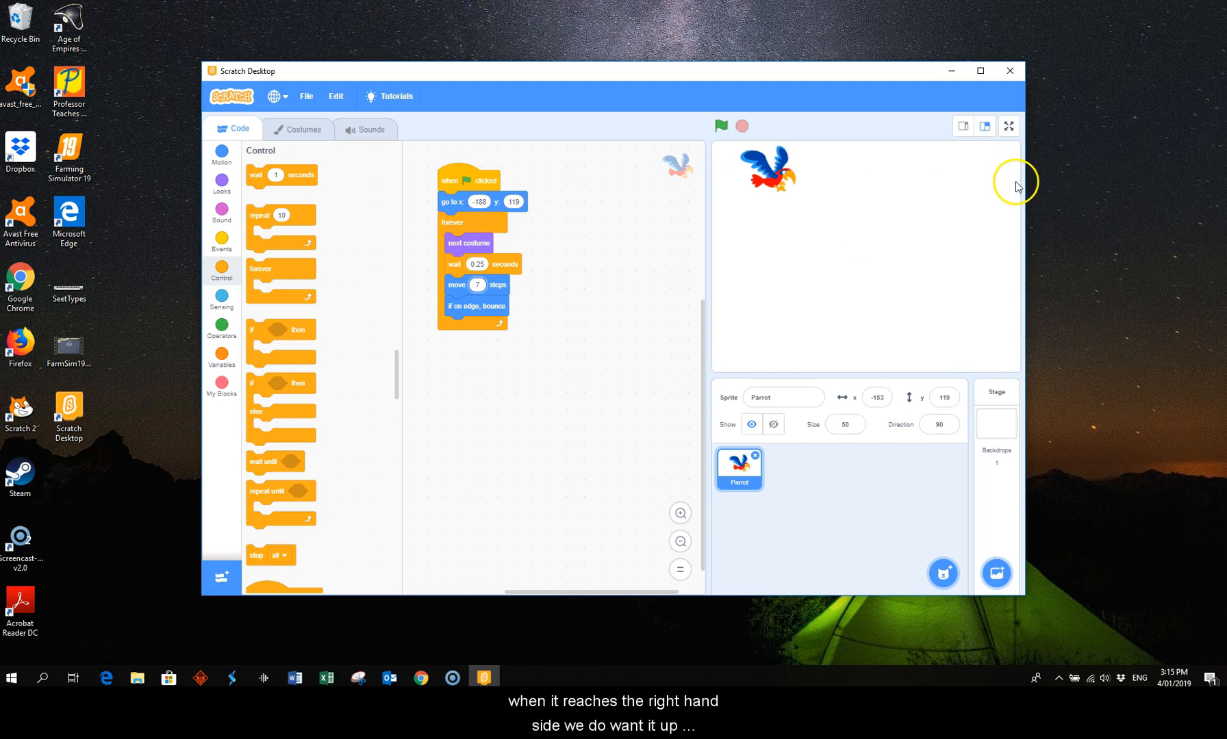
{"action": "mouse_move", "coordinate": [222, 154]}
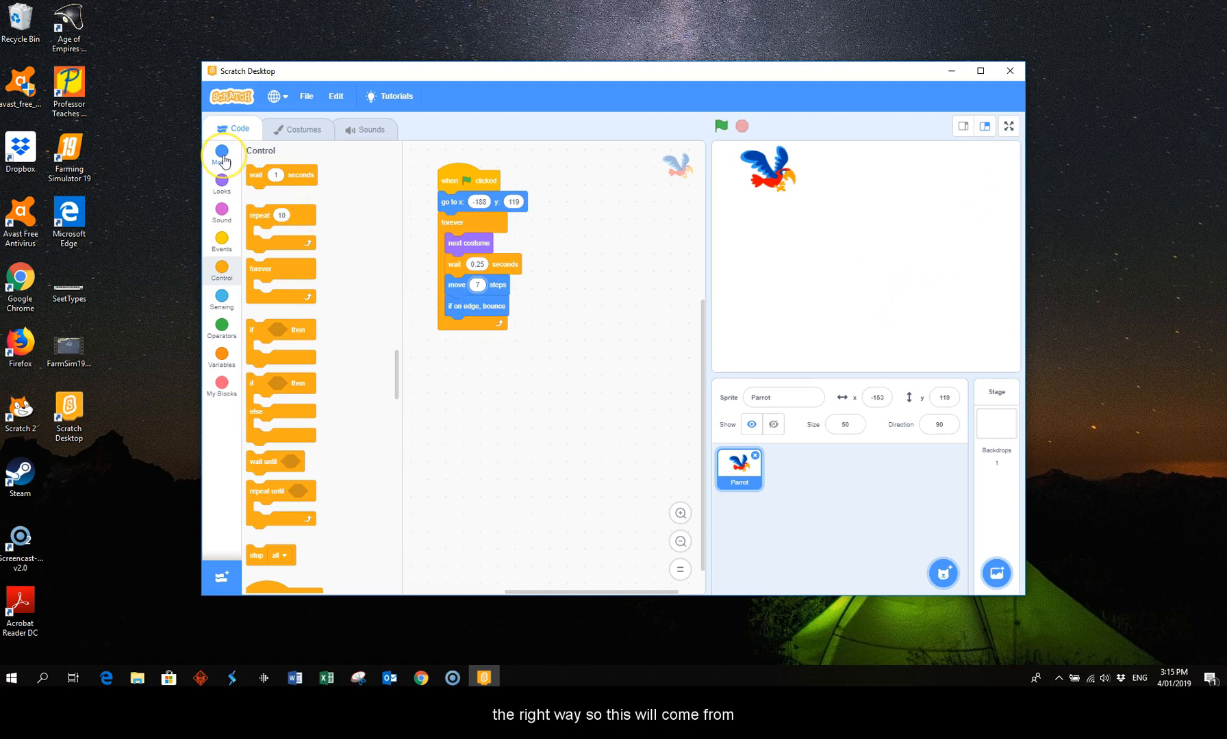
Bring the Motion blocks into view down to 'set rotation style left-right'.
{"action": "left_click", "coordinate": [222, 155]}
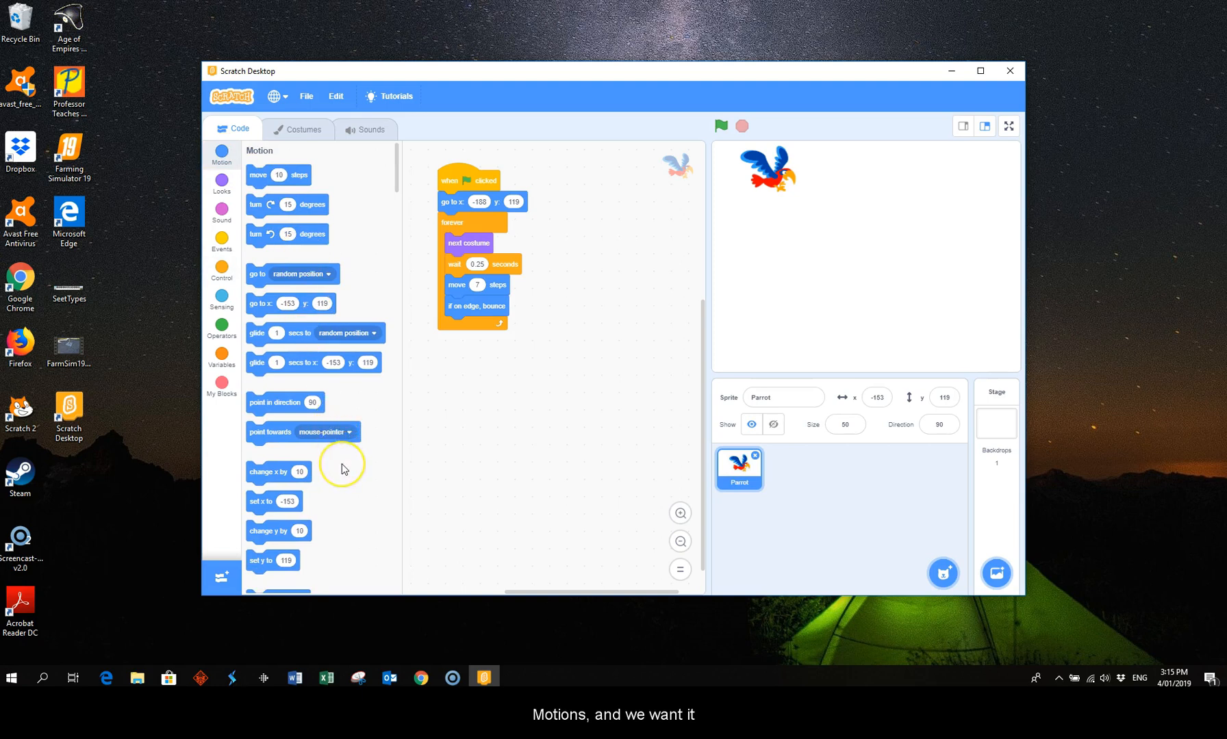
{"action": "scroll", "scroll_direction": "down", "scroll_amount": 3}
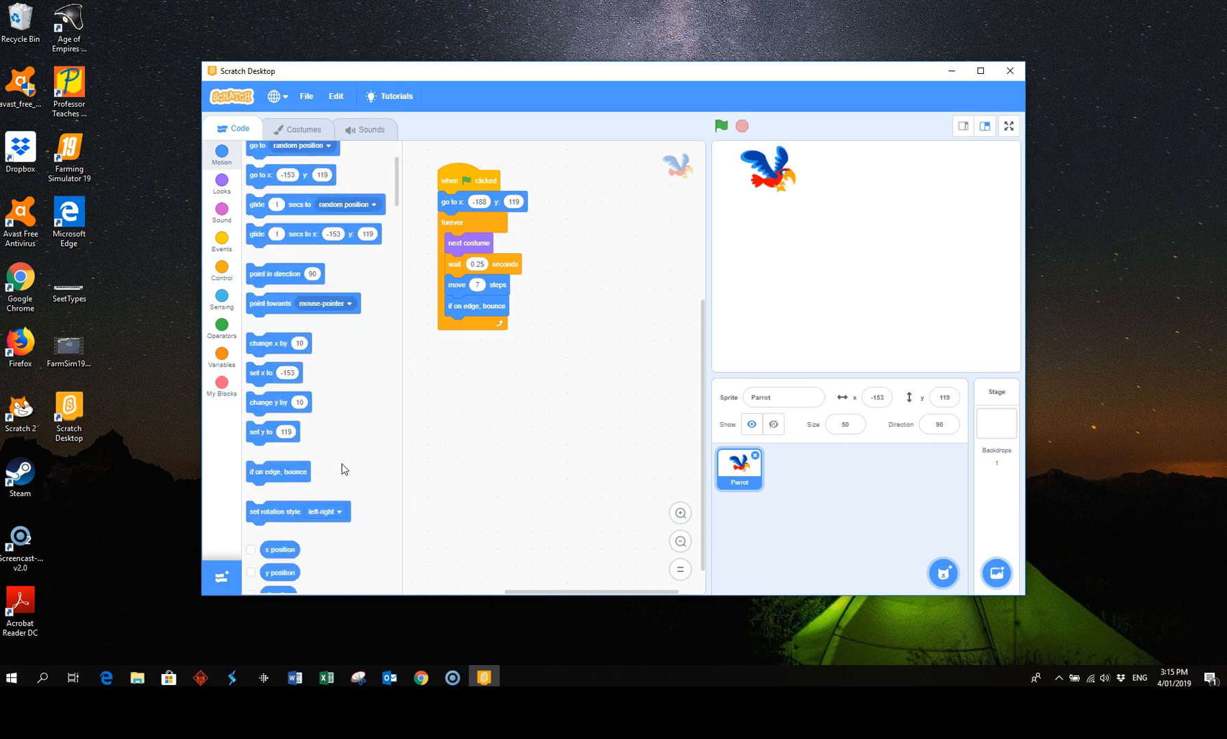
{"action": "scroll", "scroll_direction": "down", "scroll_amount": 3}
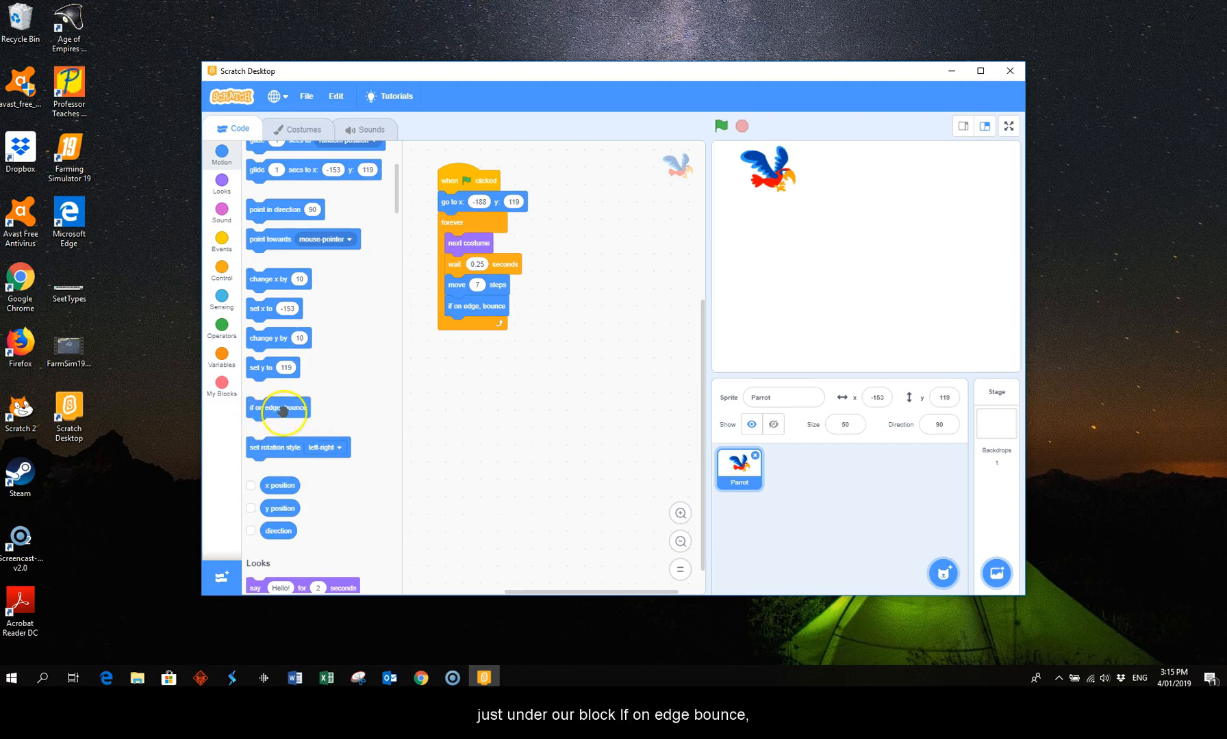
{"action": "mouse_move", "coordinate": [271, 460]}
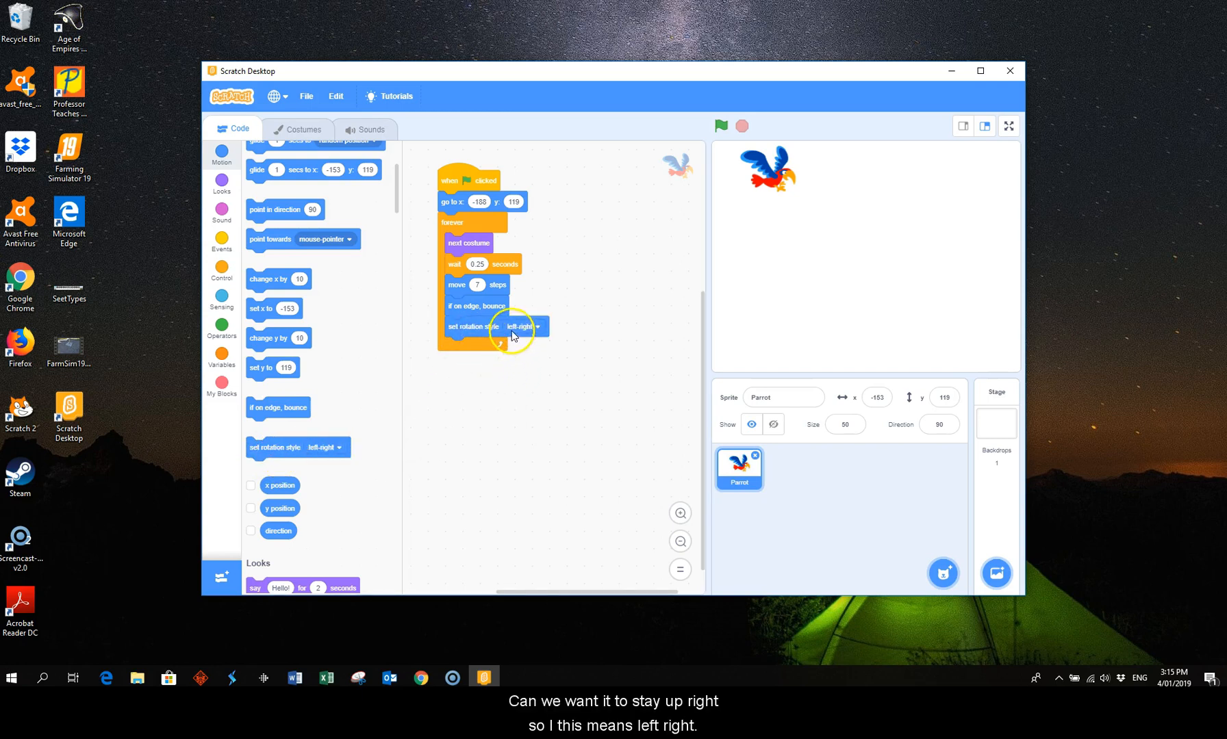
{"action": "mouse_move", "coordinate": [545, 328]}
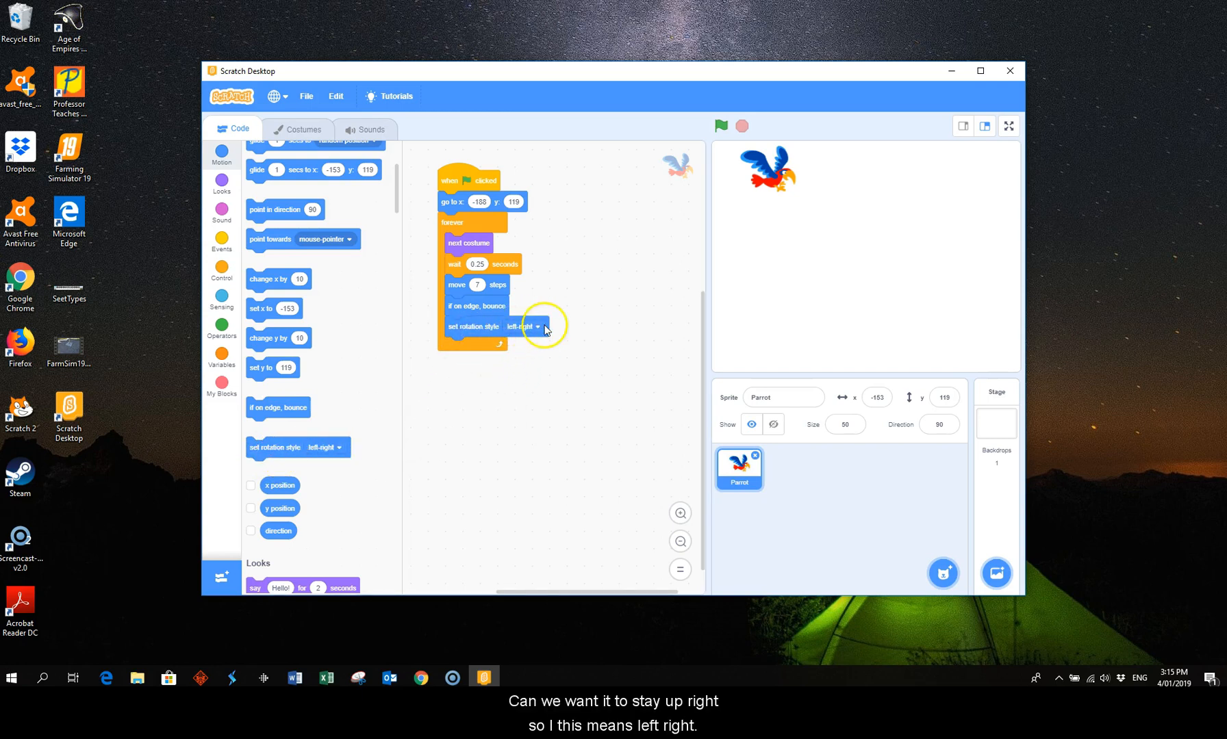
{"action": "left_click", "coordinate": [720, 125]}
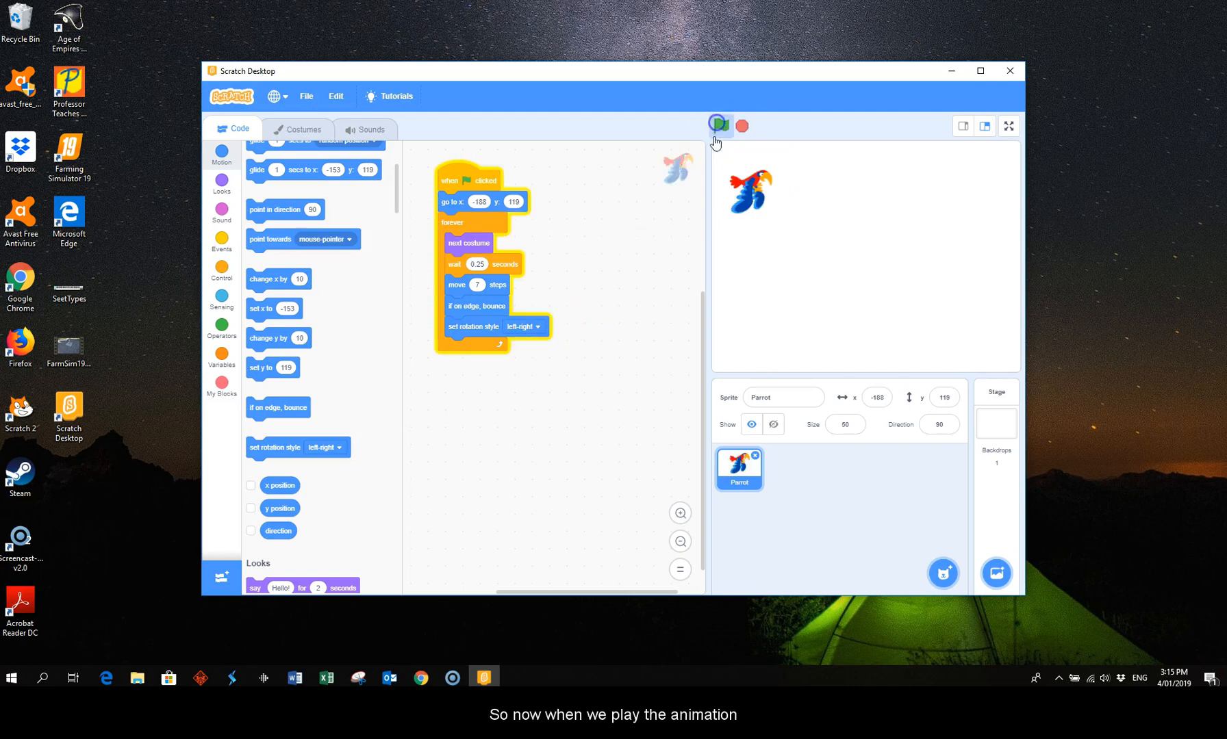
{"action": "left_click", "coordinate": [720, 126]}
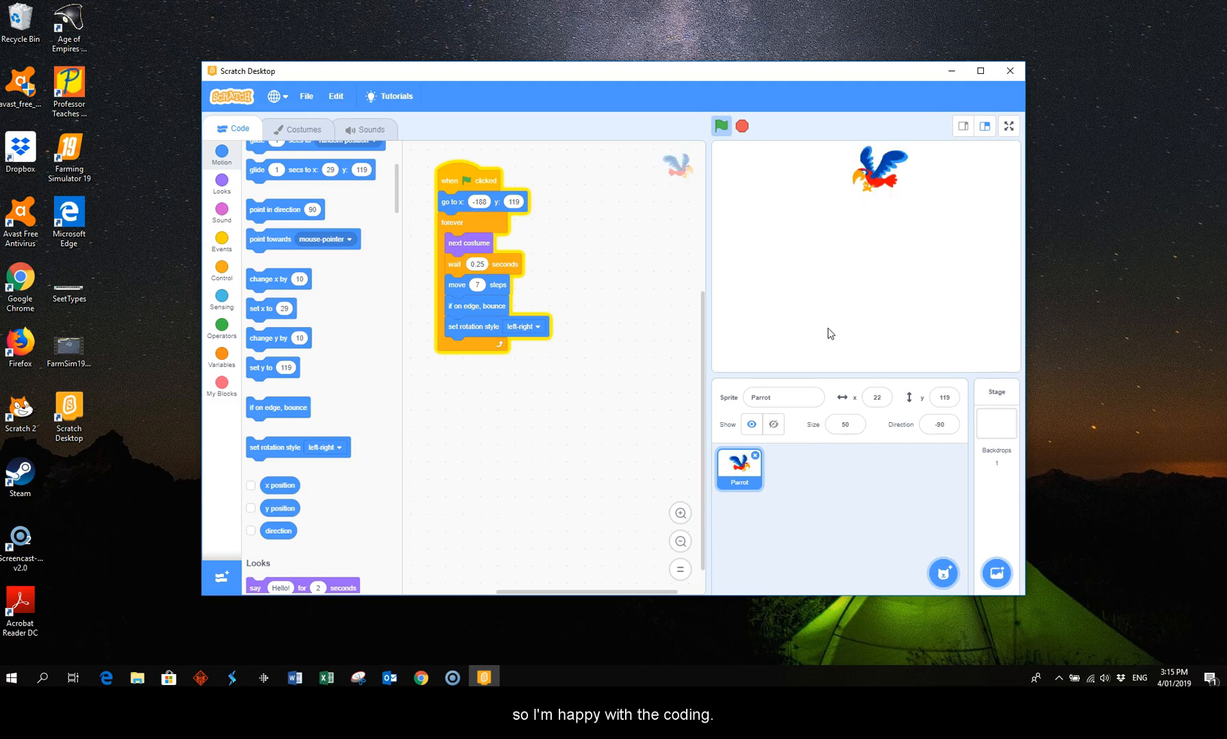
{"action": "left_click", "coordinate": [720, 126]}
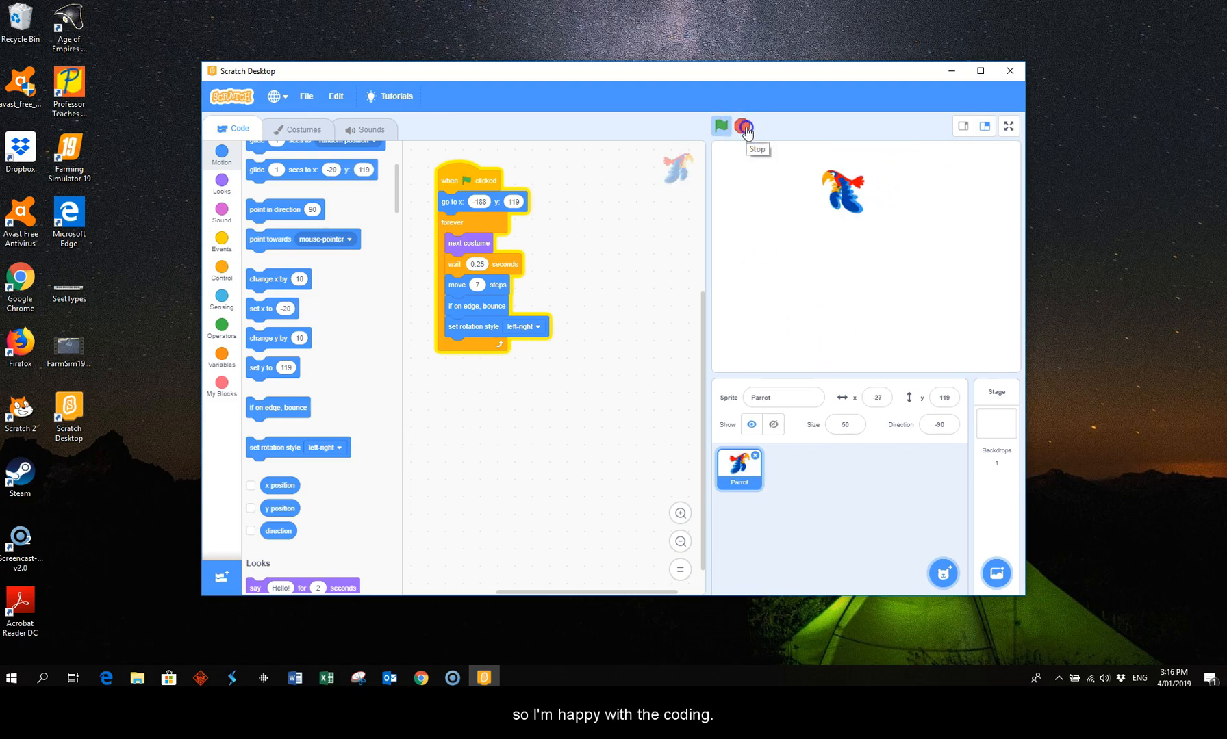
Stop the running parrot animation, leaving the parrot upright mid-stage.
{"action": "left_click", "coordinate": [742, 126]}
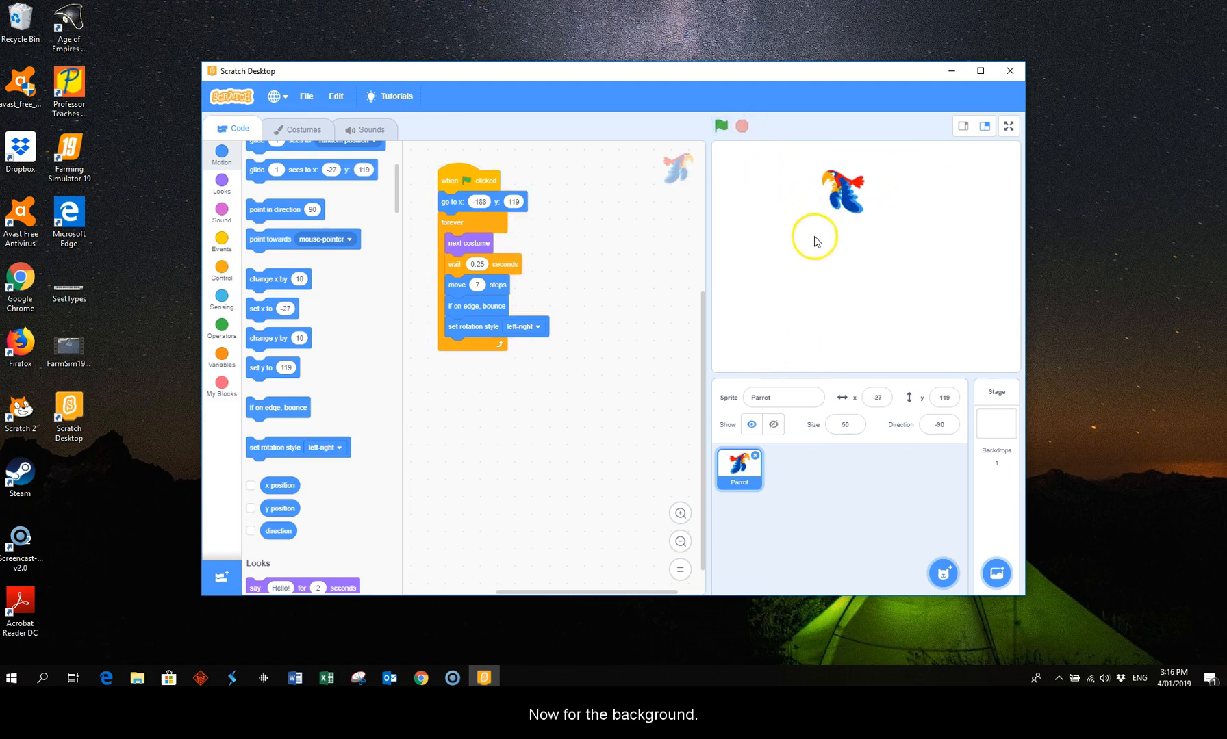
{"action": "mouse_move", "coordinate": [788, 563]}
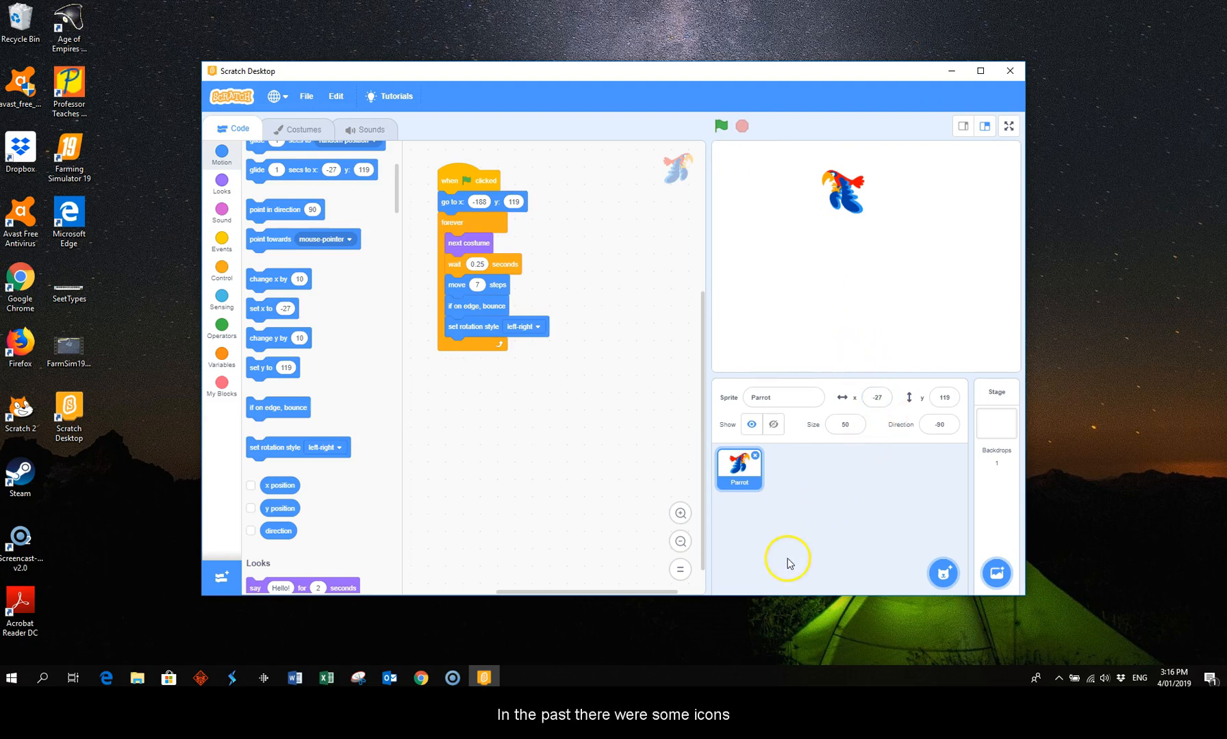
{"action": "mouse_move", "coordinate": [805, 576]}
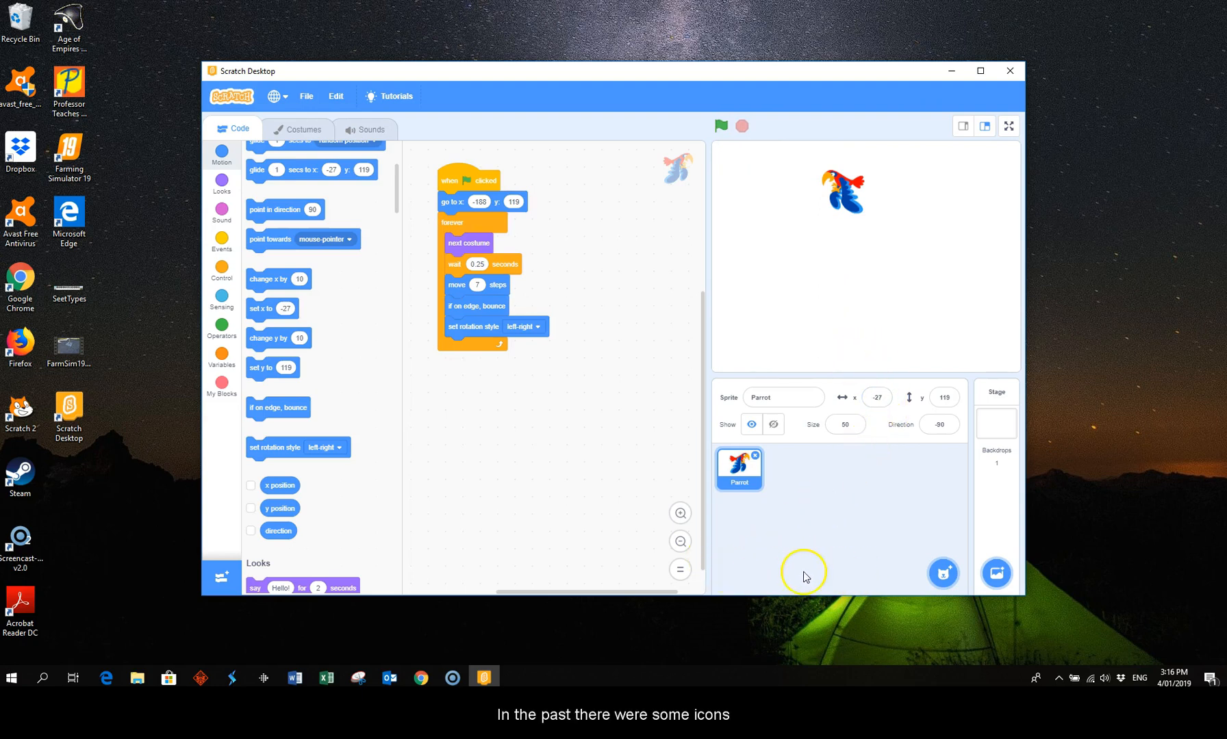
{"action": "mouse_move", "coordinate": [813, 576]}
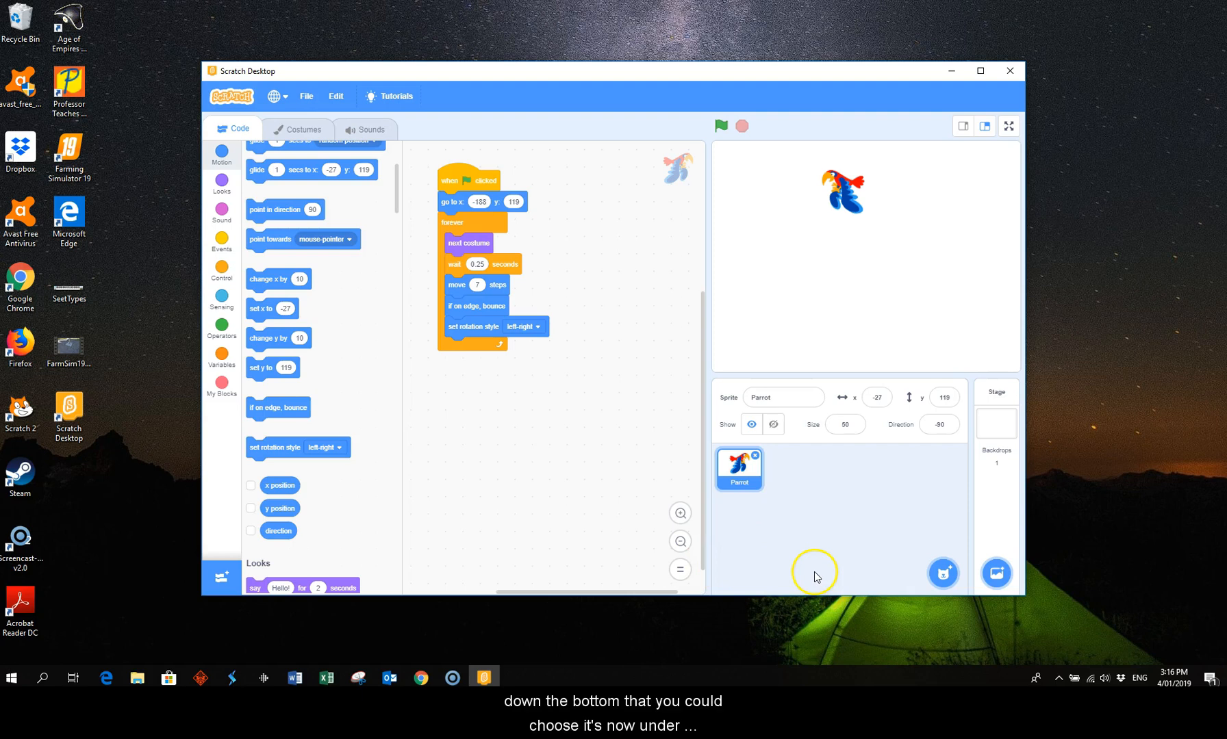
{"action": "mouse_move", "coordinate": [984, 584]}
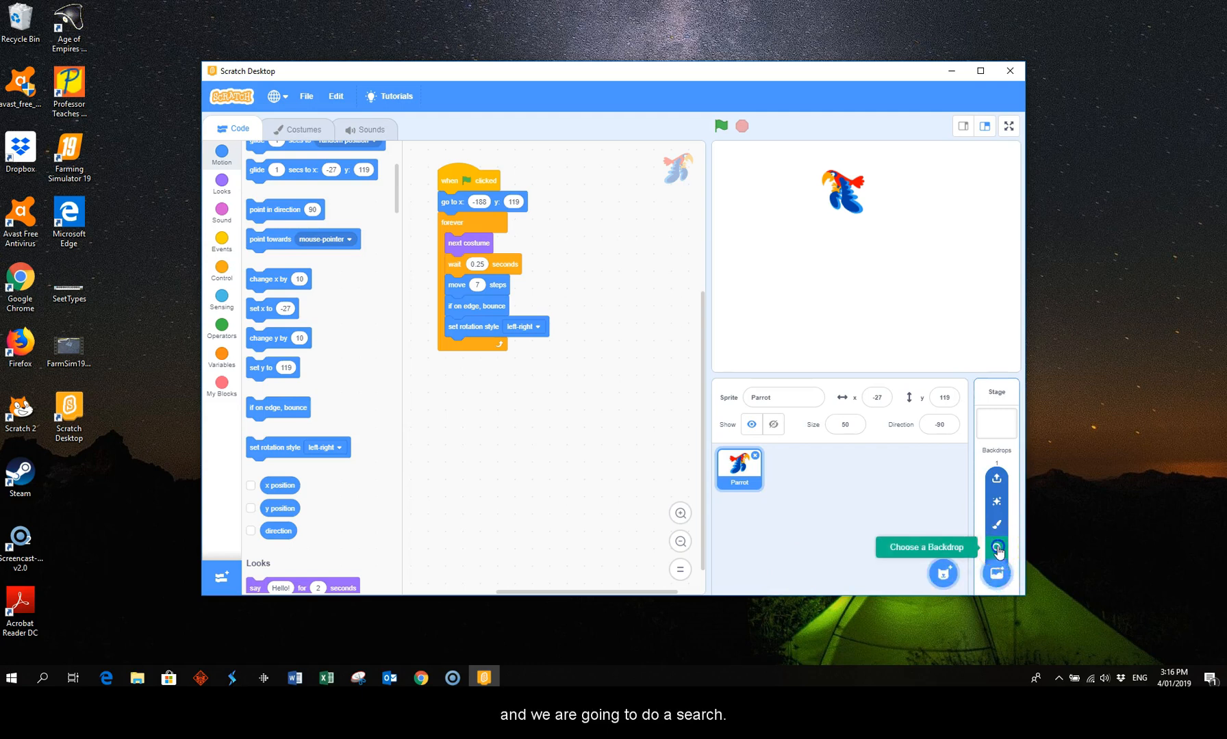
Search the backdrop library for 'des' and add the Desert backdrop to the stage.
{"action": "left_click", "coordinate": [995, 550]}
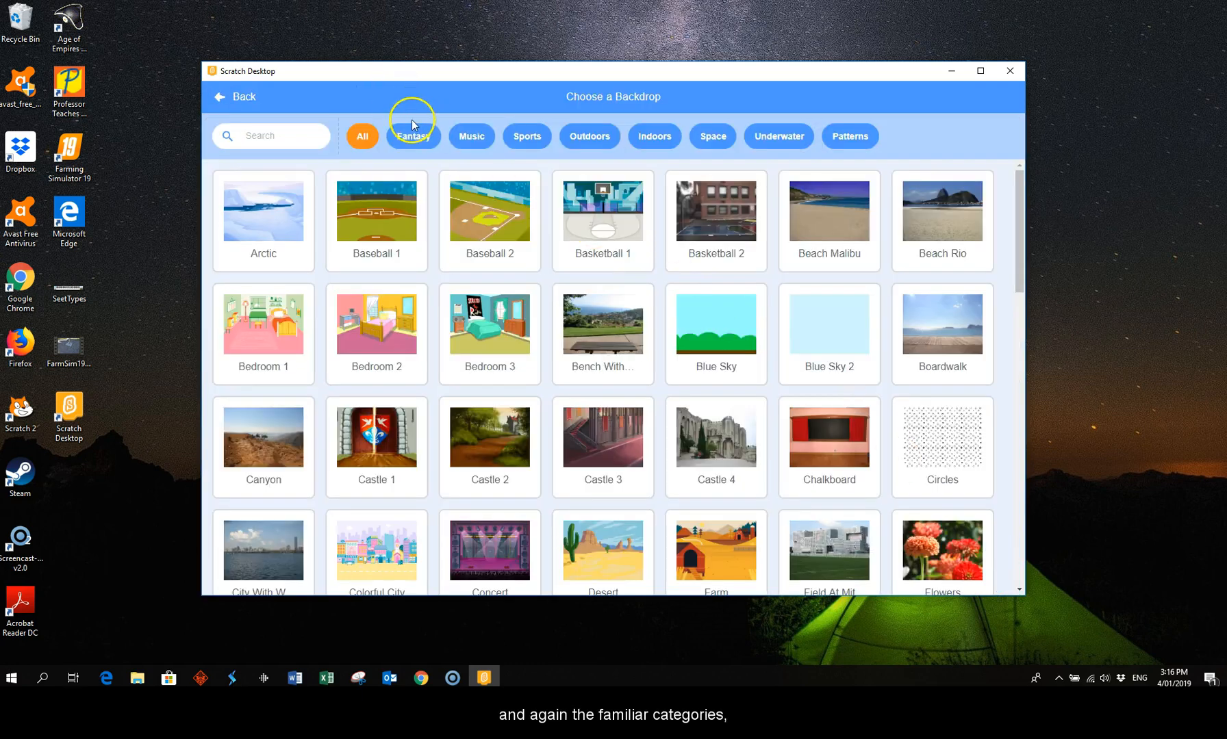
{"action": "mouse_move", "coordinate": [825, 151]}
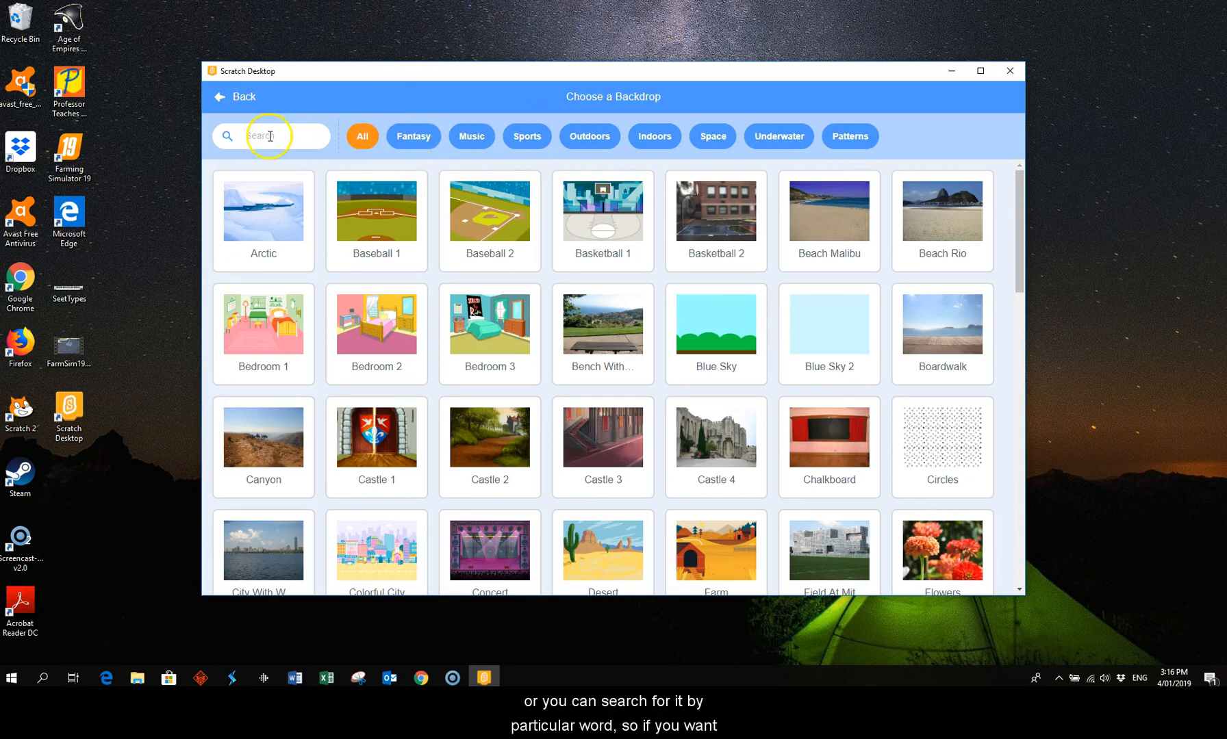
{"action": "left_click", "coordinate": [305, 136]}
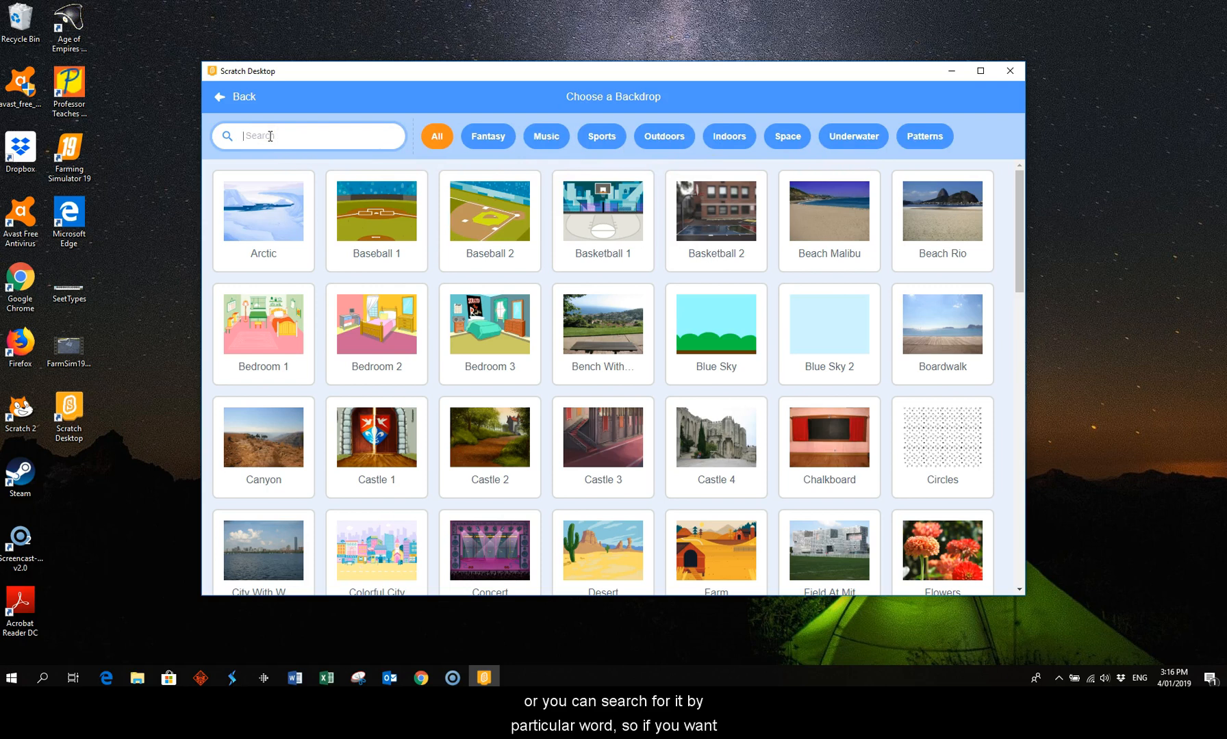
{"action": "type", "text": "des"}
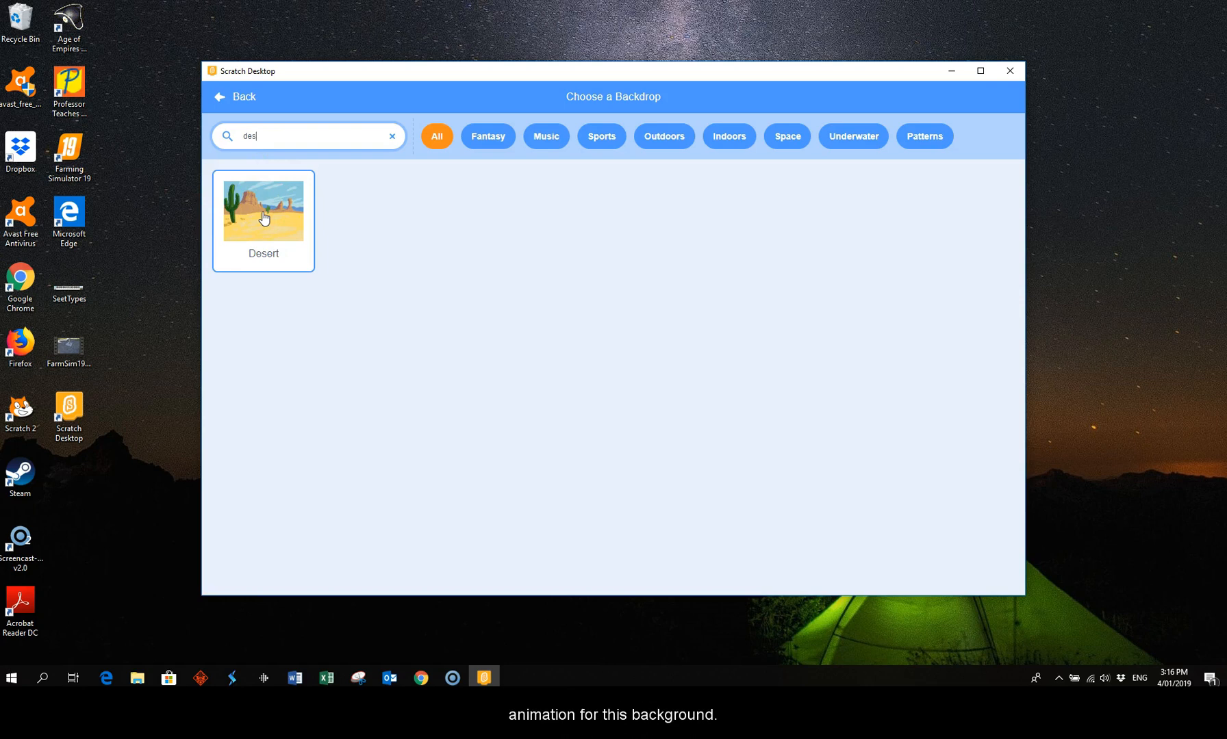
{"action": "left_click", "coordinate": [263, 210]}
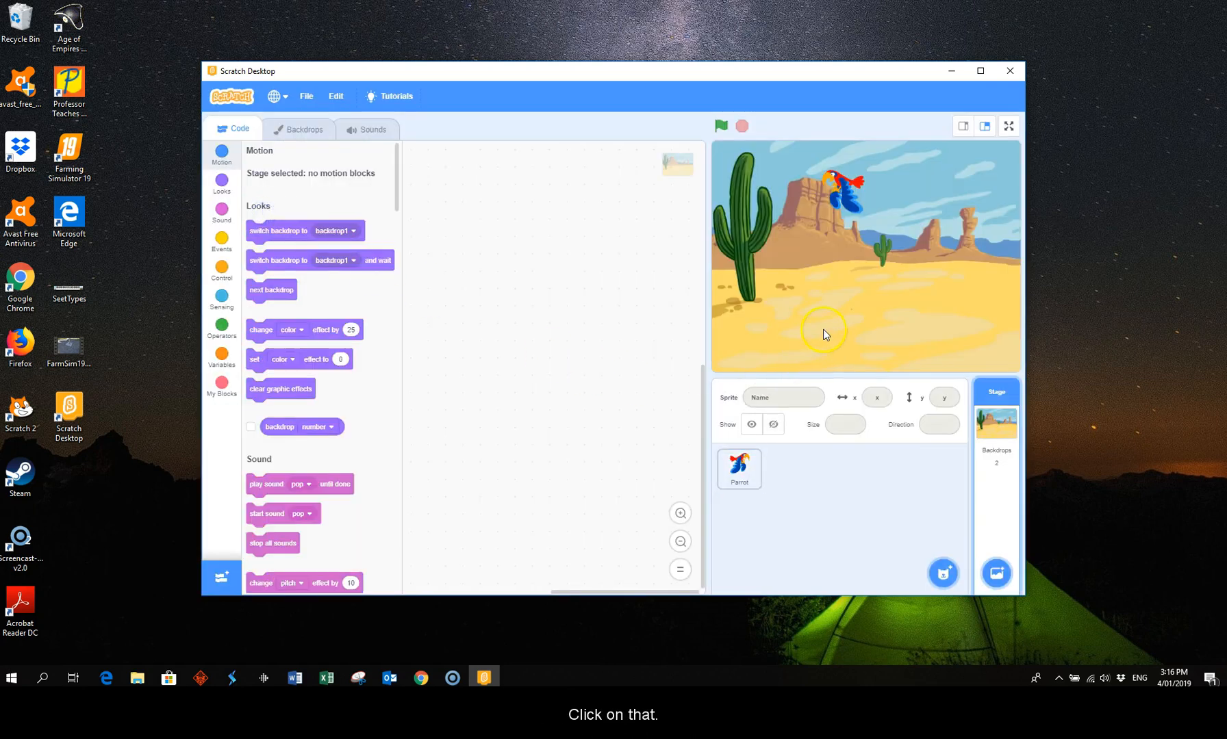
Start the animation so the parrot flaps across the Desert backdrop, then stop it.
{"action": "left_click", "coordinate": [720, 125]}
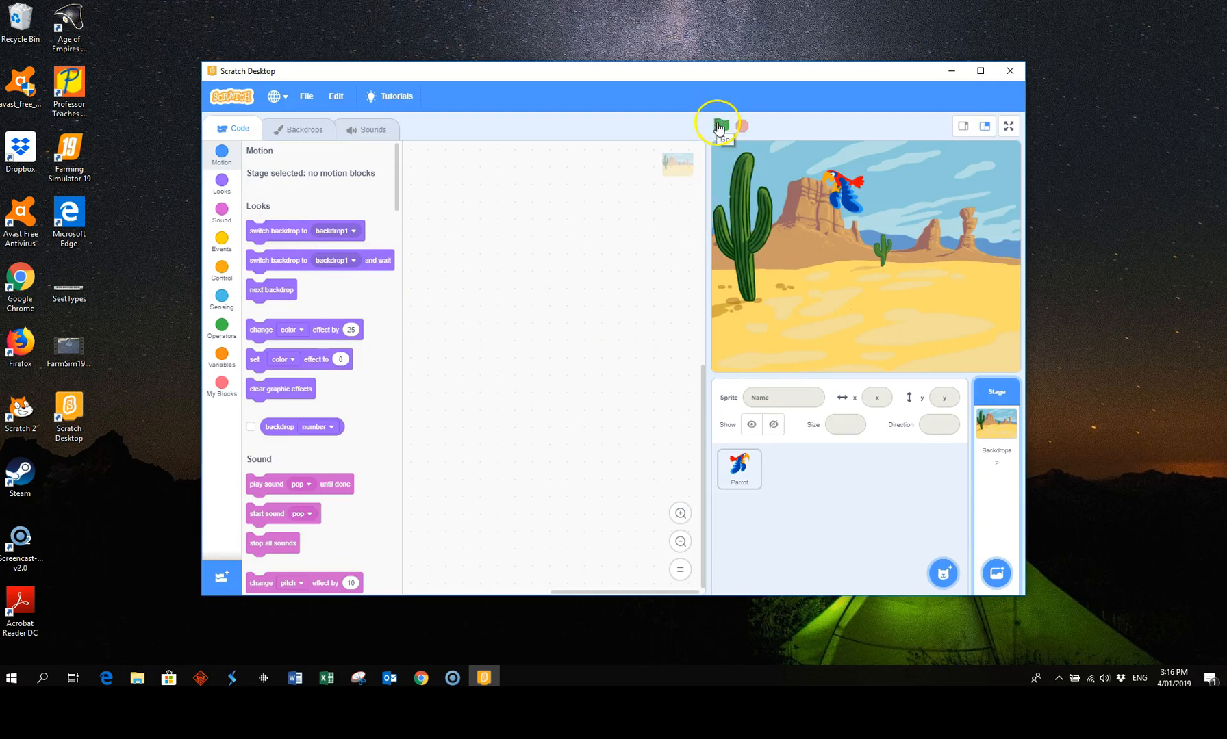
{"action": "left_click", "coordinate": [720, 126]}
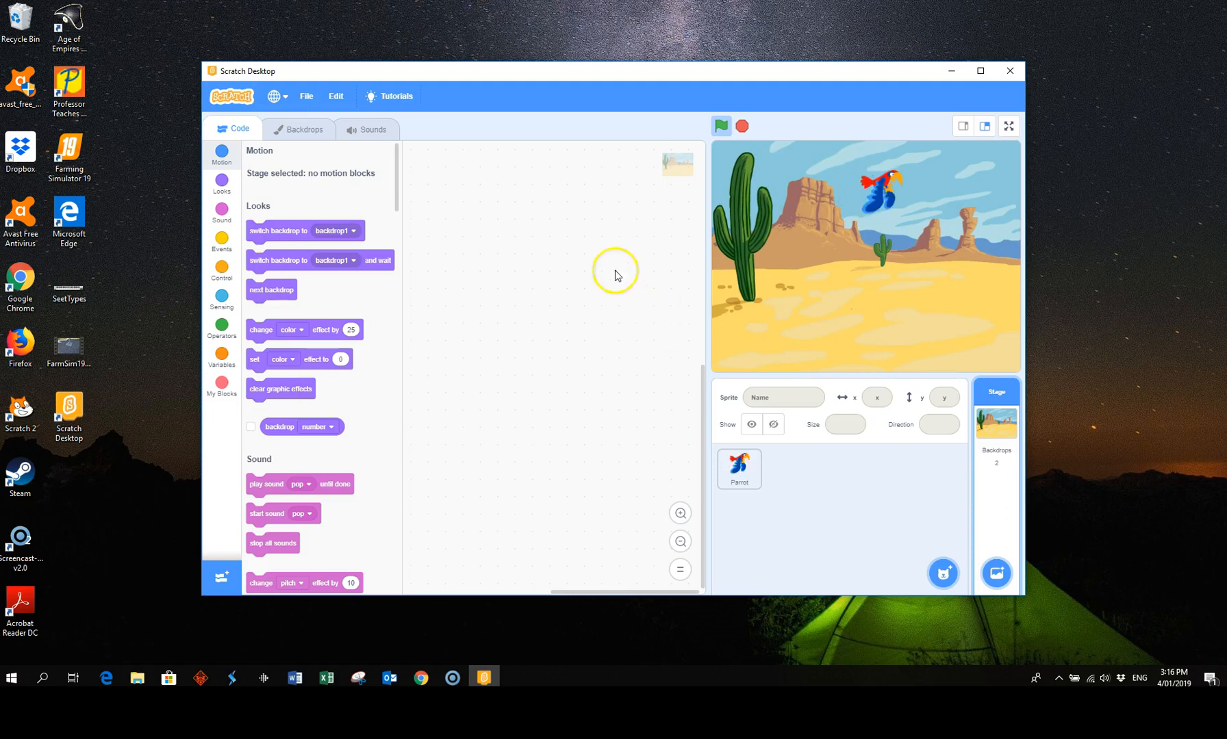
{"action": "left_click", "coordinate": [740, 125]}
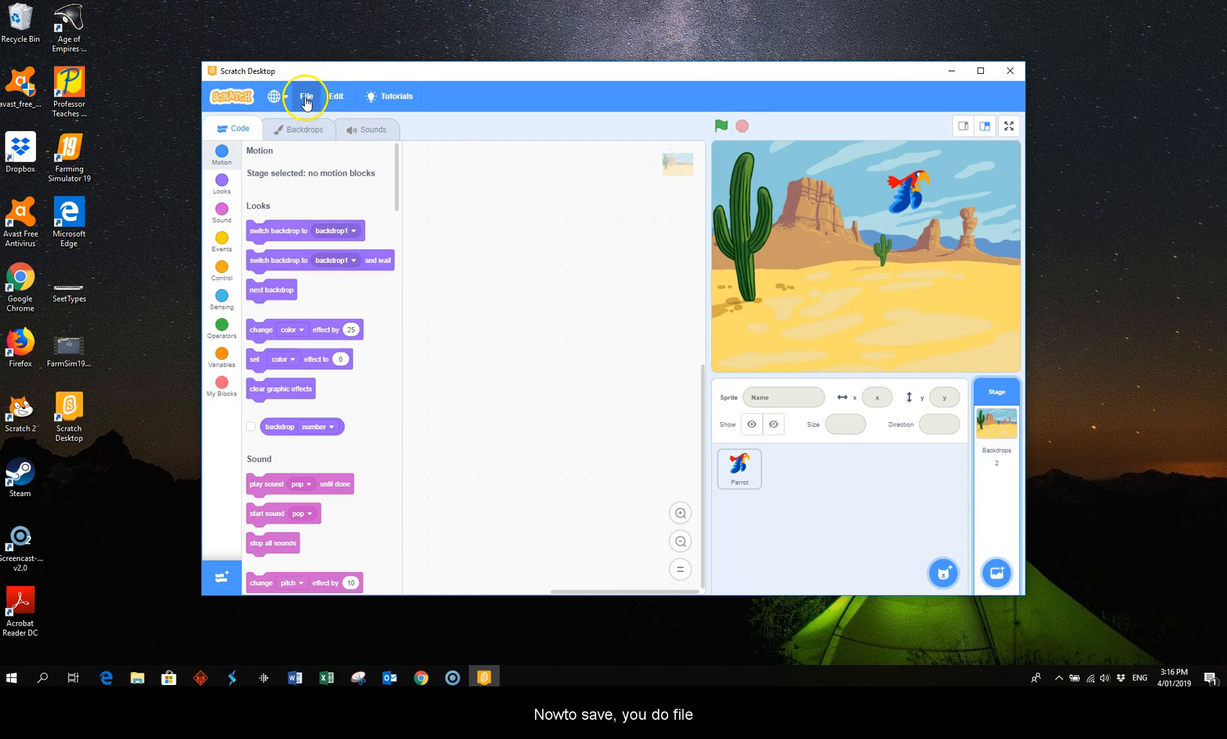
Show the File menu with its Save to and Load from your computer options.
{"action": "left_click", "coordinate": [305, 96]}
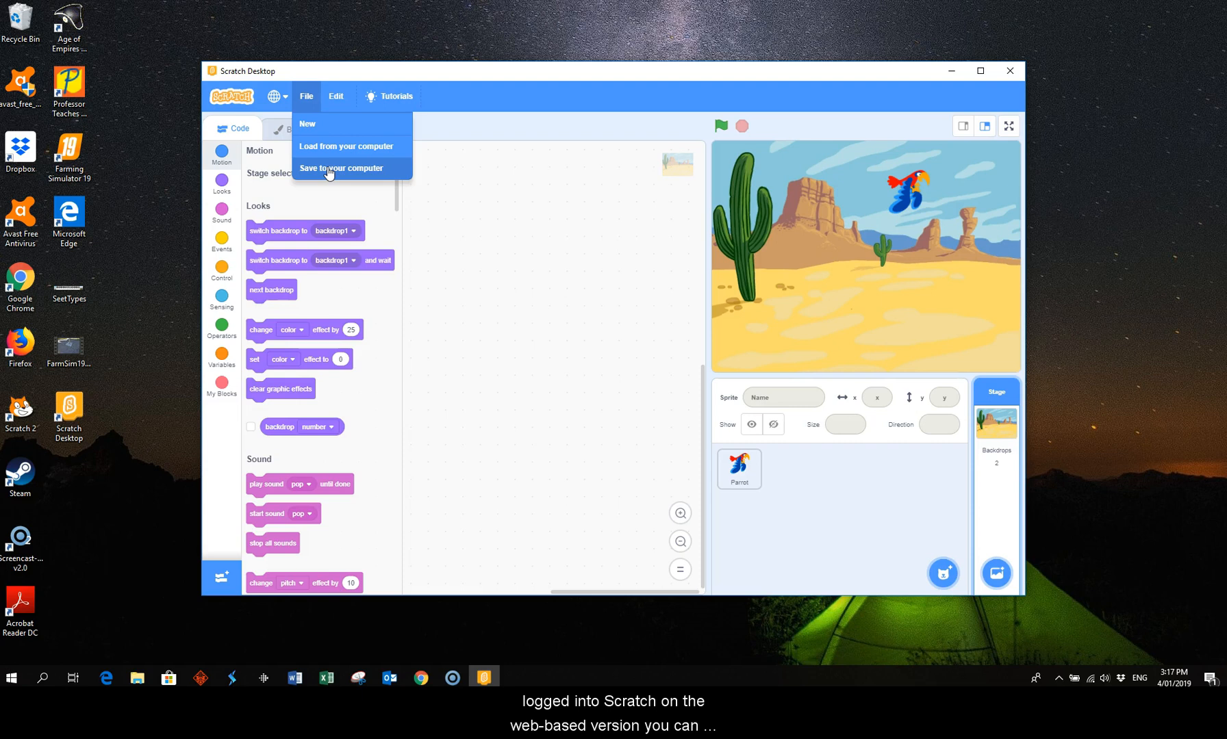
{"action": "mouse_move", "coordinate": [346, 146]}
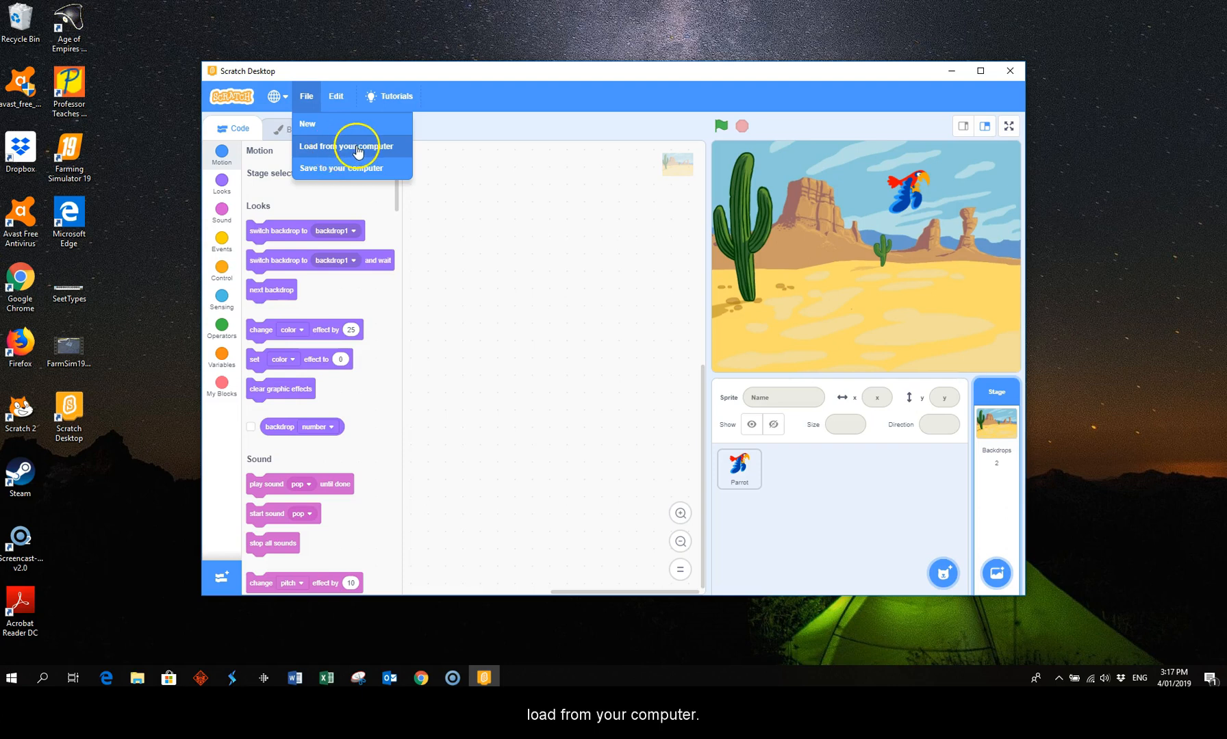
{"action": "mouse_move", "coordinate": [322, 171]}
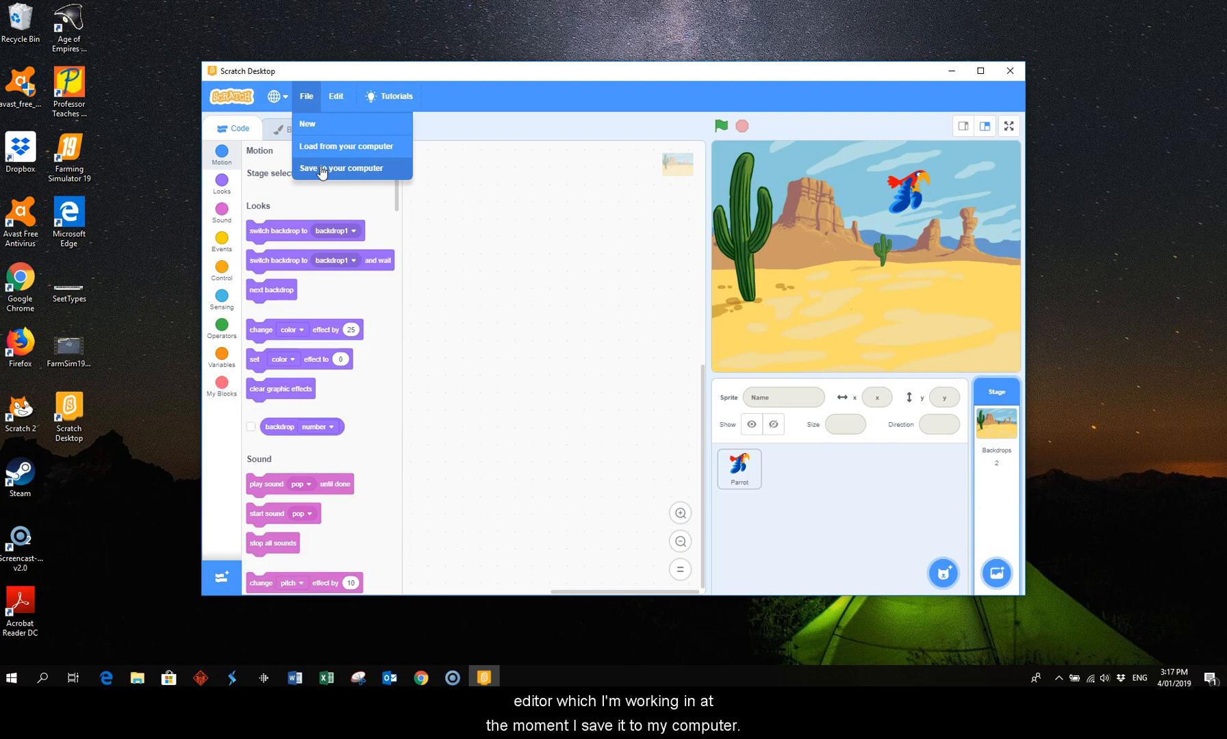
{"action": "mouse_move", "coordinate": [333, 171]}
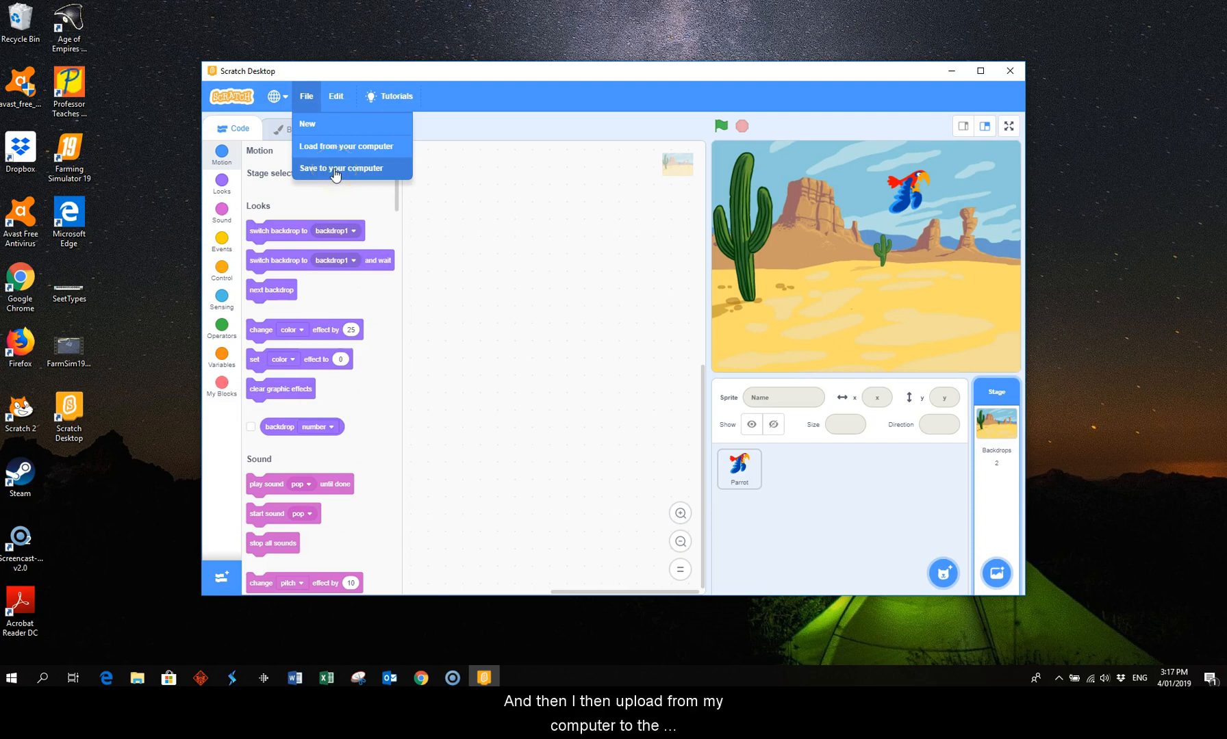
{"action": "mouse_move", "coordinate": [336, 146]}
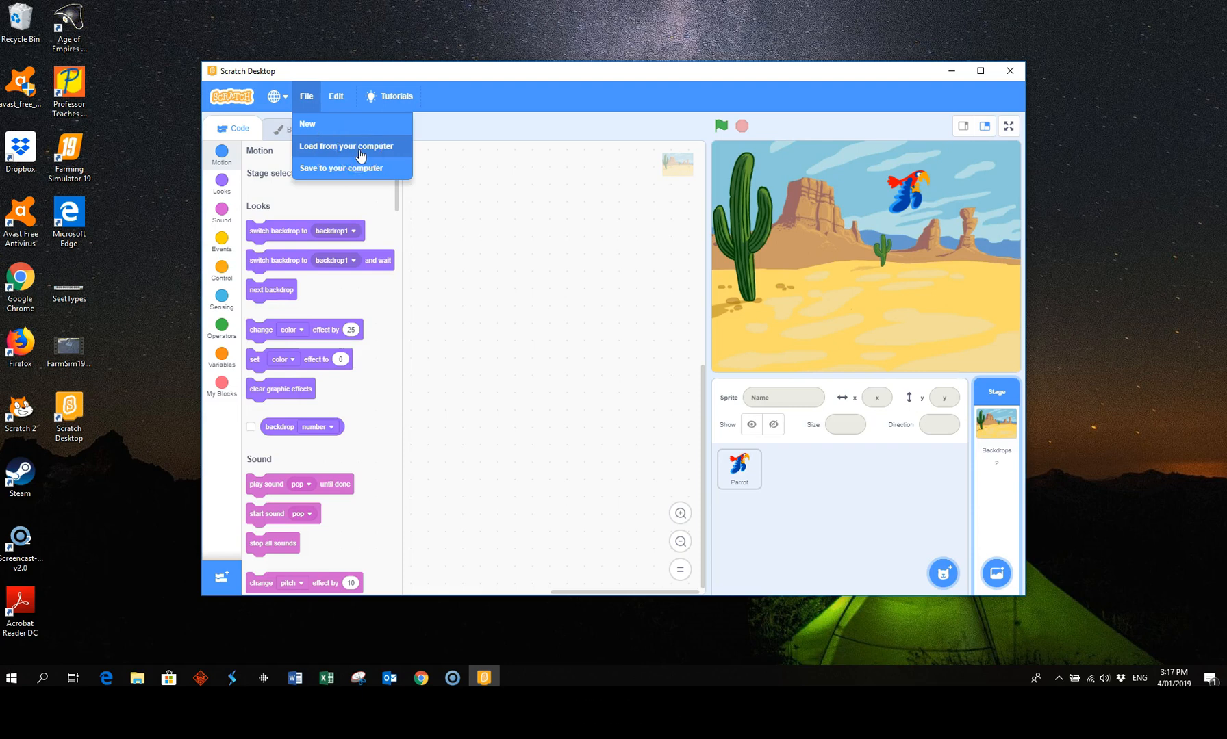
{"action": "mouse_move", "coordinate": [484, 516]}
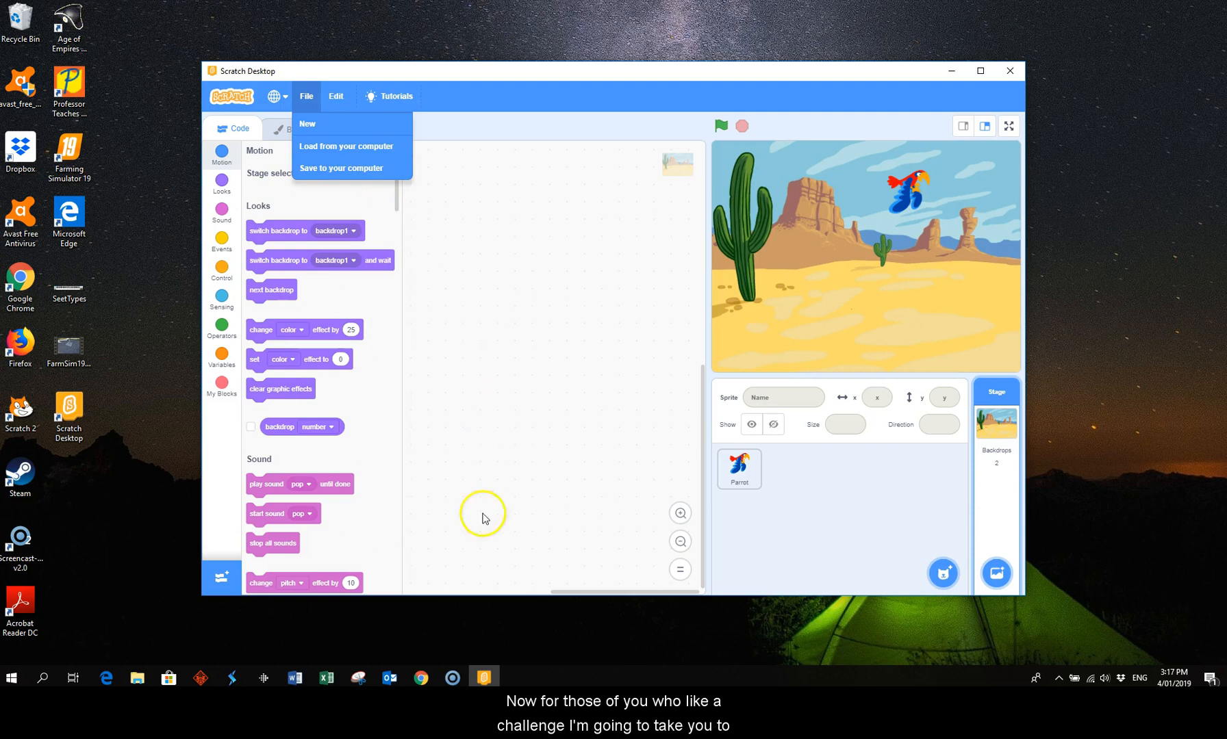
{"action": "mouse_move", "coordinate": [421, 678]}
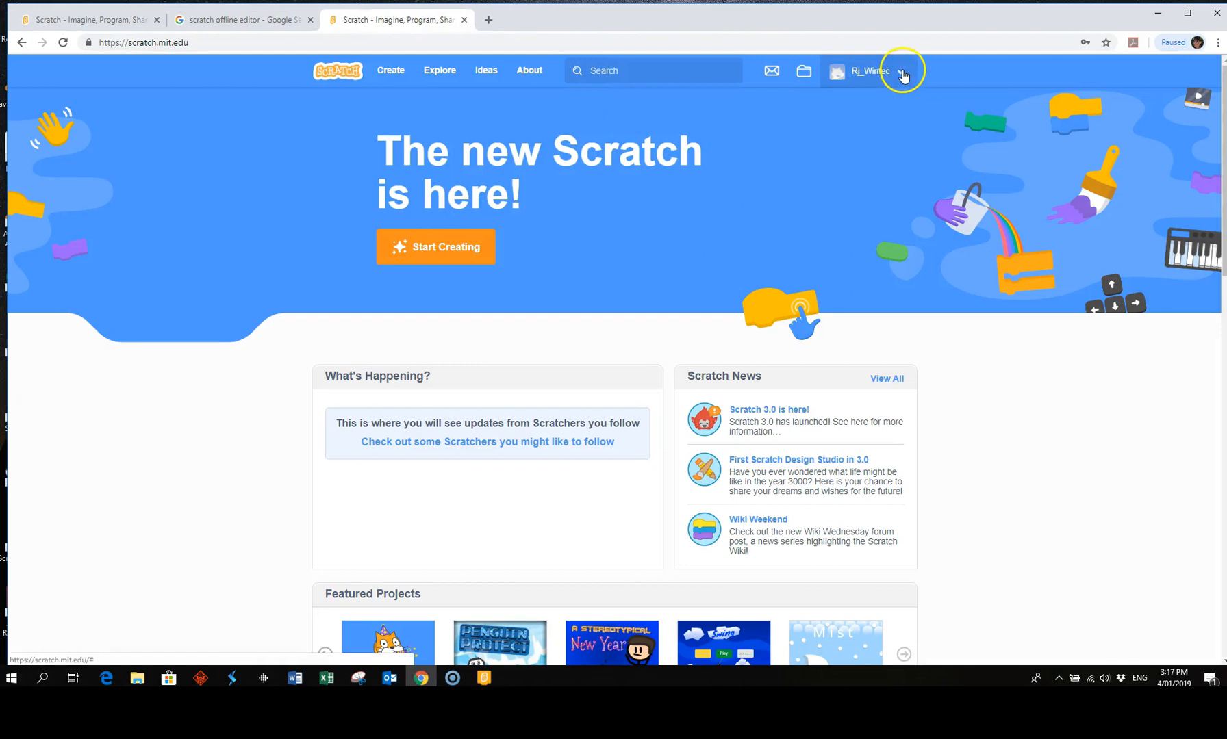
From the account menu go to My Stuff and open the FlyngBirdTut project page.
{"action": "left_click", "coordinate": [897, 71]}
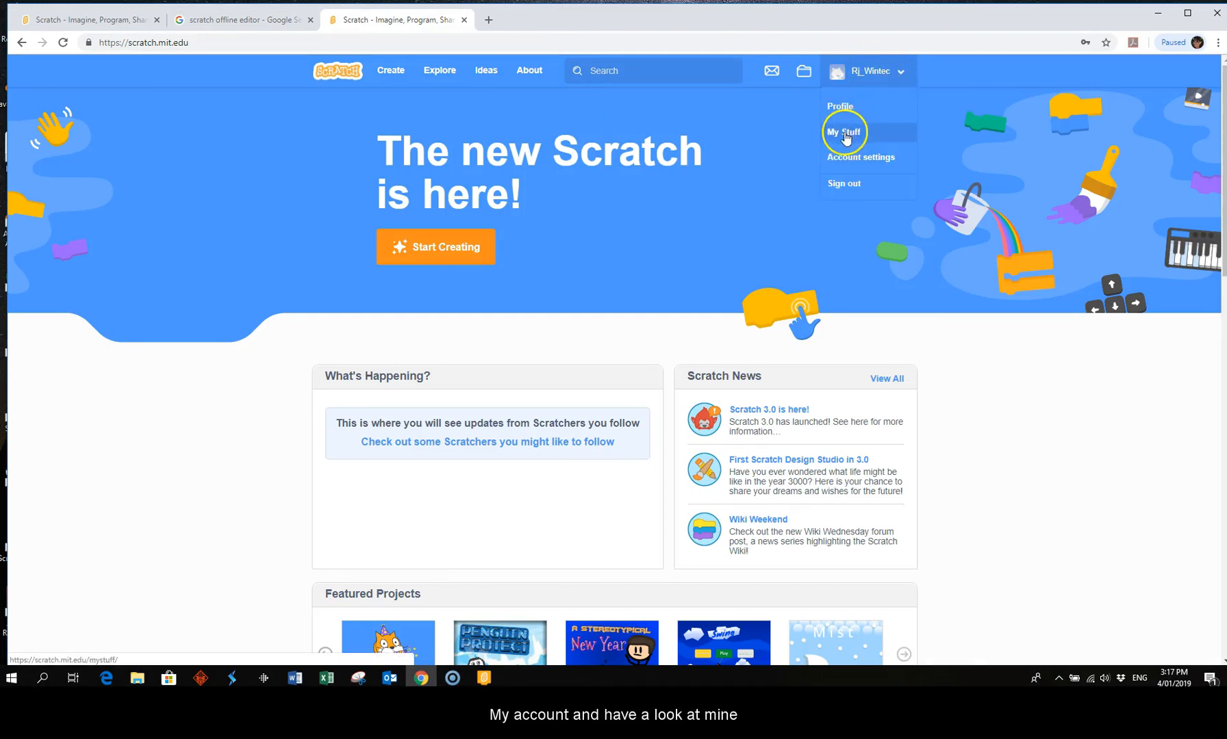
{"action": "left_click", "coordinate": [843, 131]}
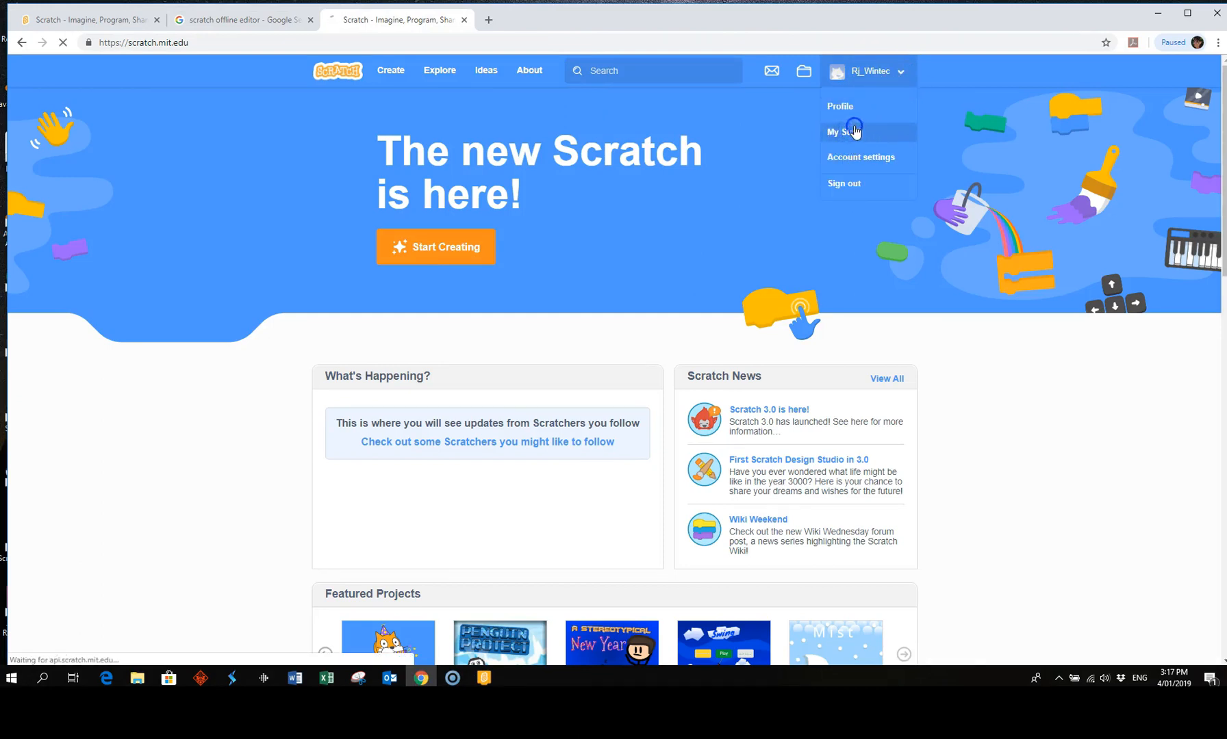
{"action": "left_click", "coordinate": [844, 131]}
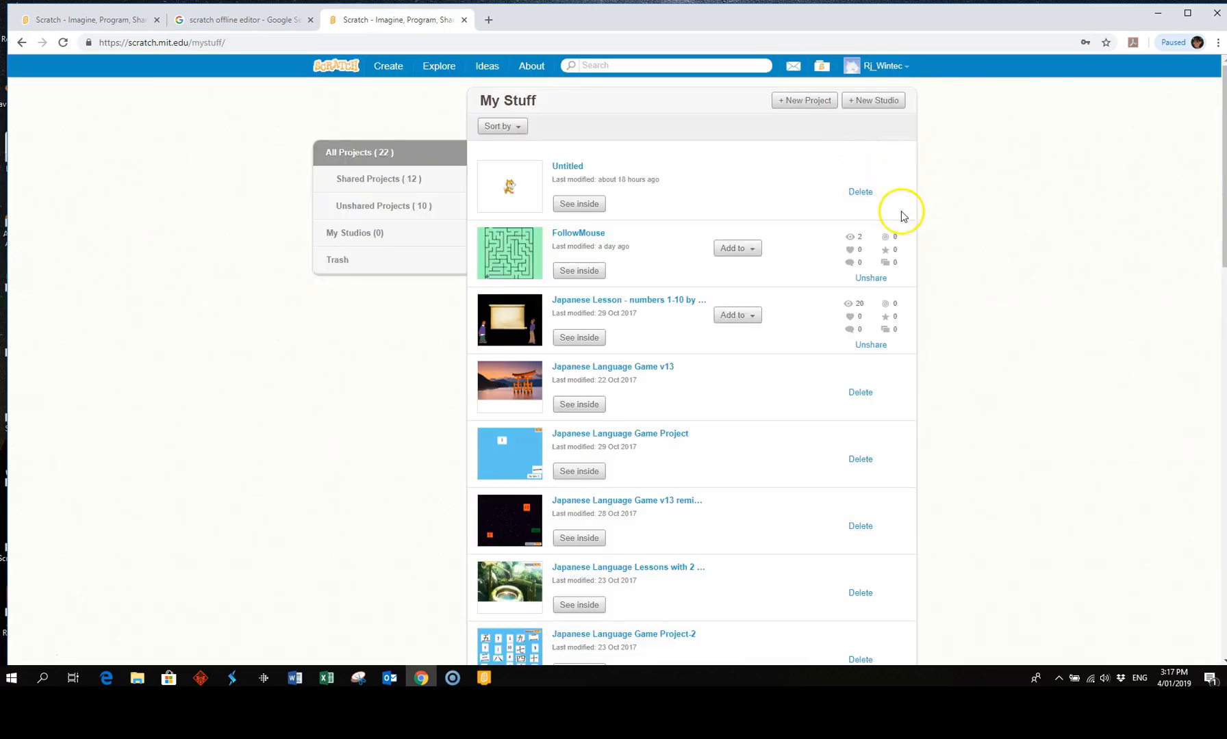
{"action": "mouse_move", "coordinate": [982, 205]}
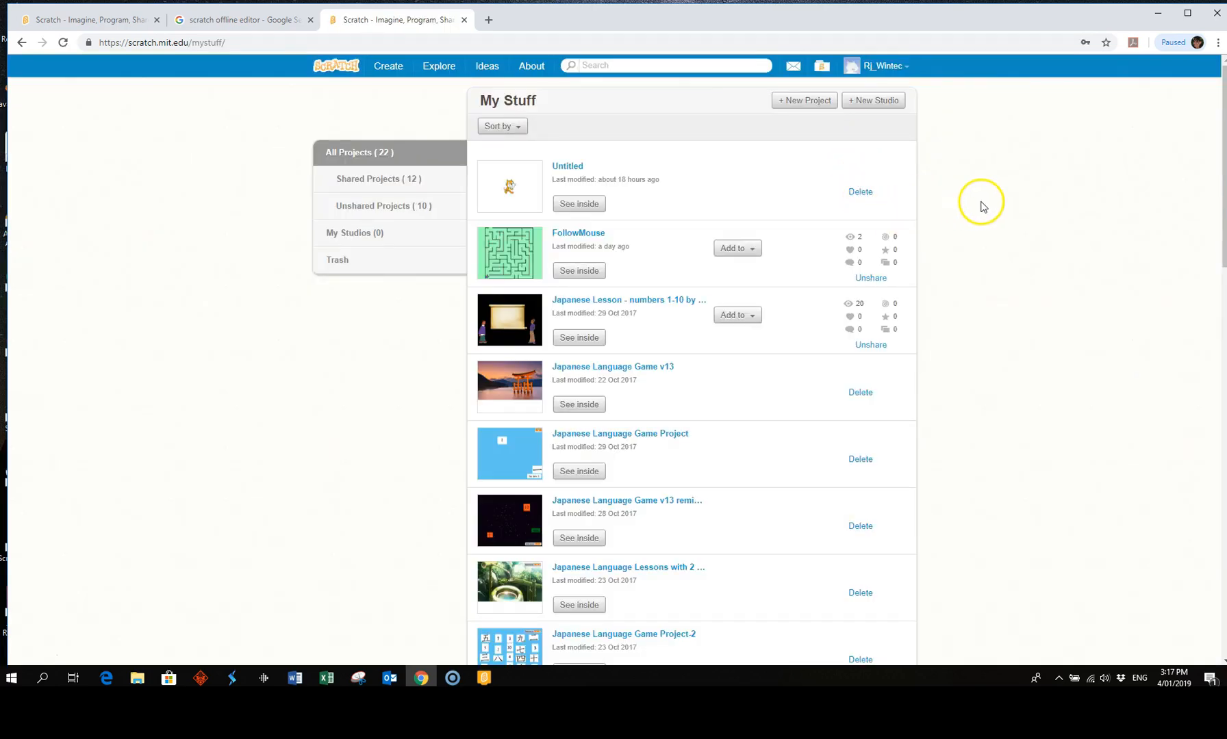
{"action": "scroll", "scroll_direction": "down", "scroll_amount": 3}
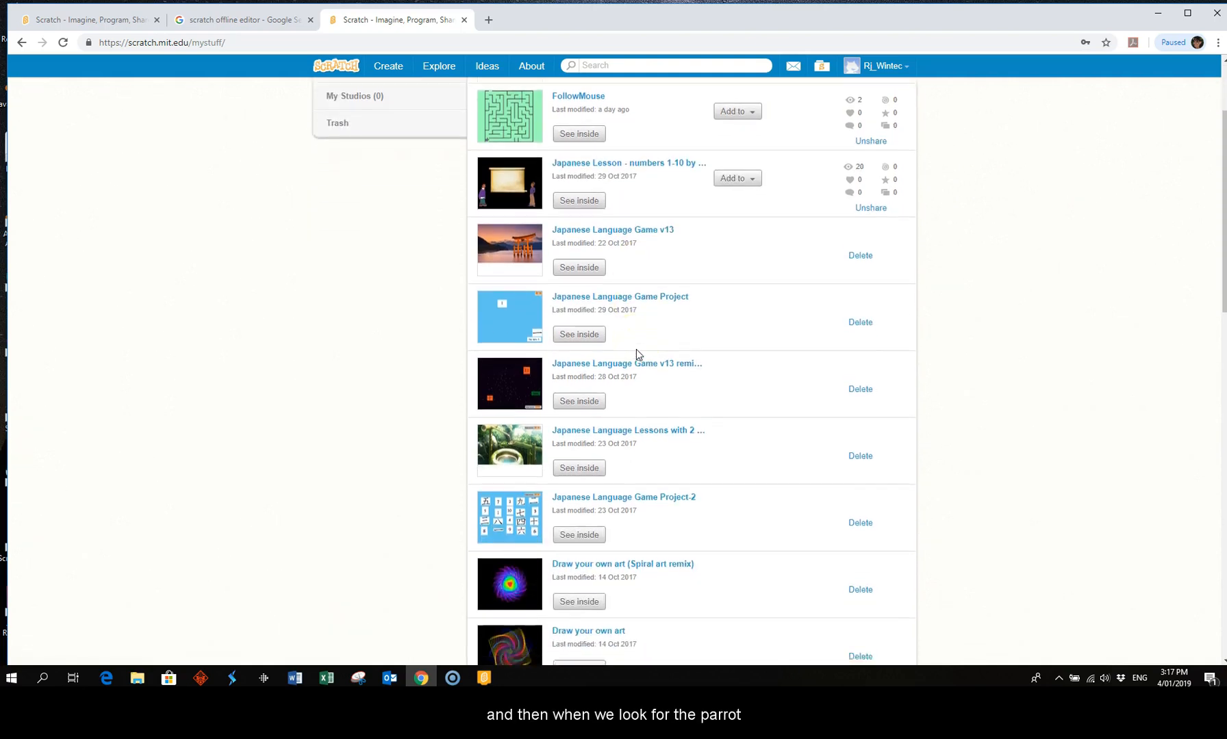
{"action": "scroll", "scroll_direction": "down", "scroll_amount": 3}
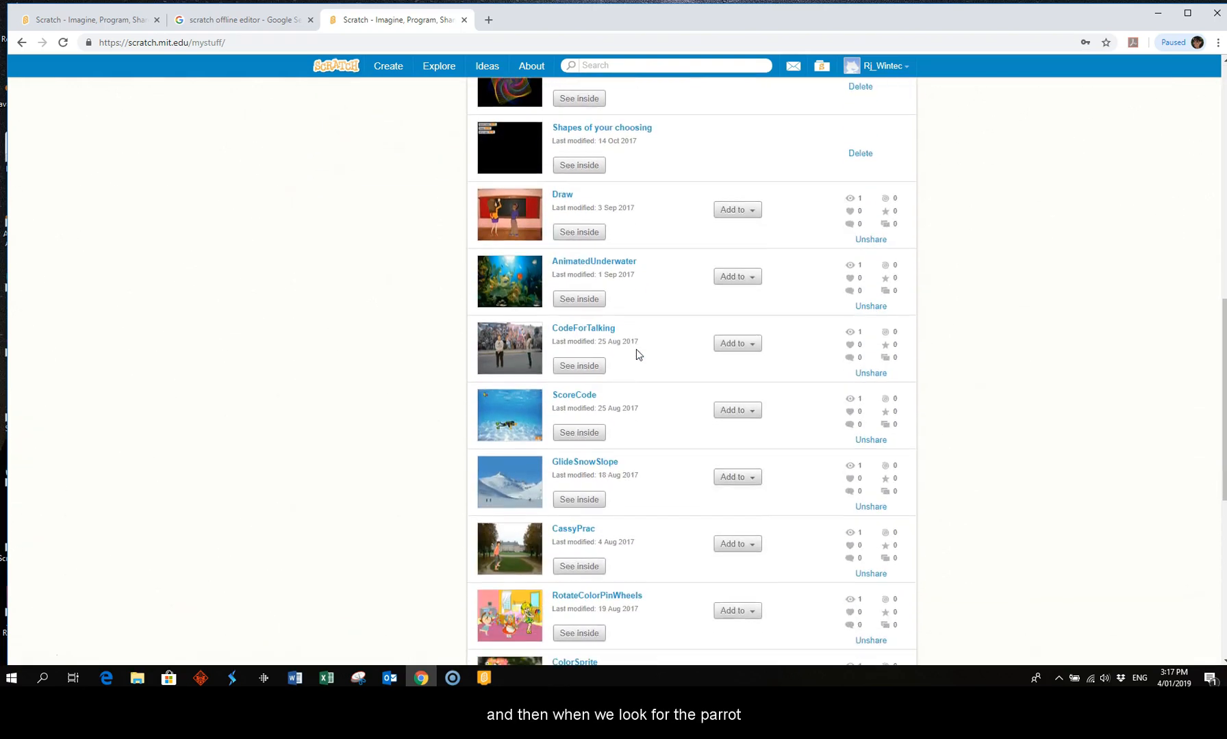
{"action": "scroll", "scroll_direction": "down", "scroll_amount": 3}
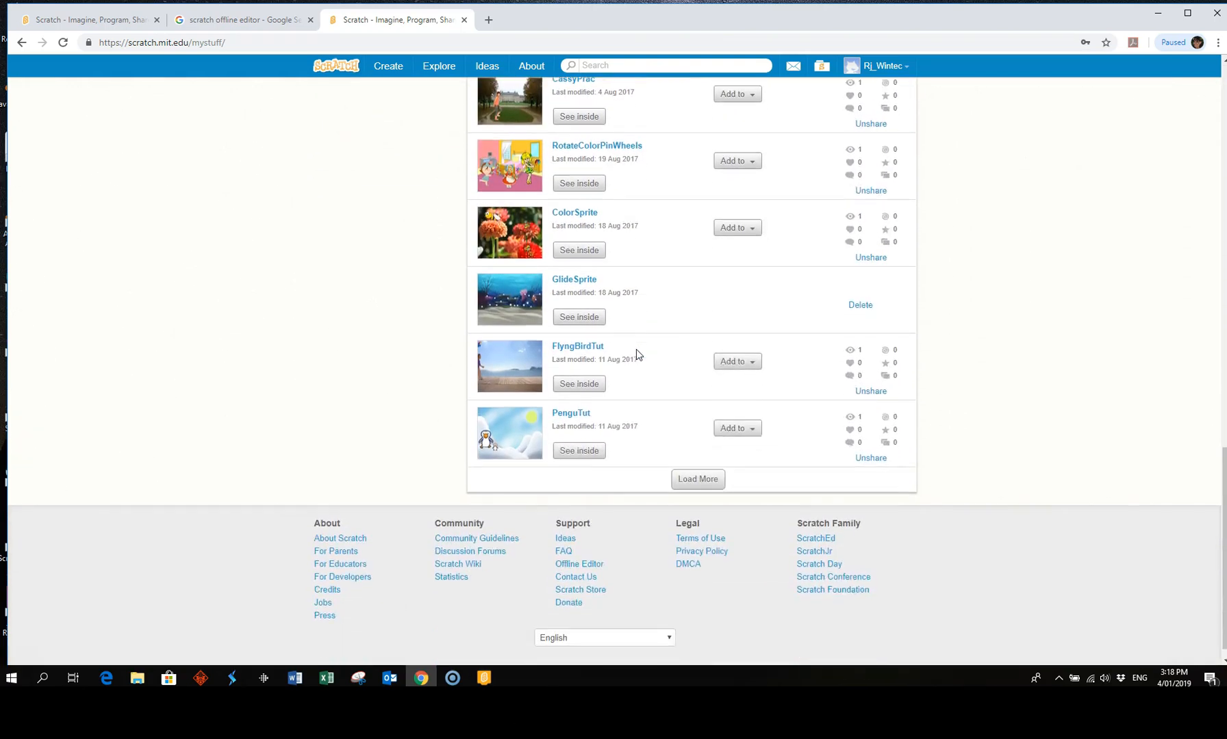
{"action": "mouse_move", "coordinate": [578, 347]}
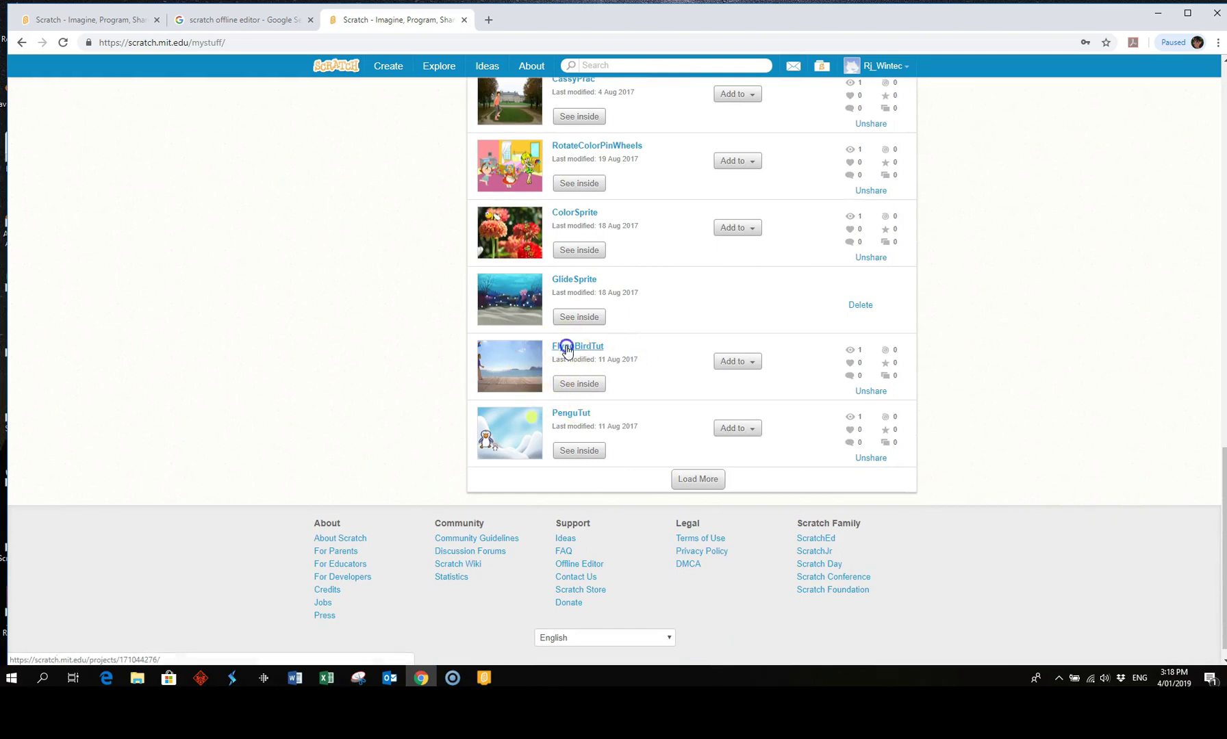
{"action": "left_click", "coordinate": [577, 347]}
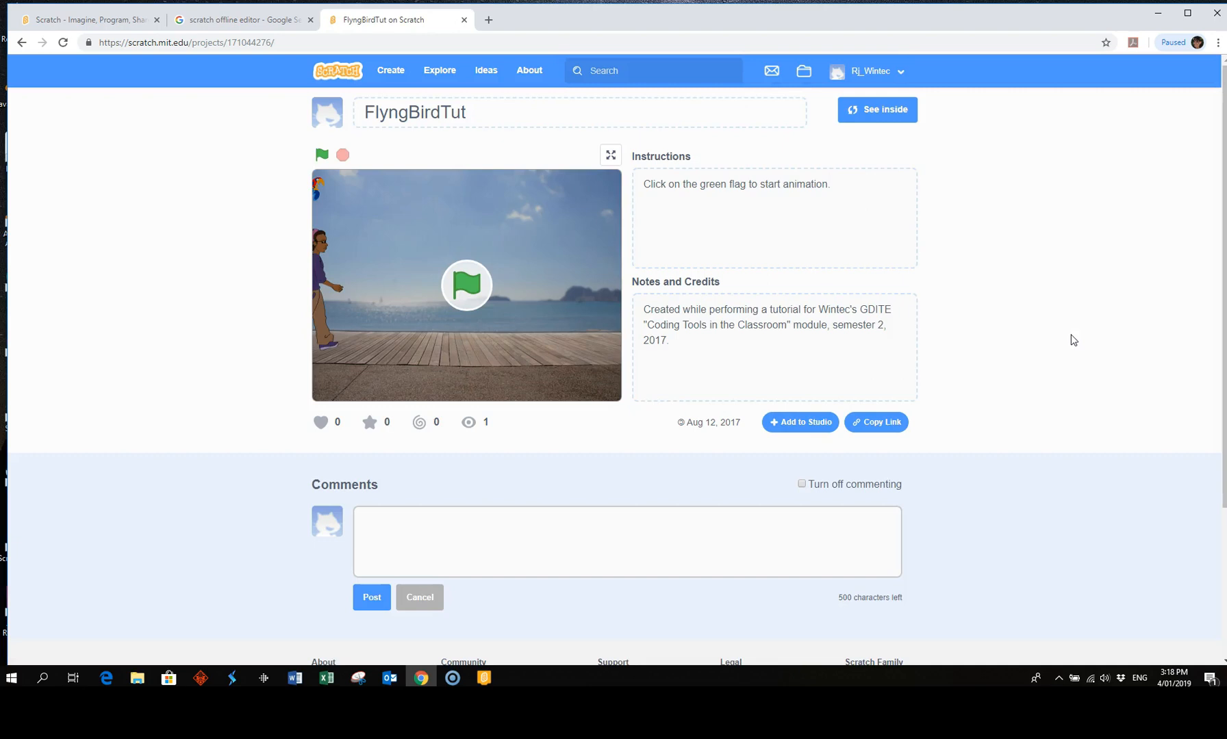
{"action": "mouse_move", "coordinate": [311, 313]}
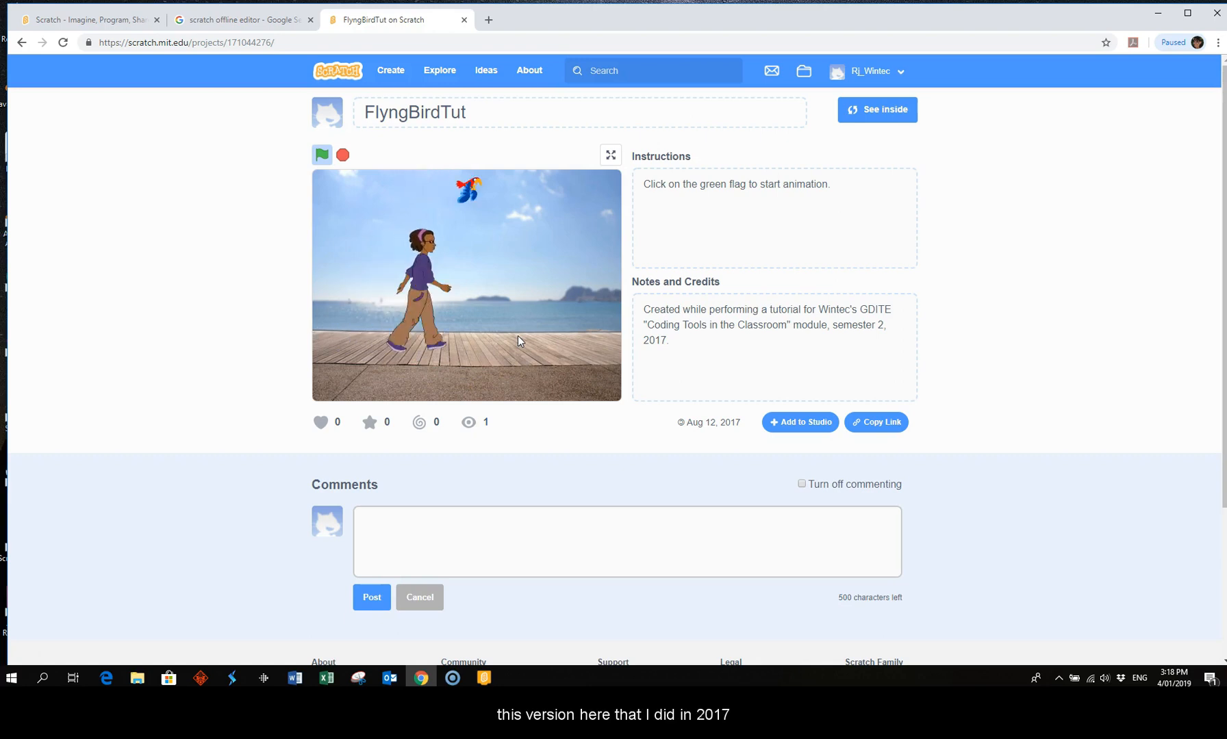
{"action": "mouse_move", "coordinate": [475, 374]}
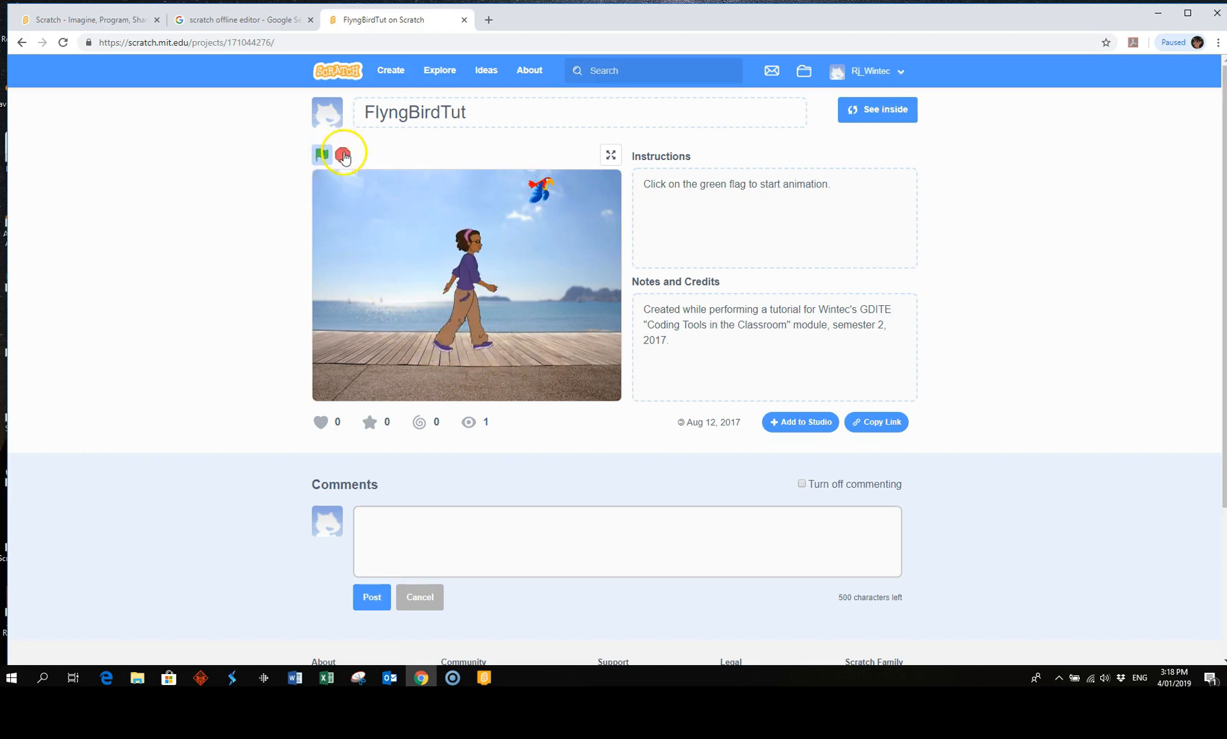
Stop the FlyngBirdTut flying-bird animation after it has played.
{"action": "left_click", "coordinate": [320, 155]}
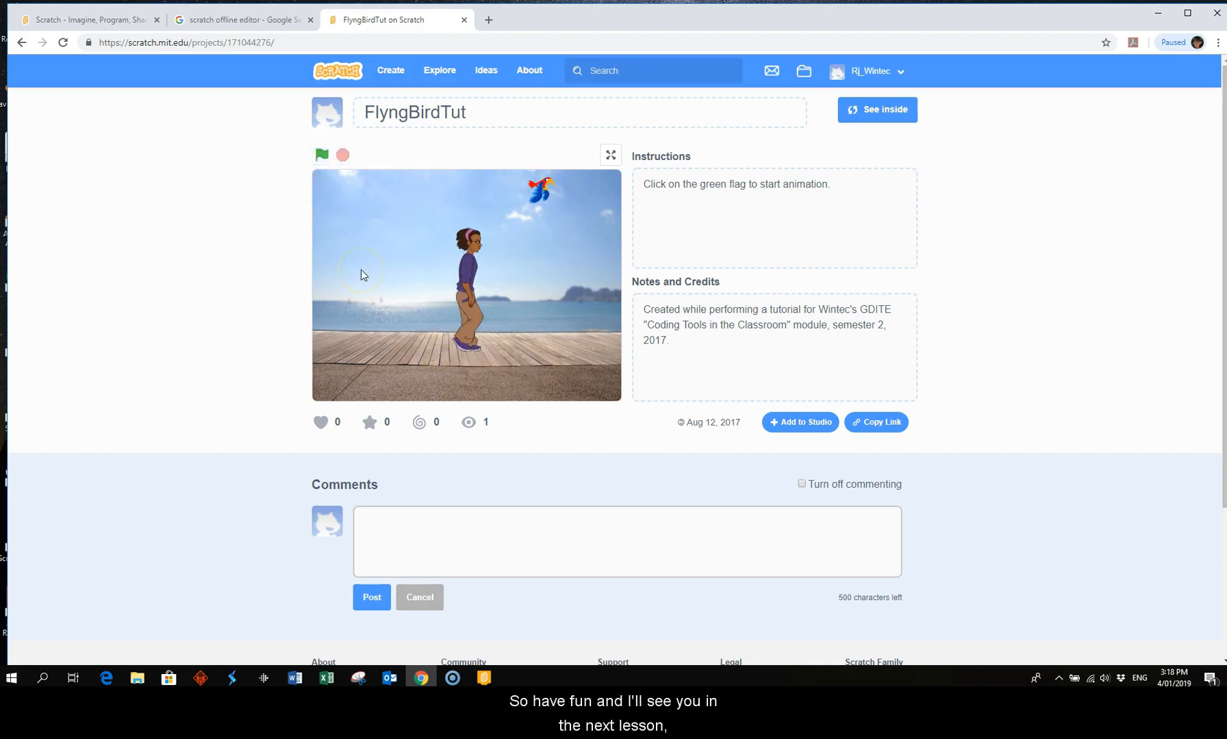